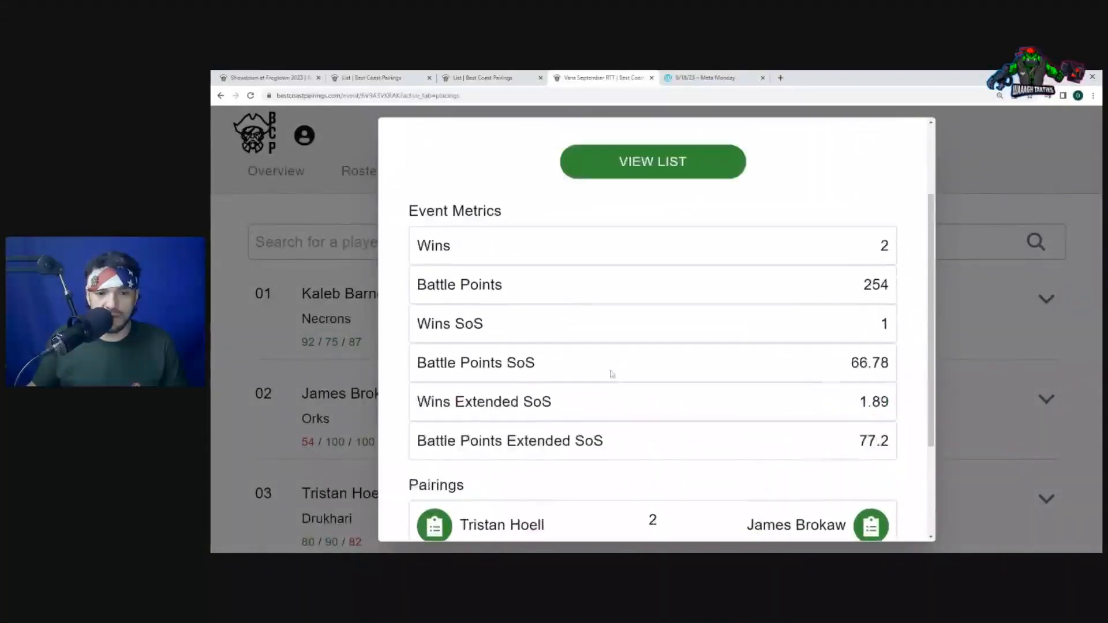
Step: View the #2 Orks player's Squig Waaagh army list in a new tab
left_click(650, 162)
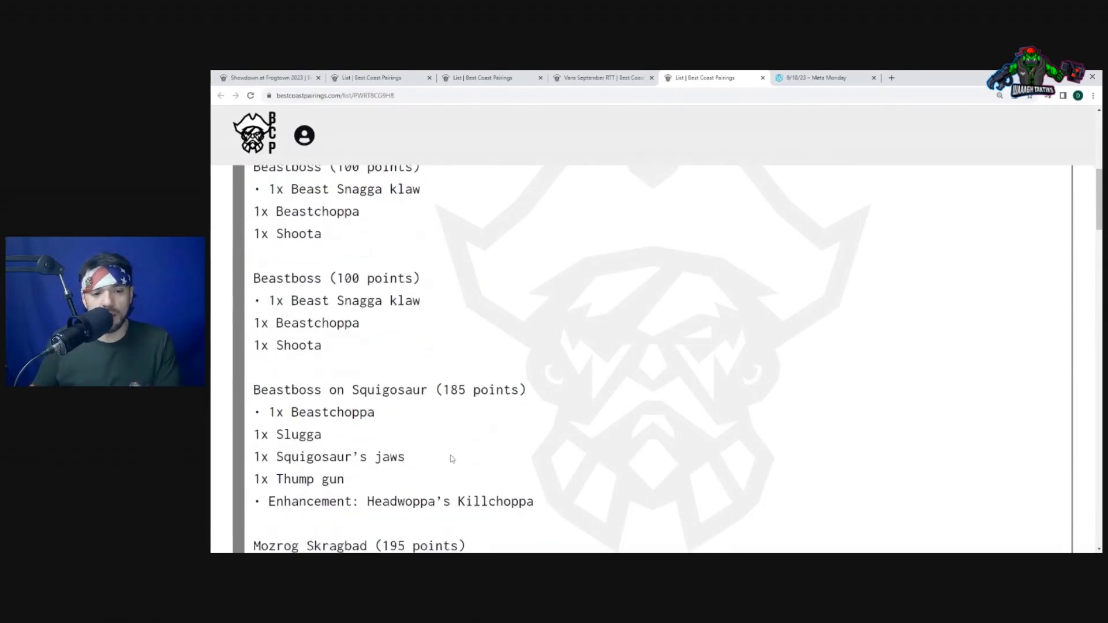
Step: Read down through the Squig Waaagh list's Beastboss characters and their wargear
scroll("down", 3)
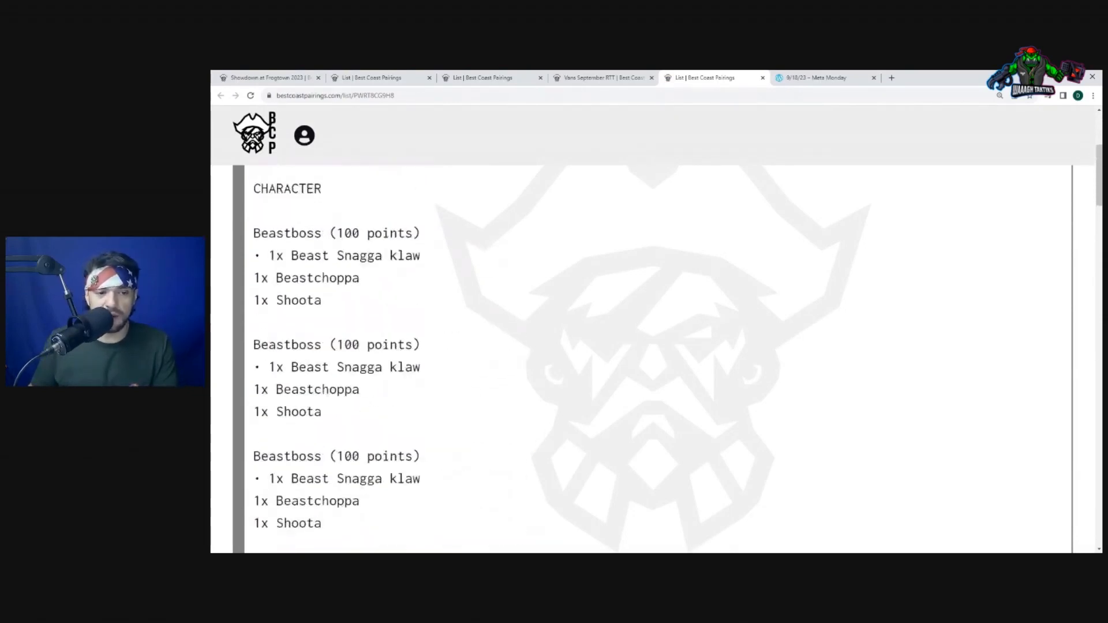
scroll("down", 3)
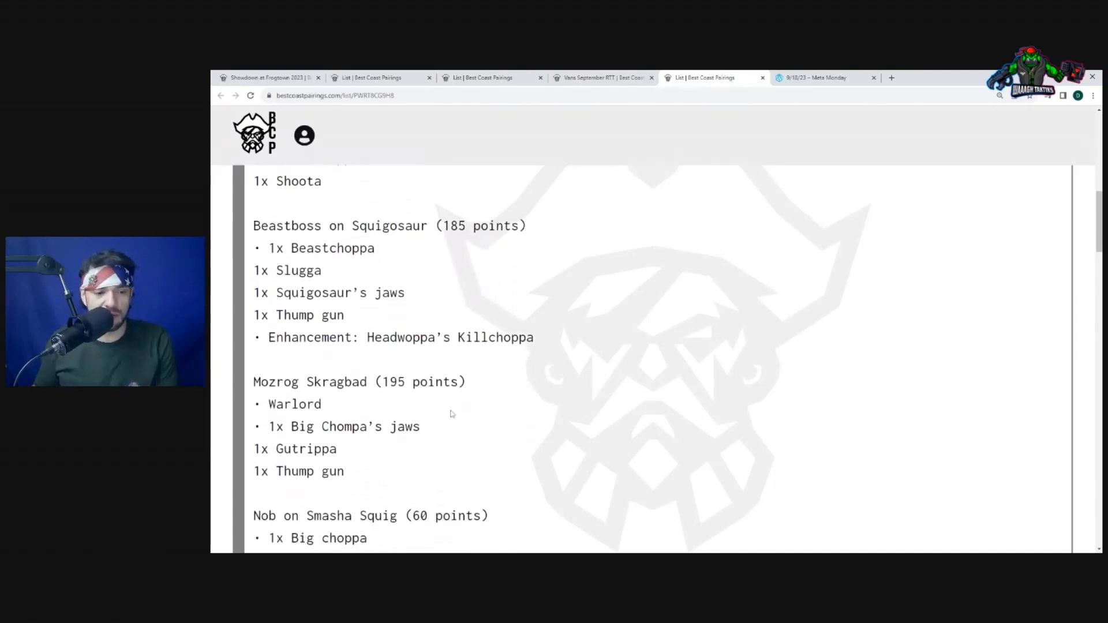
scroll("down", 3)
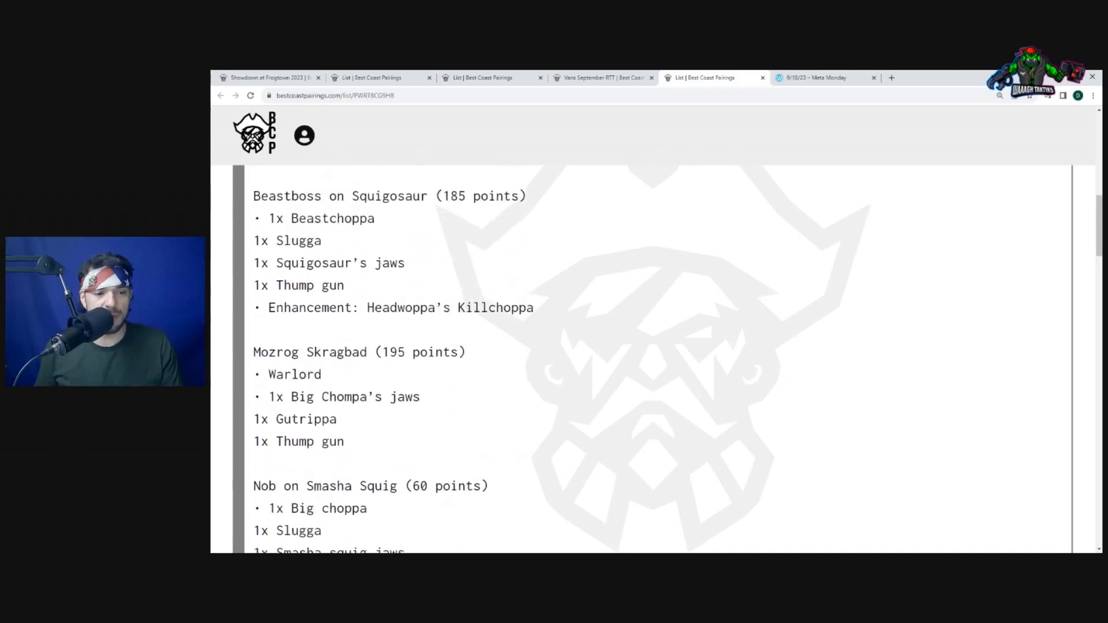
scroll("down", 3)
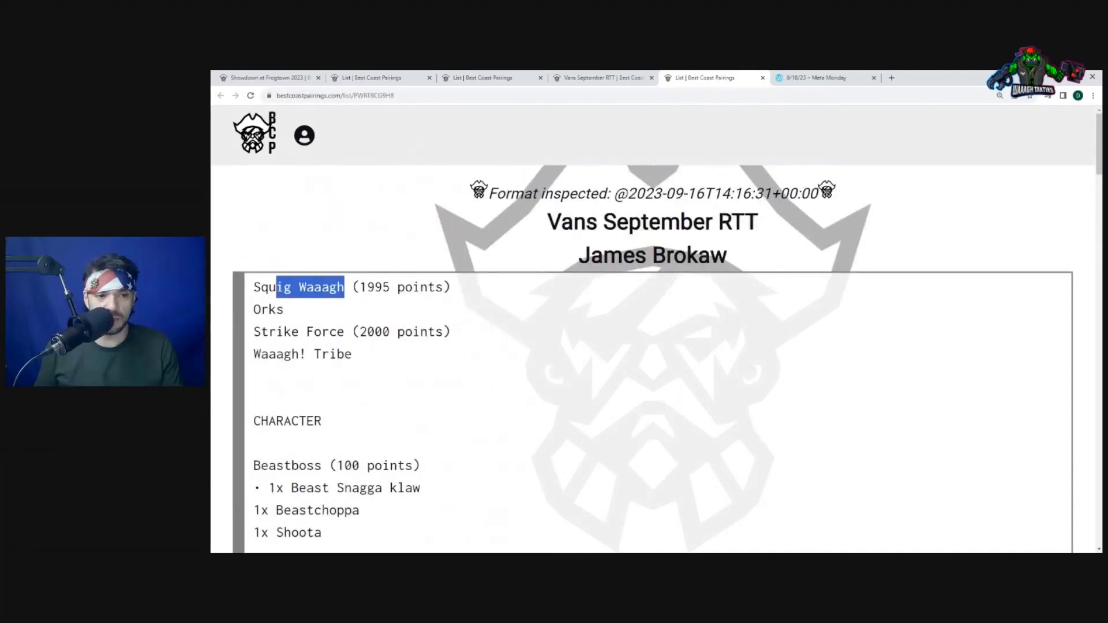
scroll("down", 3)
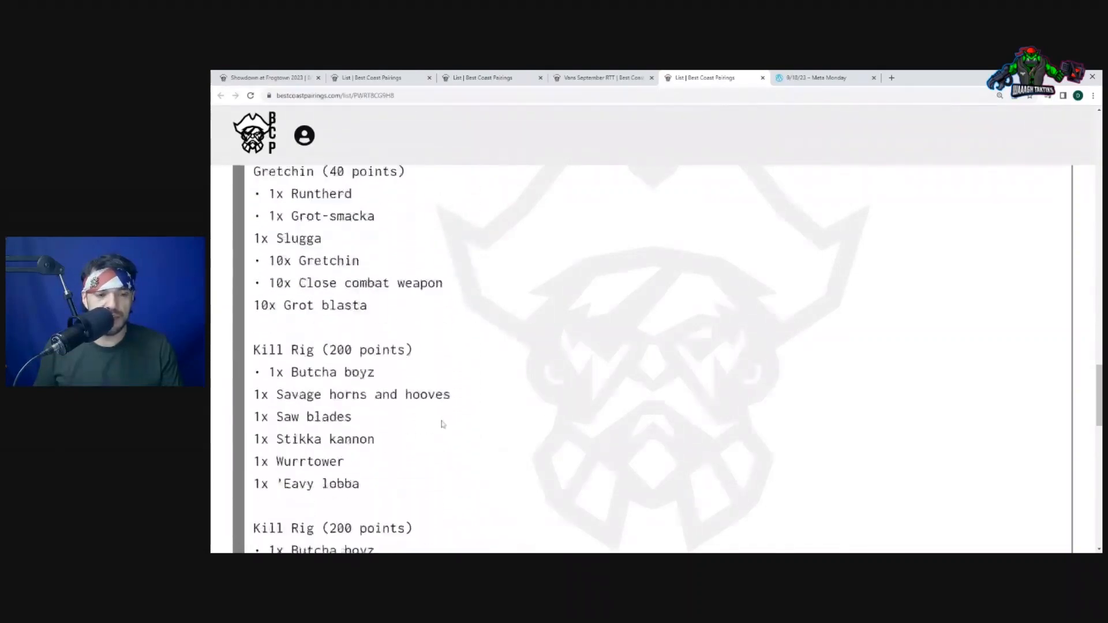
scroll("down", 3)
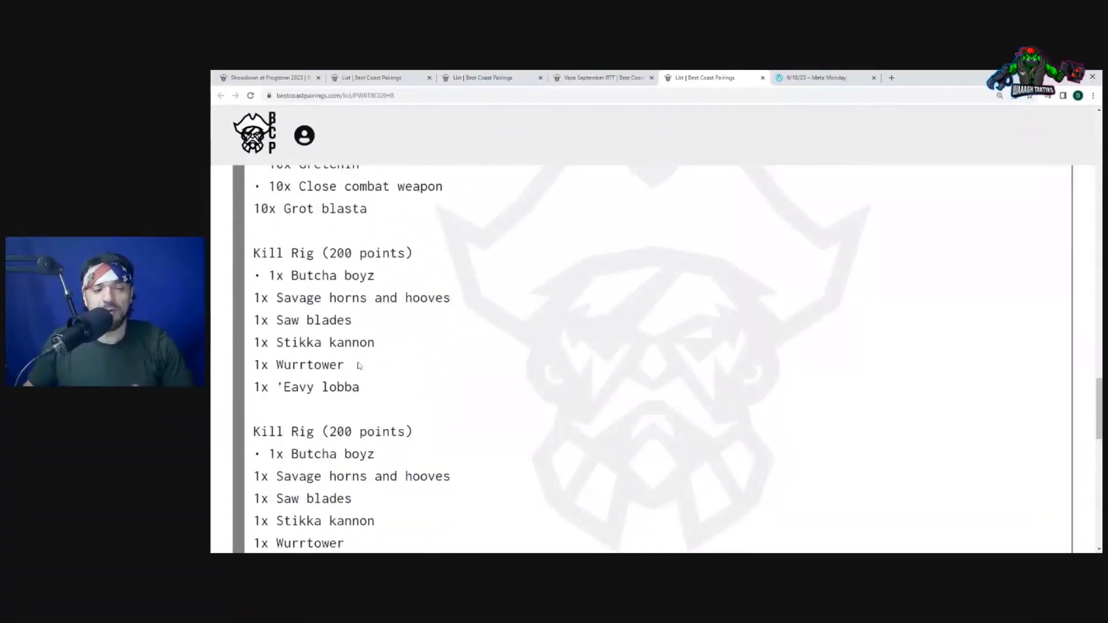
scroll("down", 3)
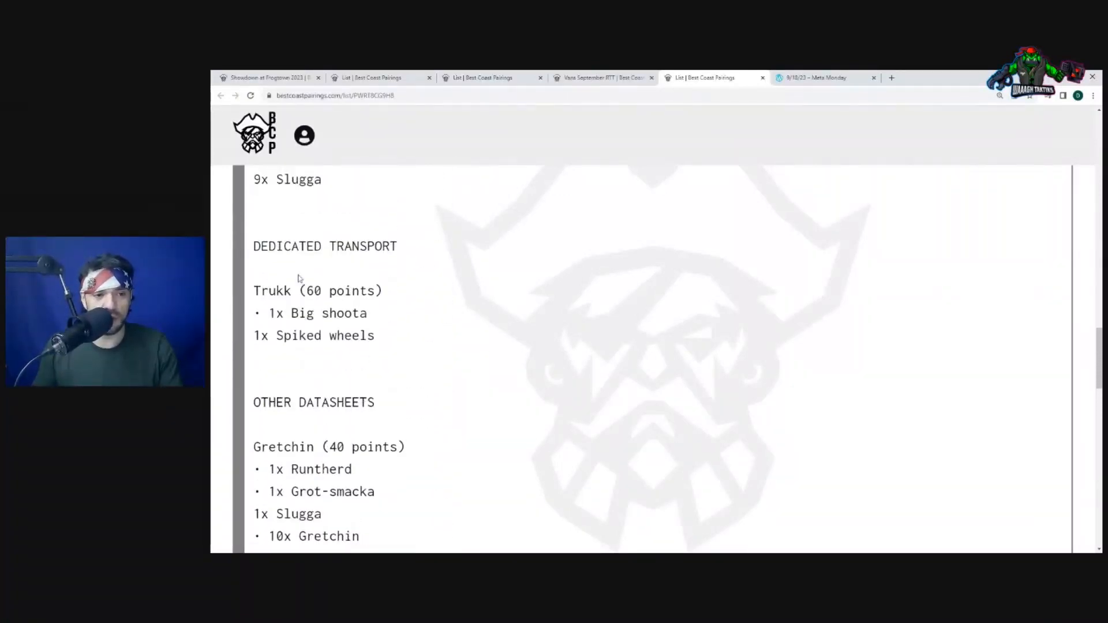
scroll("down", 3)
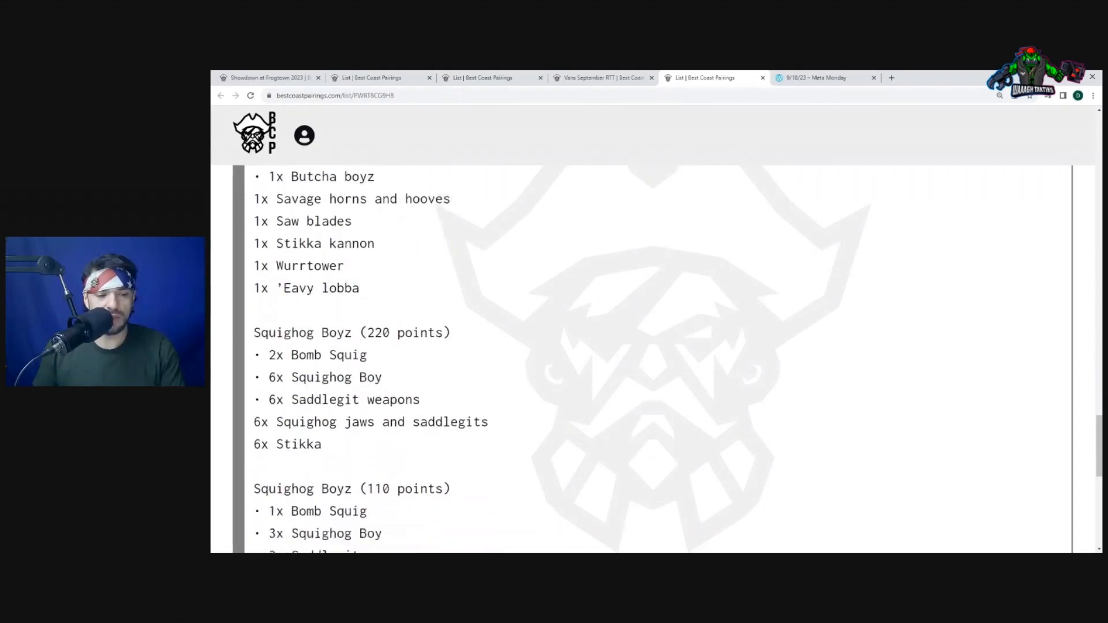
scroll("down", 3)
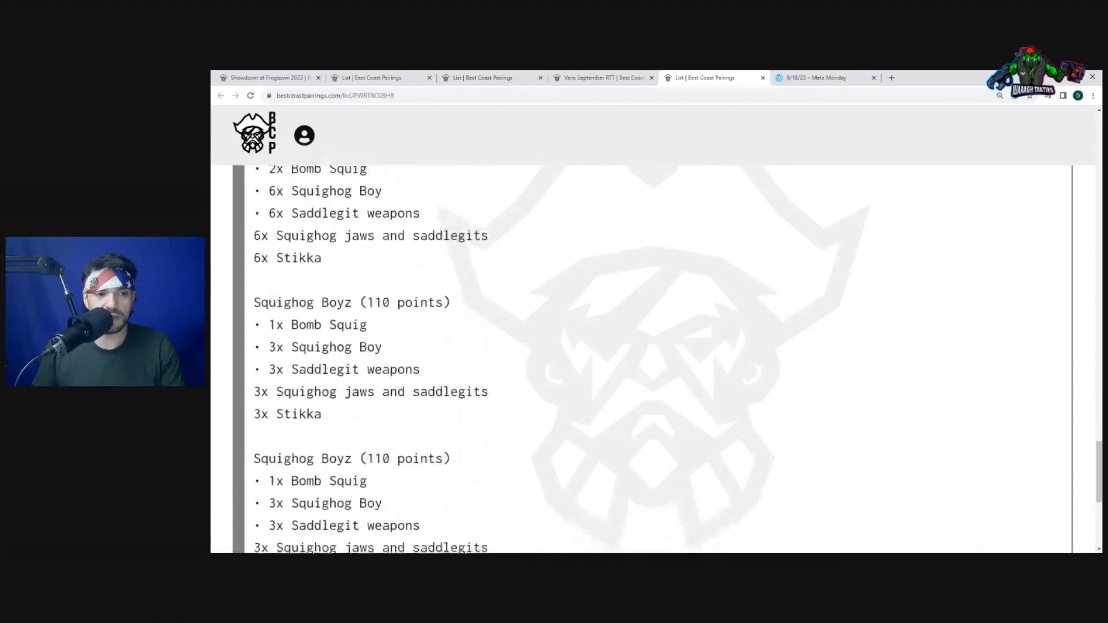
scroll("down", 3)
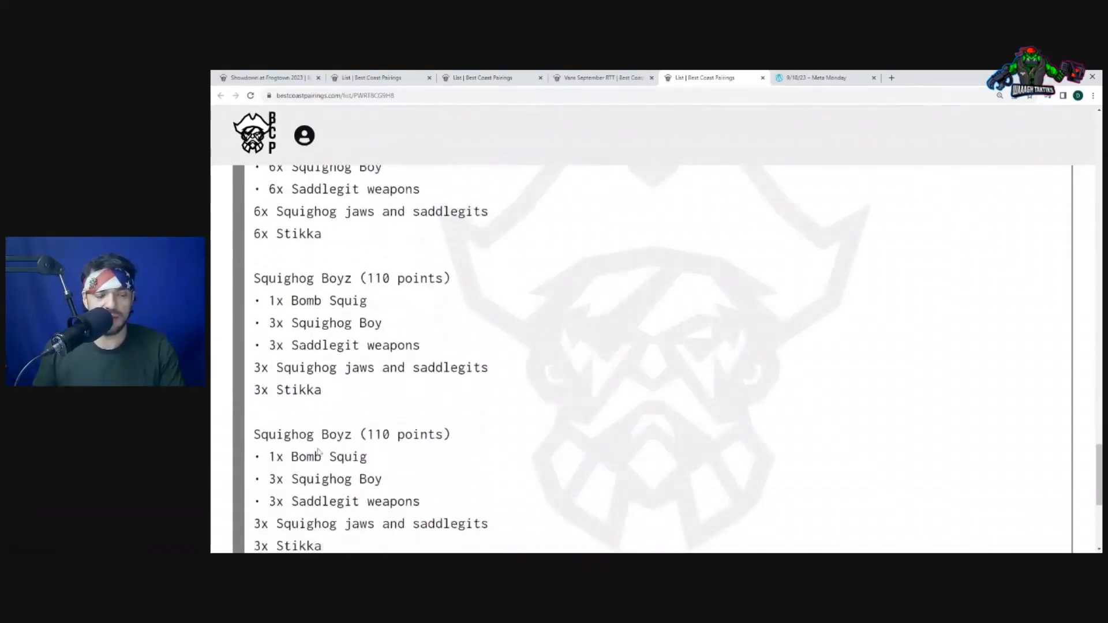
scroll("down", 3)
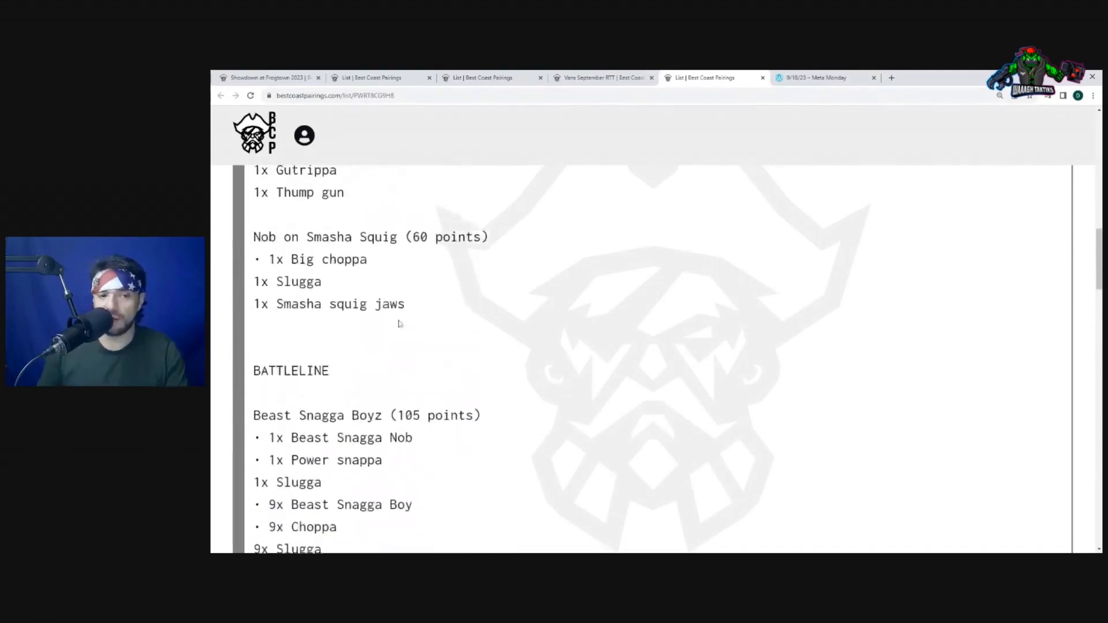
Step: Highlight an entry and read the rest of the Squig Waaagh list to its end
scroll("down", 3)
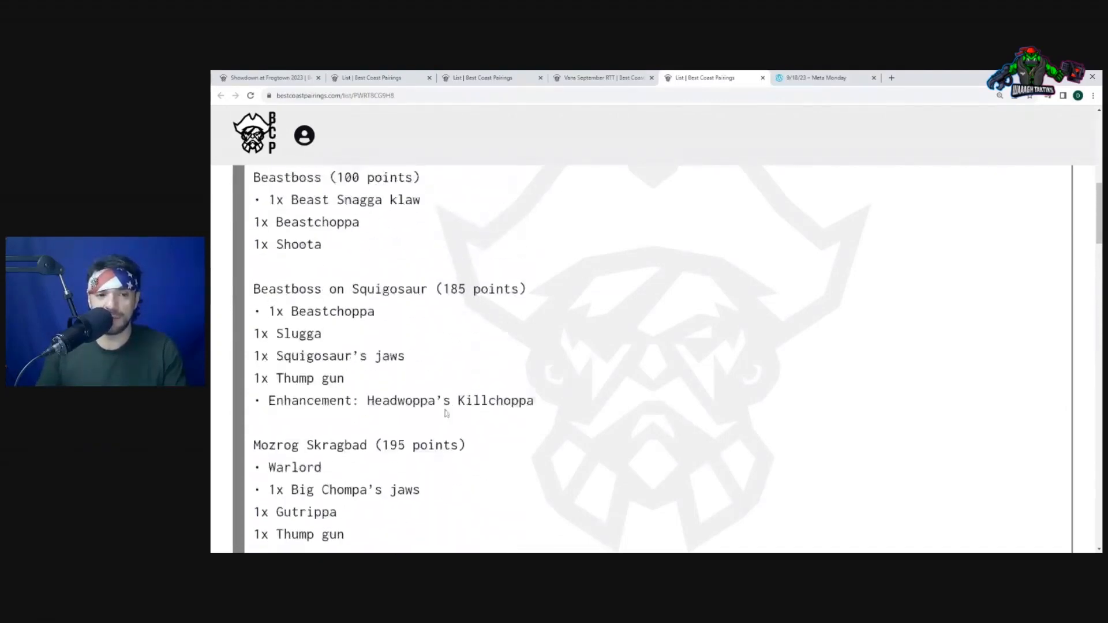
left_click_drag(269, 288, 325, 334)
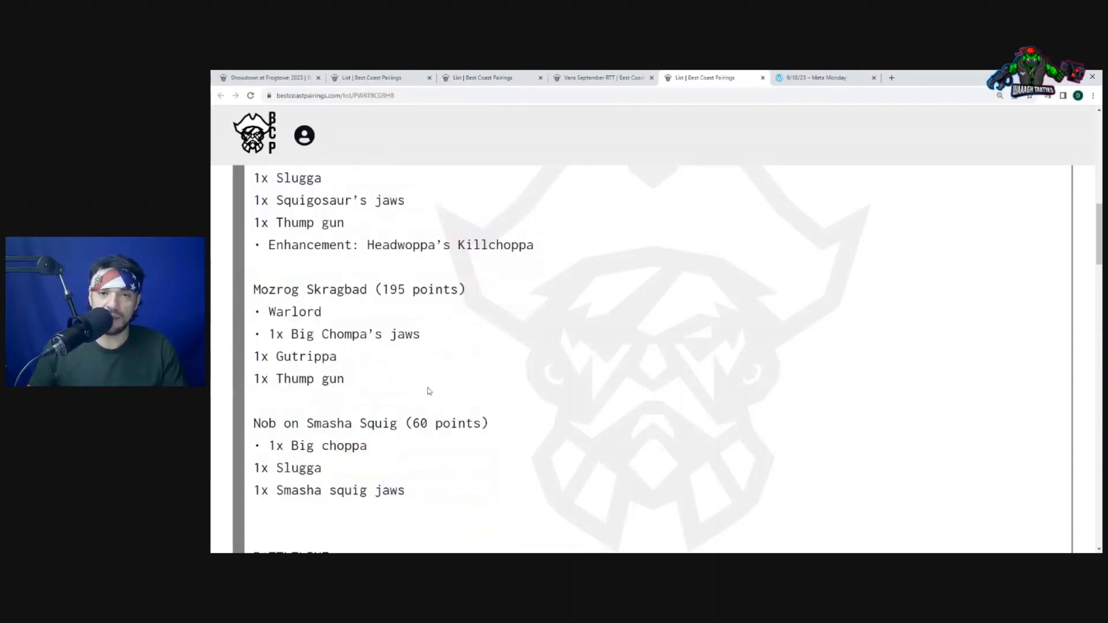
scroll("down", 3)
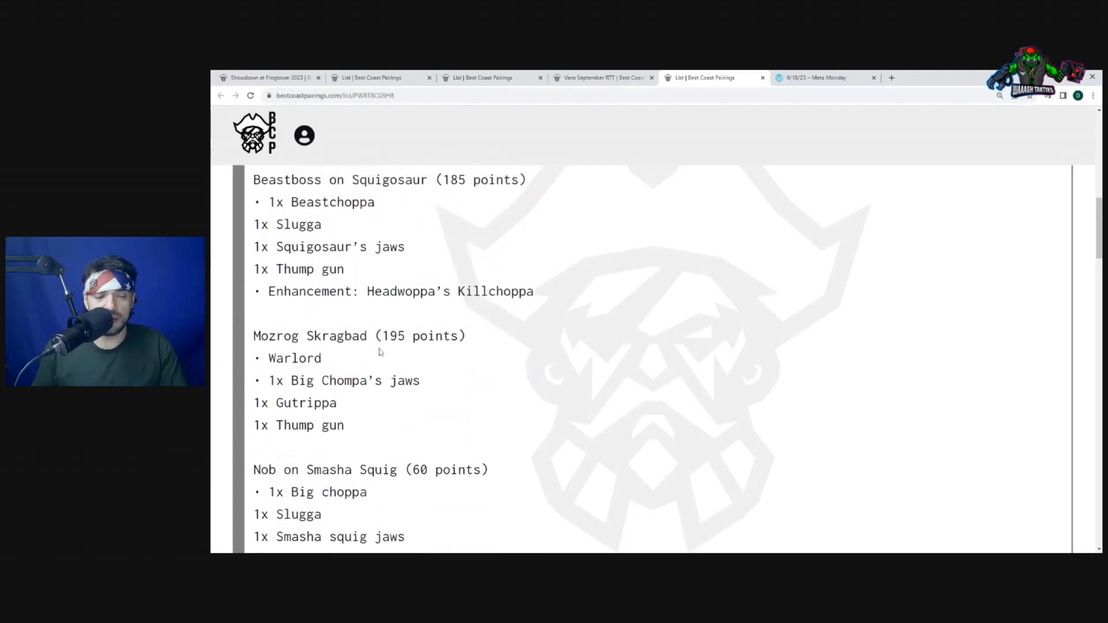
scroll("up", 3)
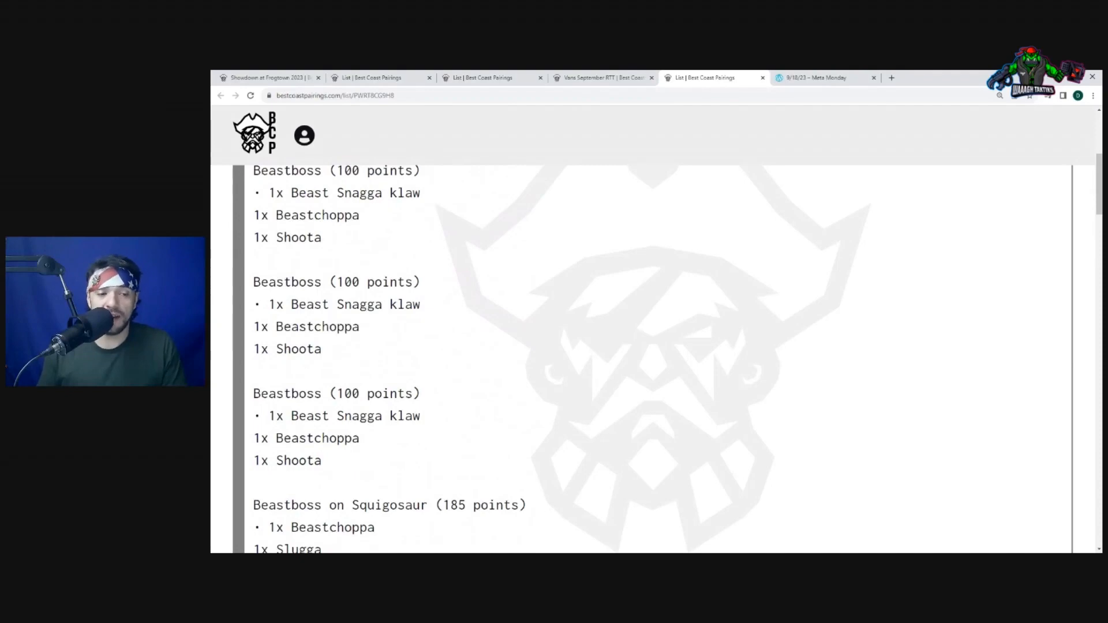
scroll("down", 3)
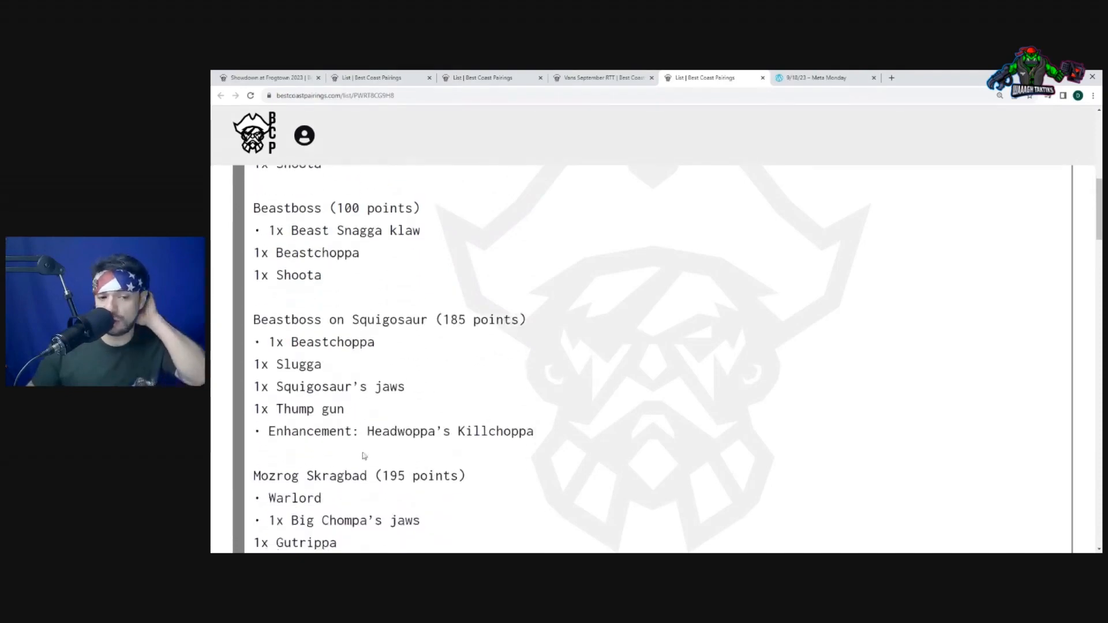
scroll("down", 3)
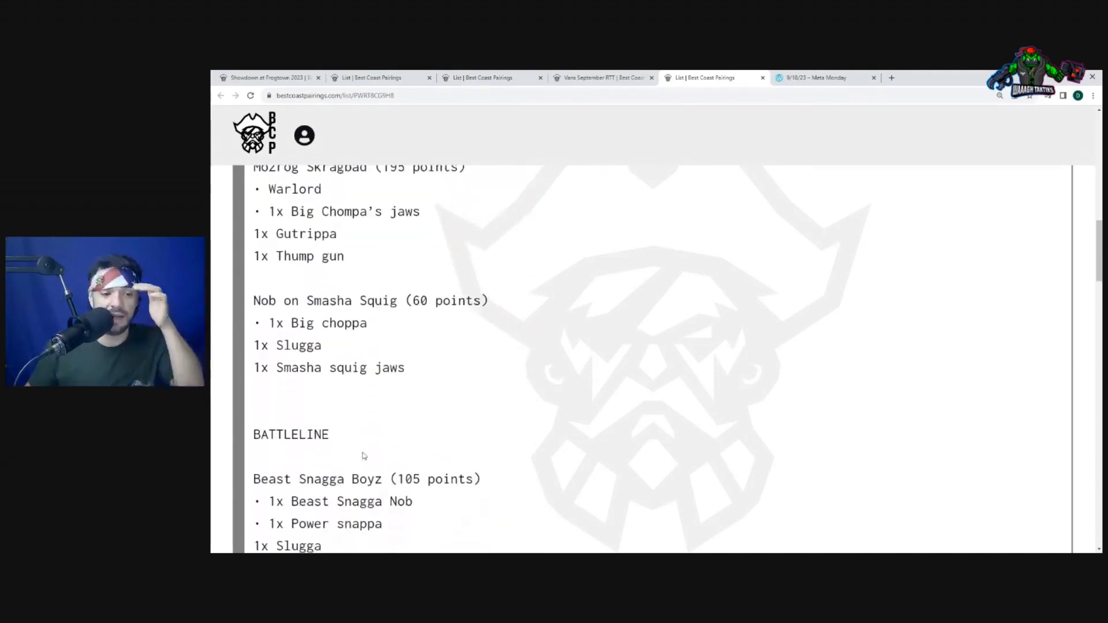
scroll("down", 3)
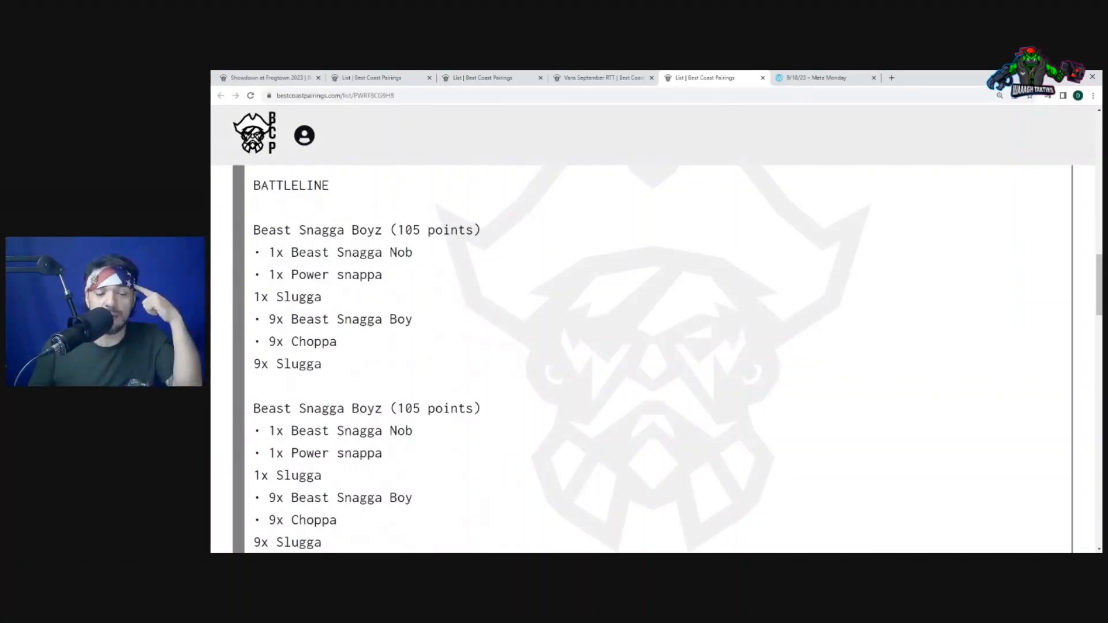
scroll("down", 3)
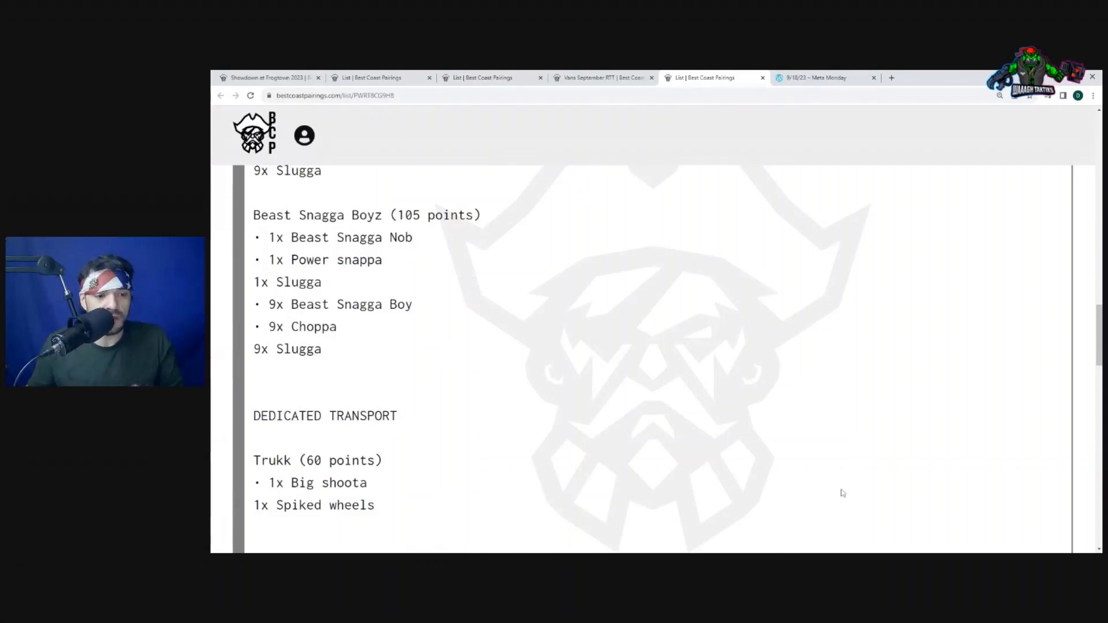
scroll("down", 3)
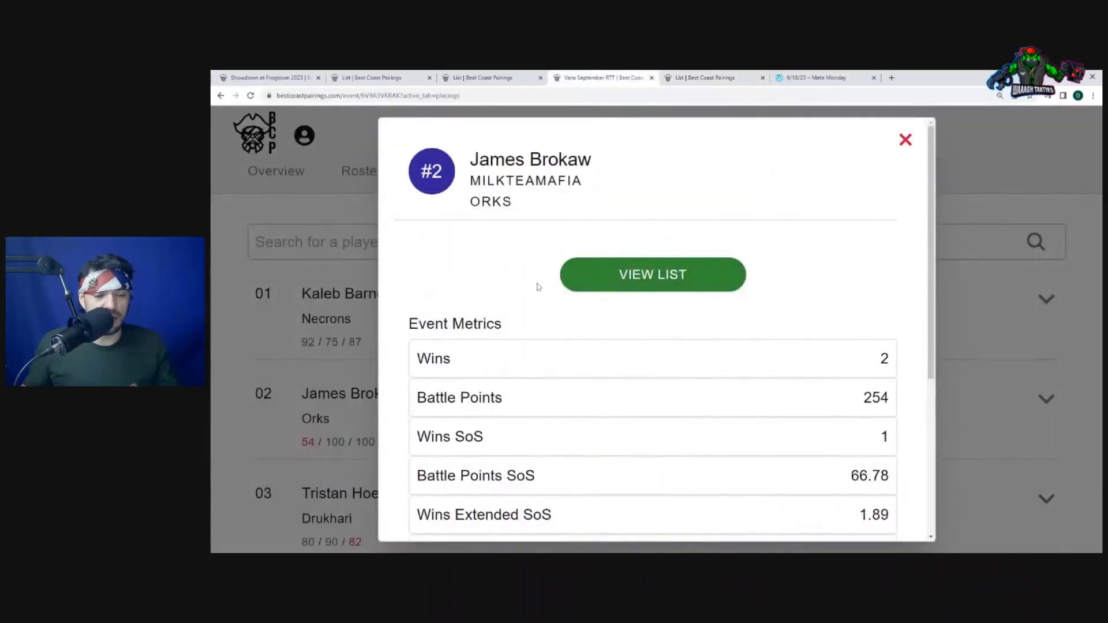
scroll("down", 3)
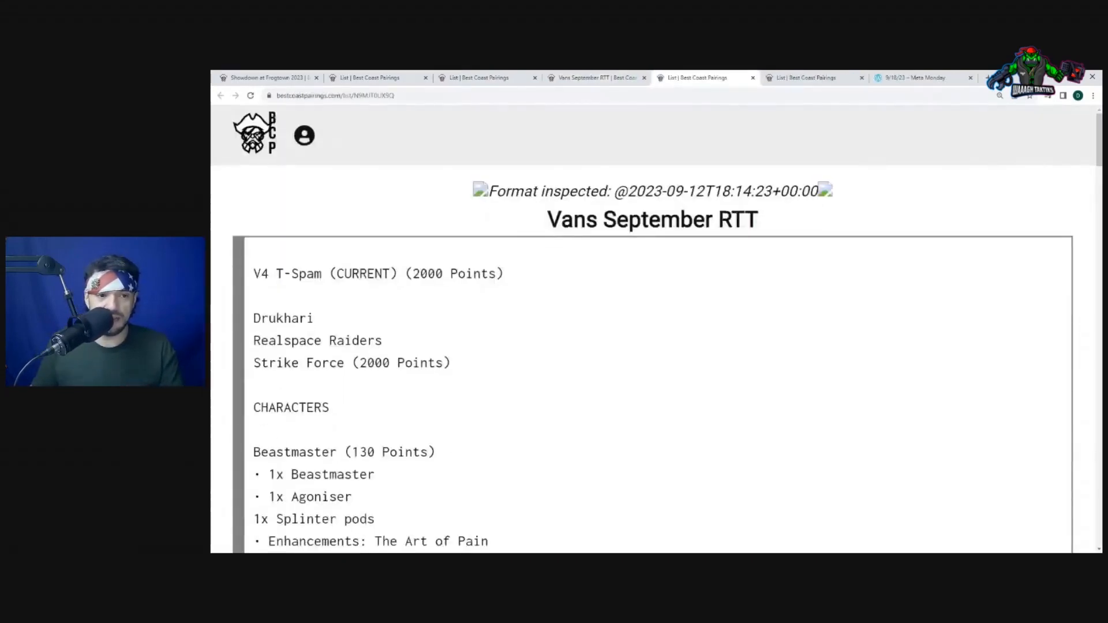
triple_click(378, 273)
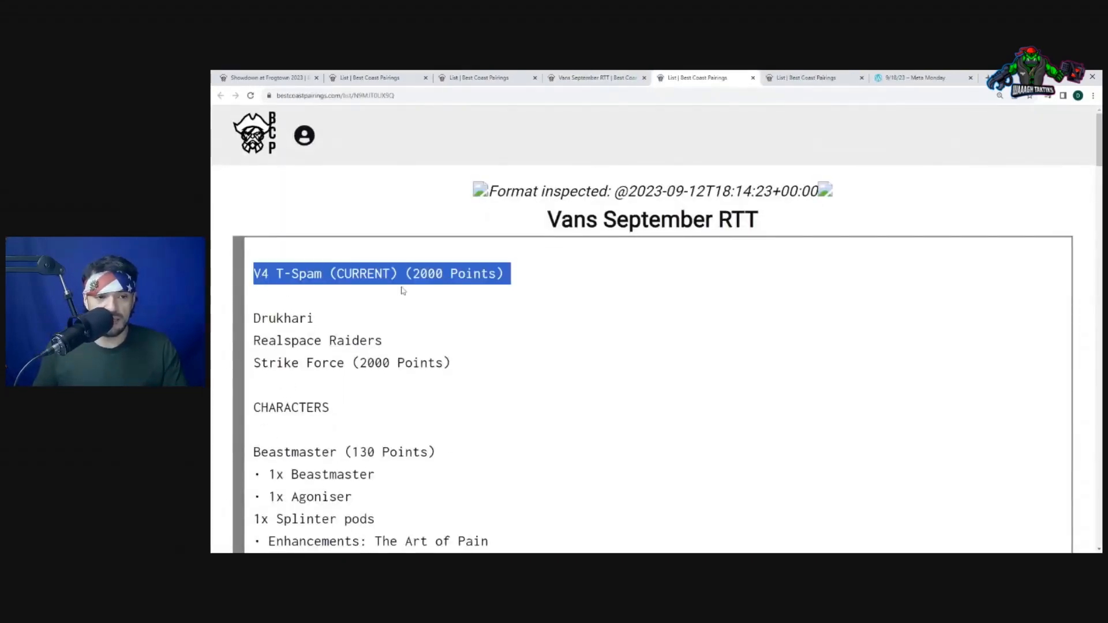
scroll("down", 3)
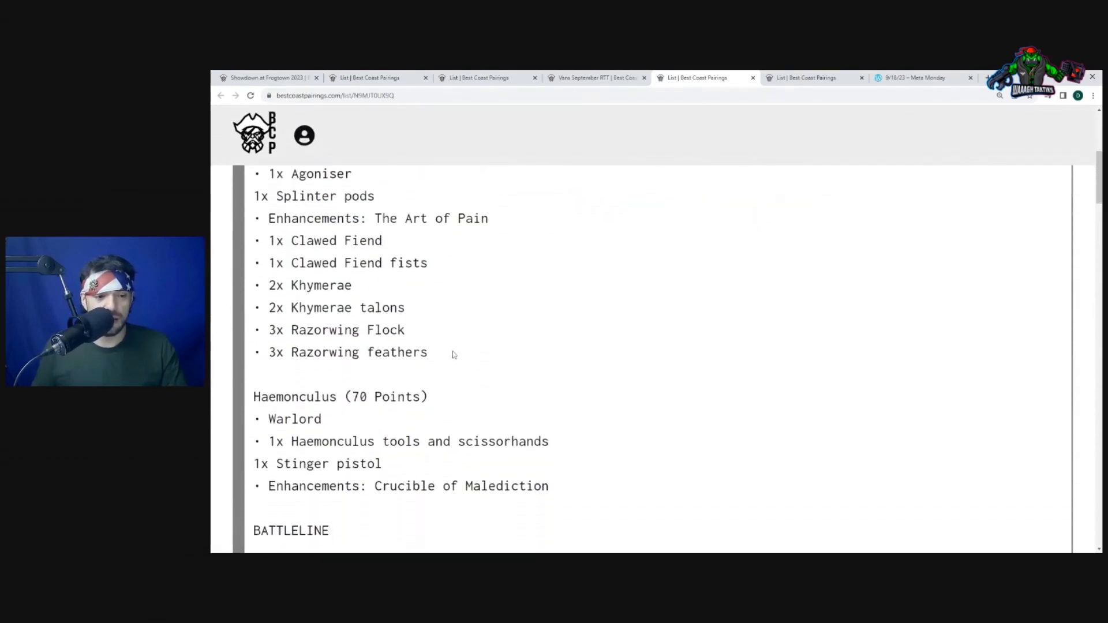
scroll("down", 3)
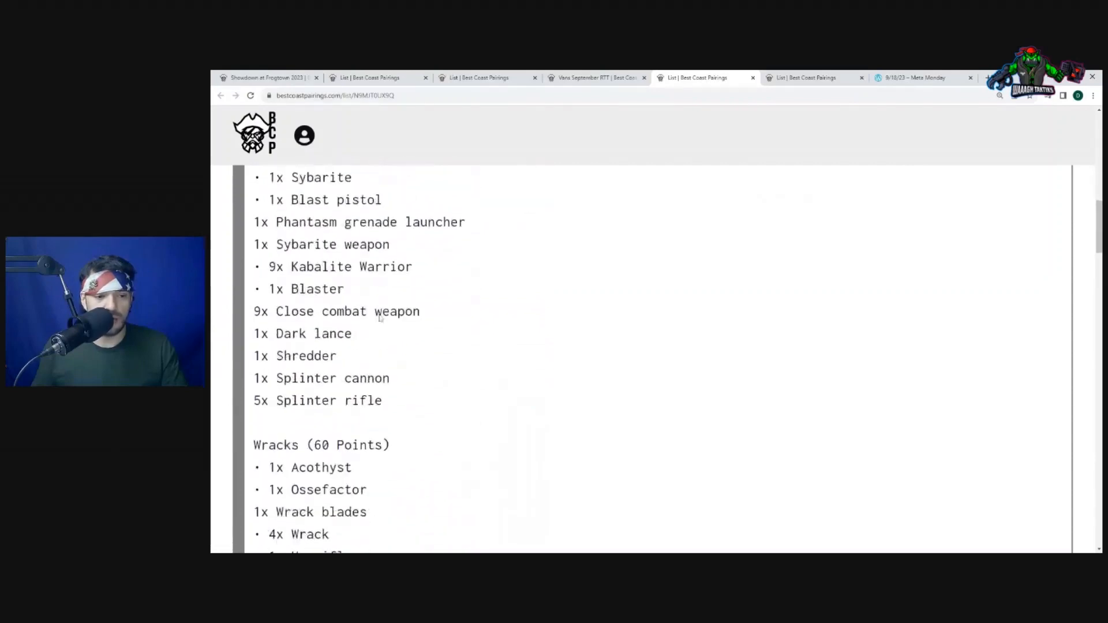
scroll("down", 3)
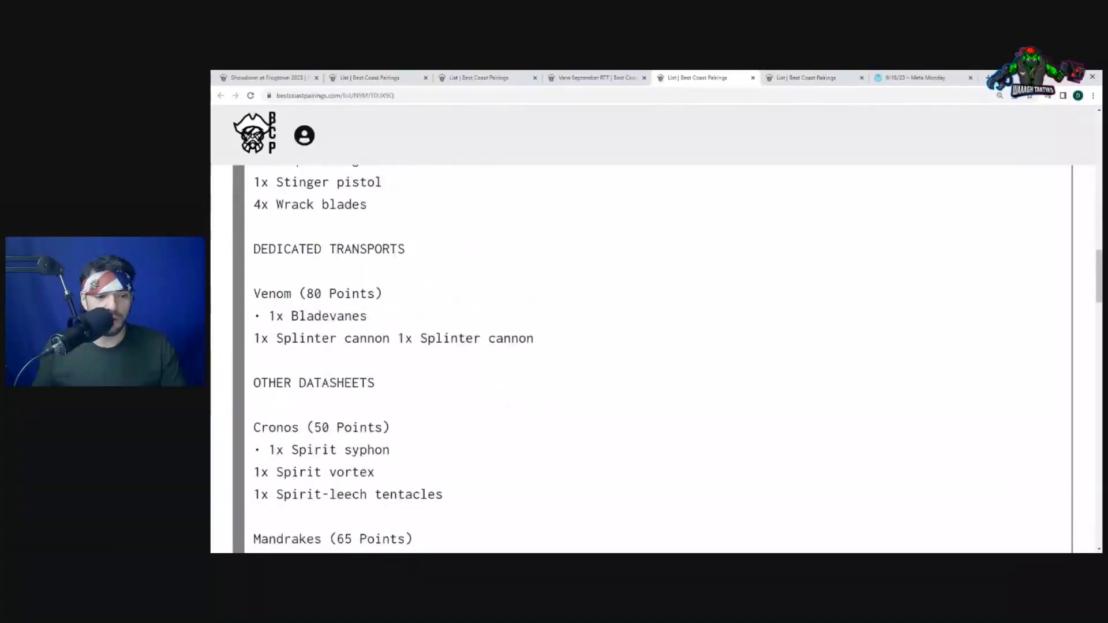
scroll("down", 3)
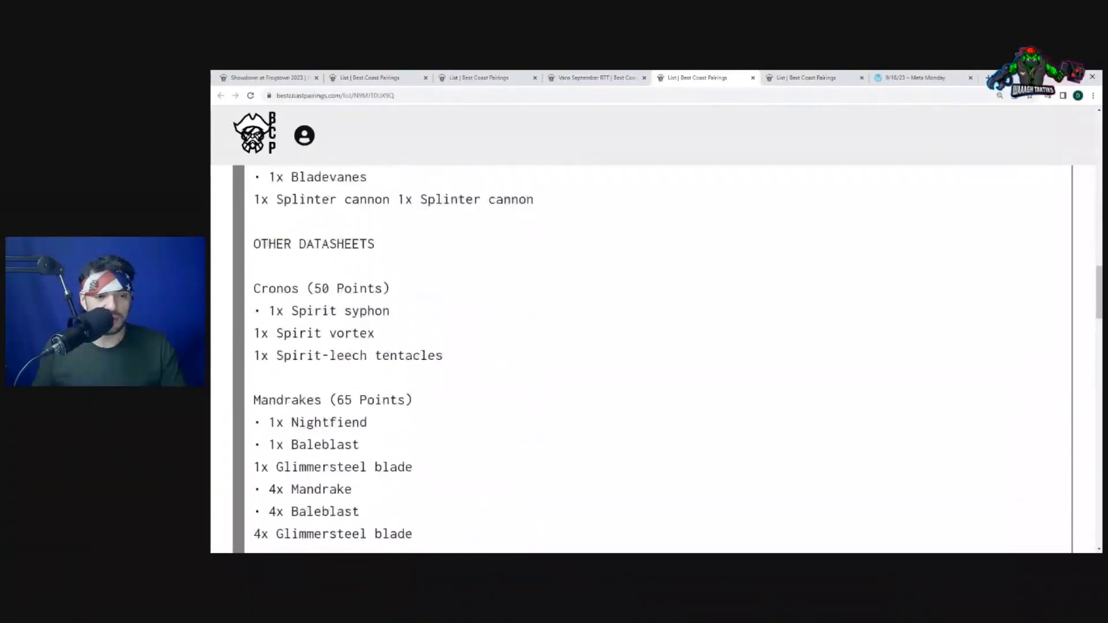
scroll("down", 3)
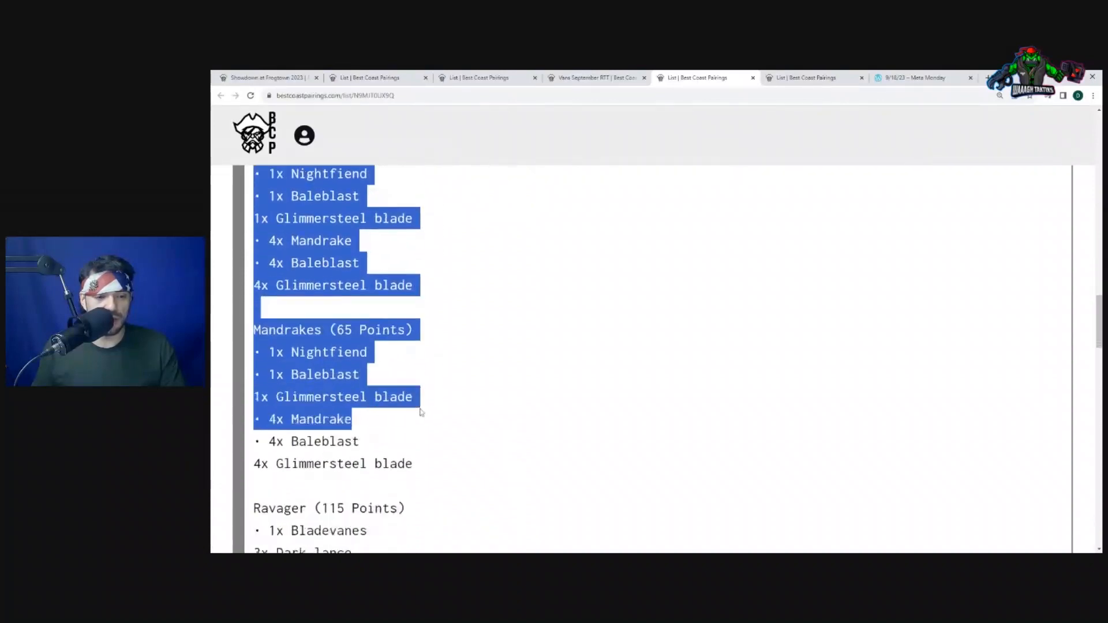
scroll("down", 3)
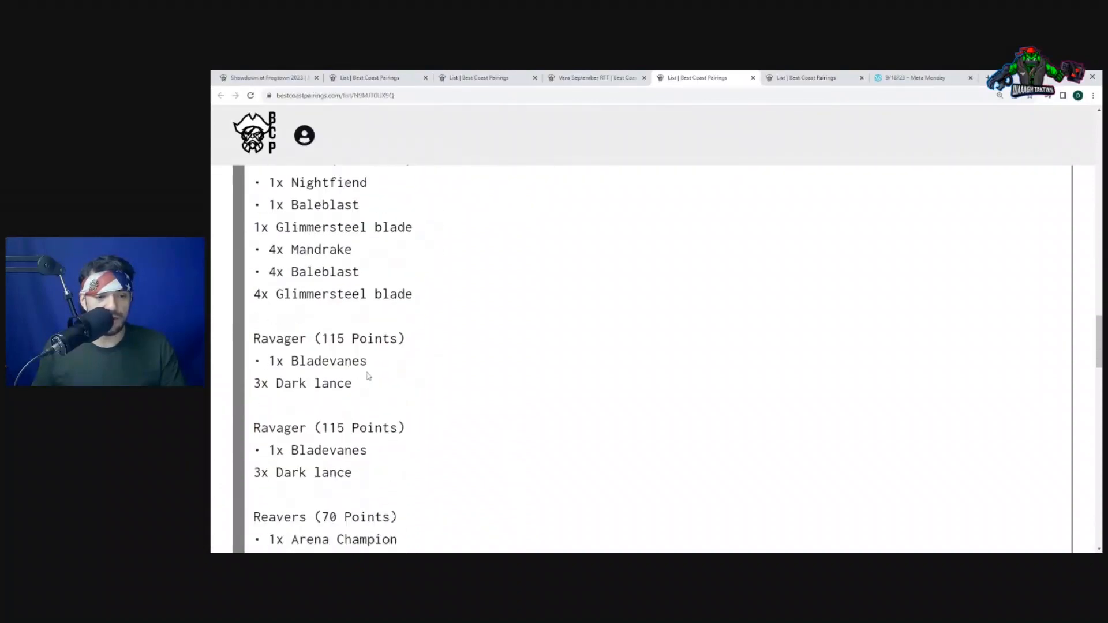
scroll("down", 3)
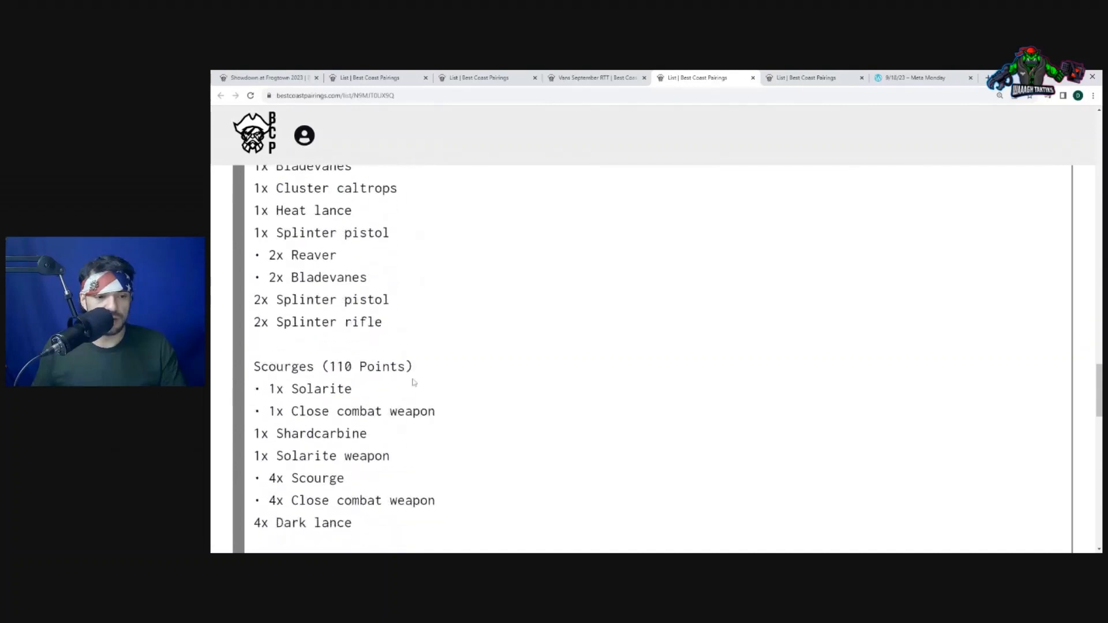
scroll("down", 3)
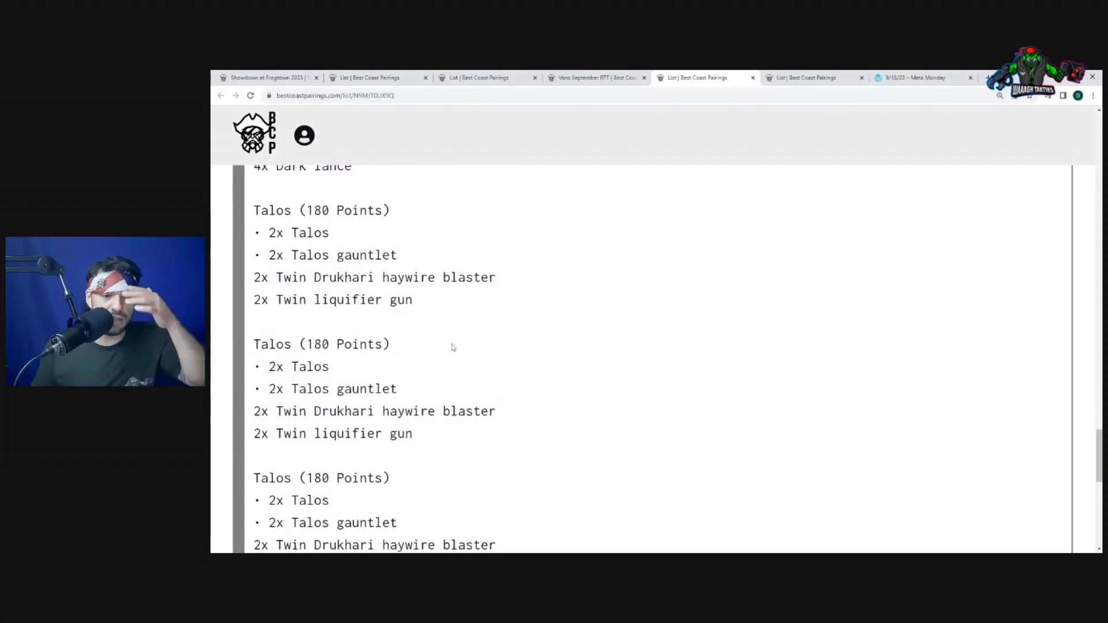
scroll("down", 3)
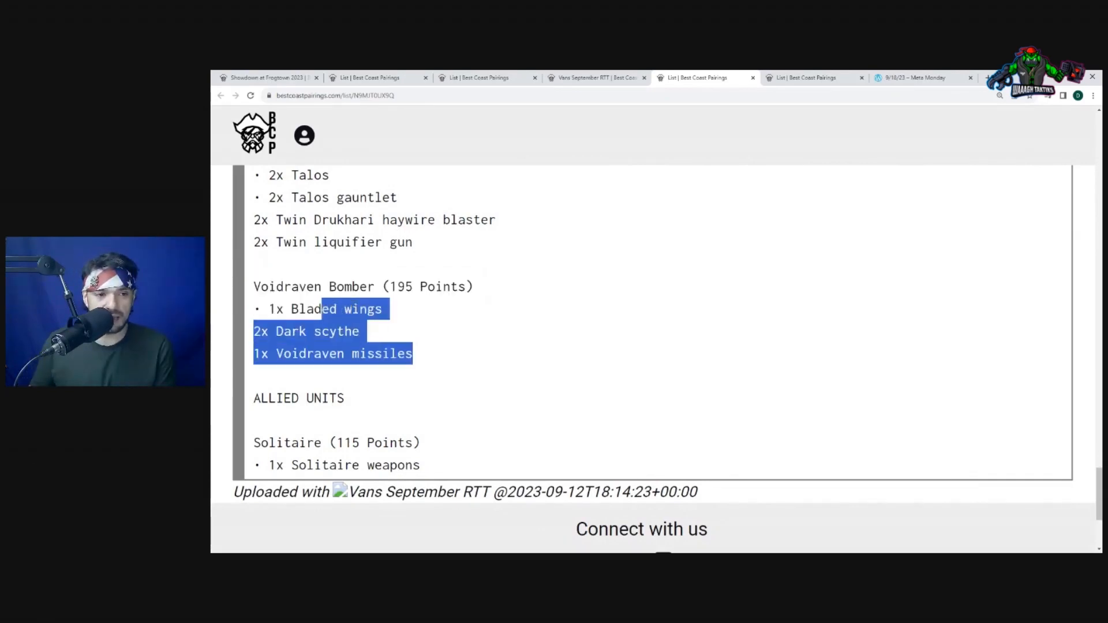
left_click(289, 270)
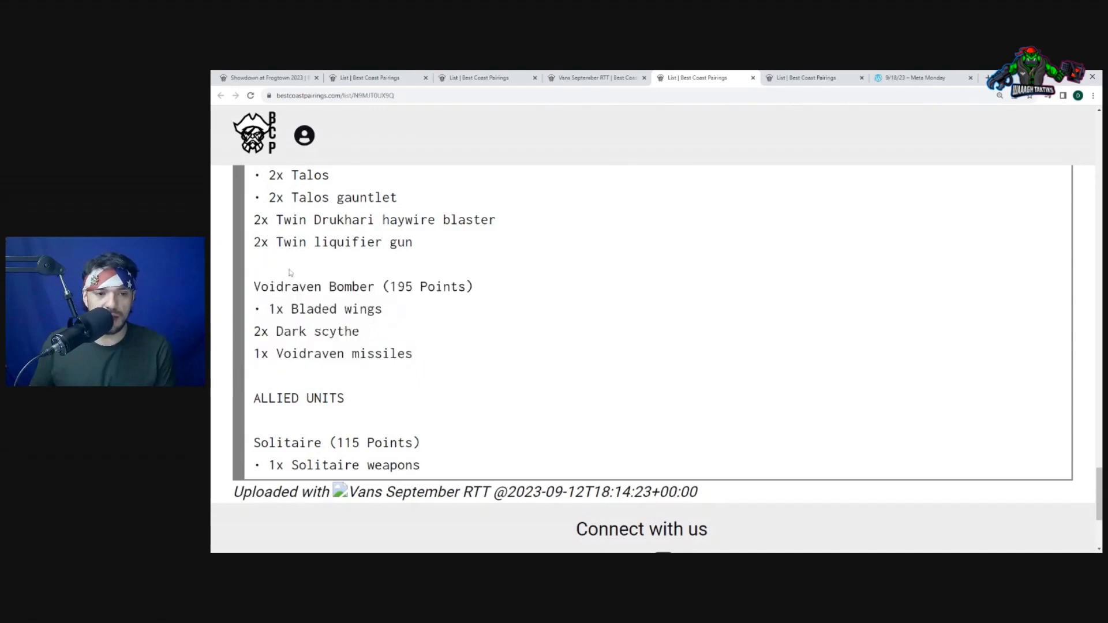
left_click_drag(254, 272, 426, 361)
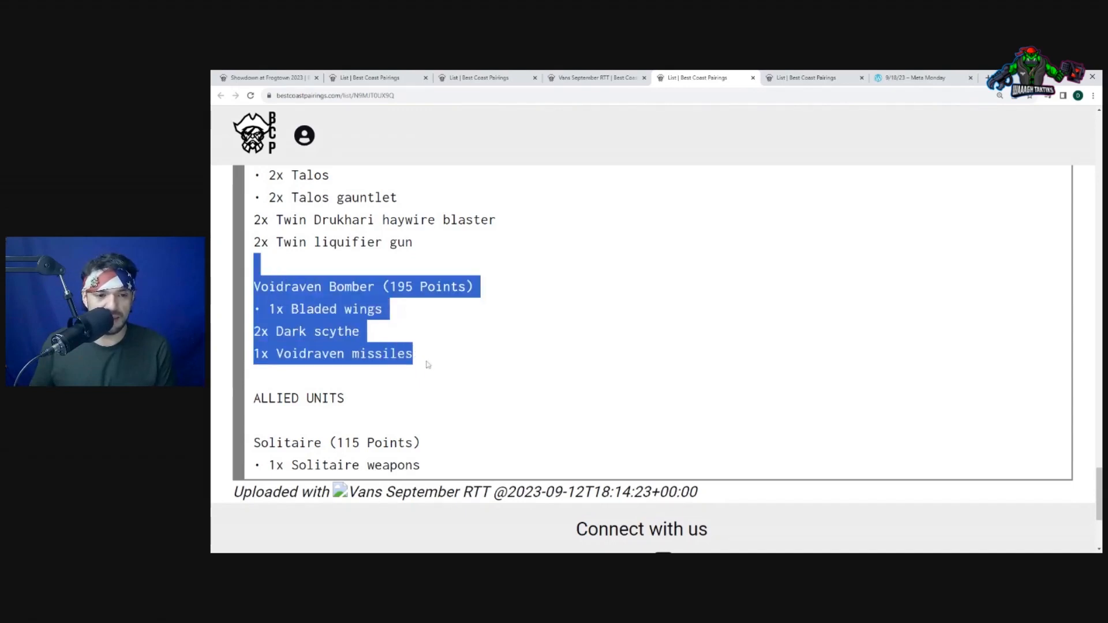
left_click(426, 364)
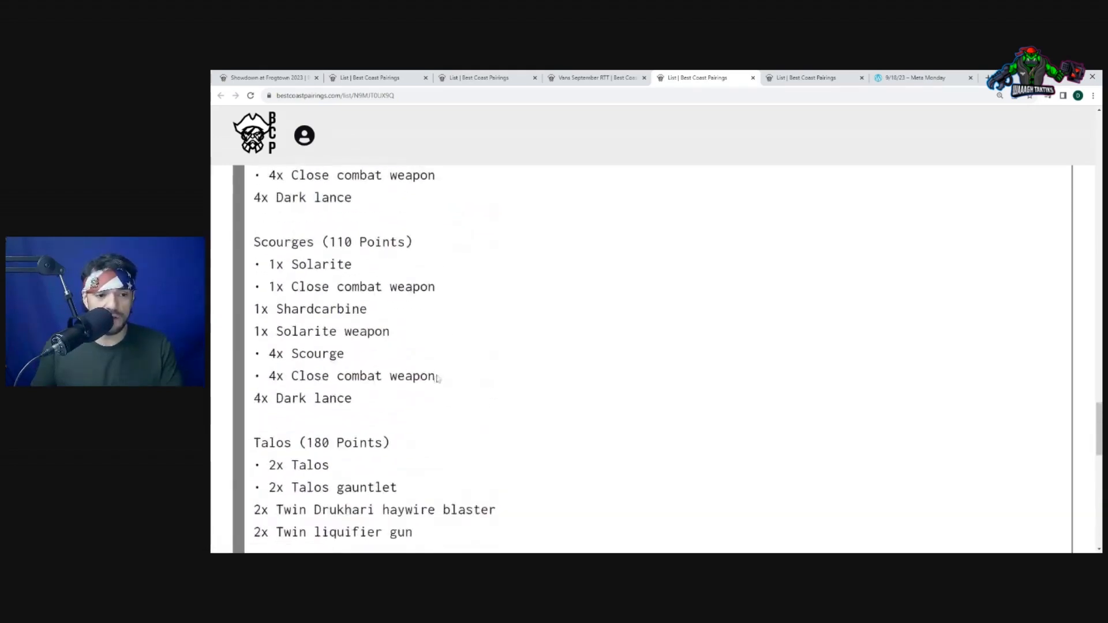
mouse_move(367, 401)
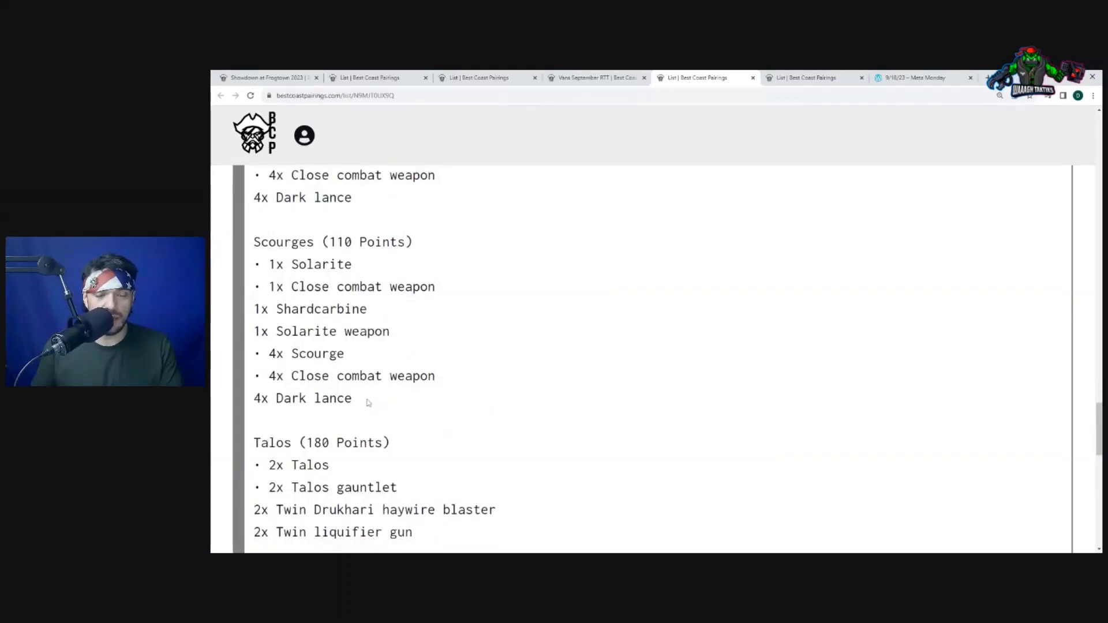
left_click_drag(337, 375, 351, 398)
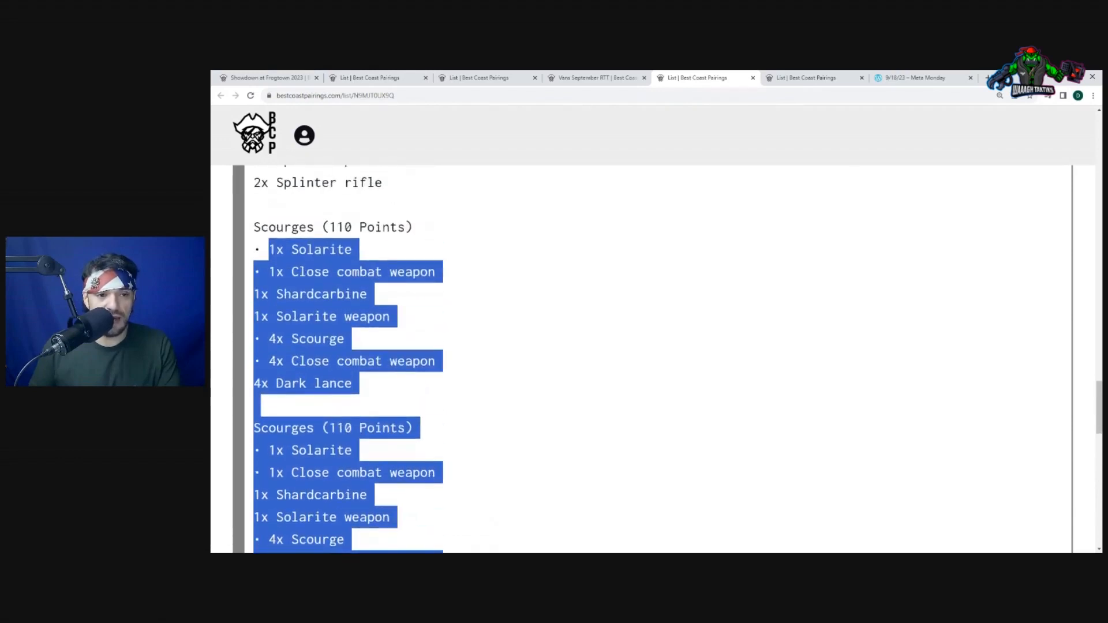
left_click(276, 213)
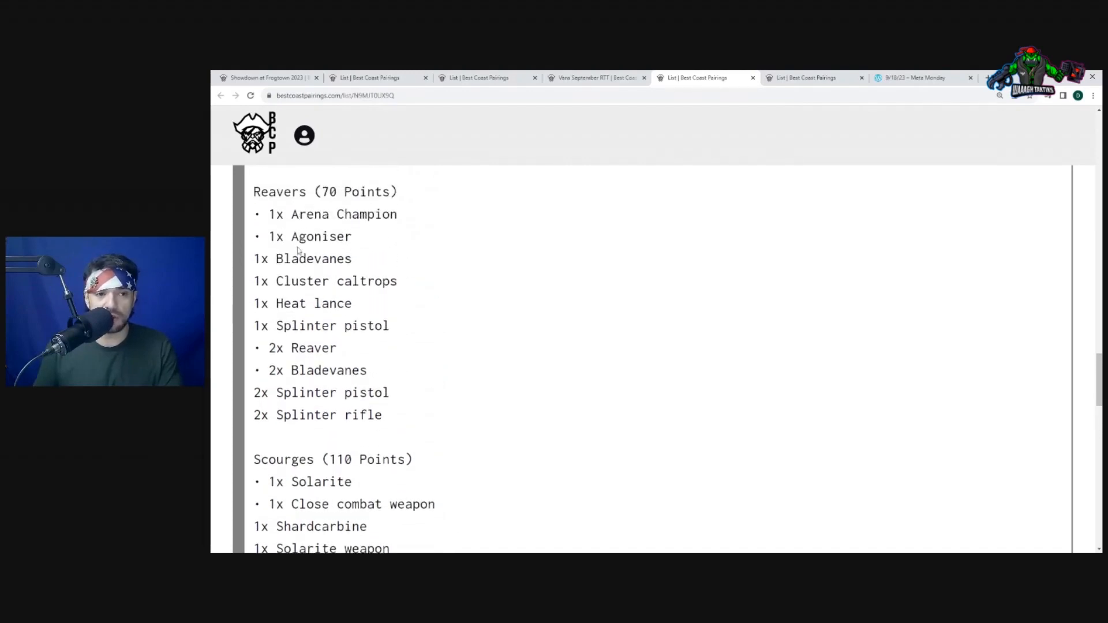
scroll("down", 3)
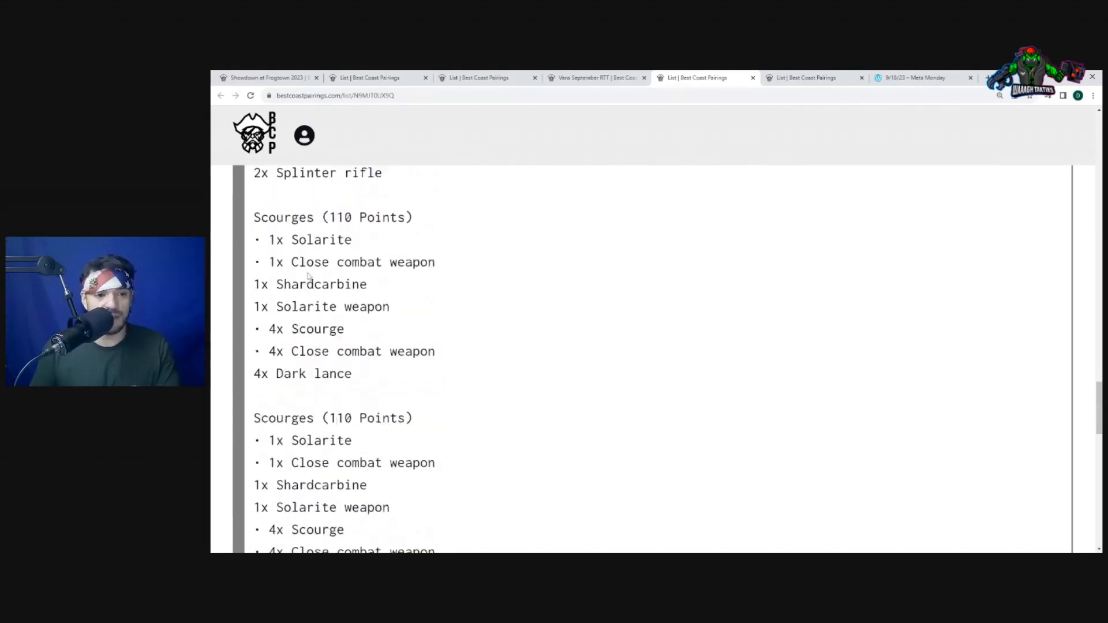
scroll("down", 3)
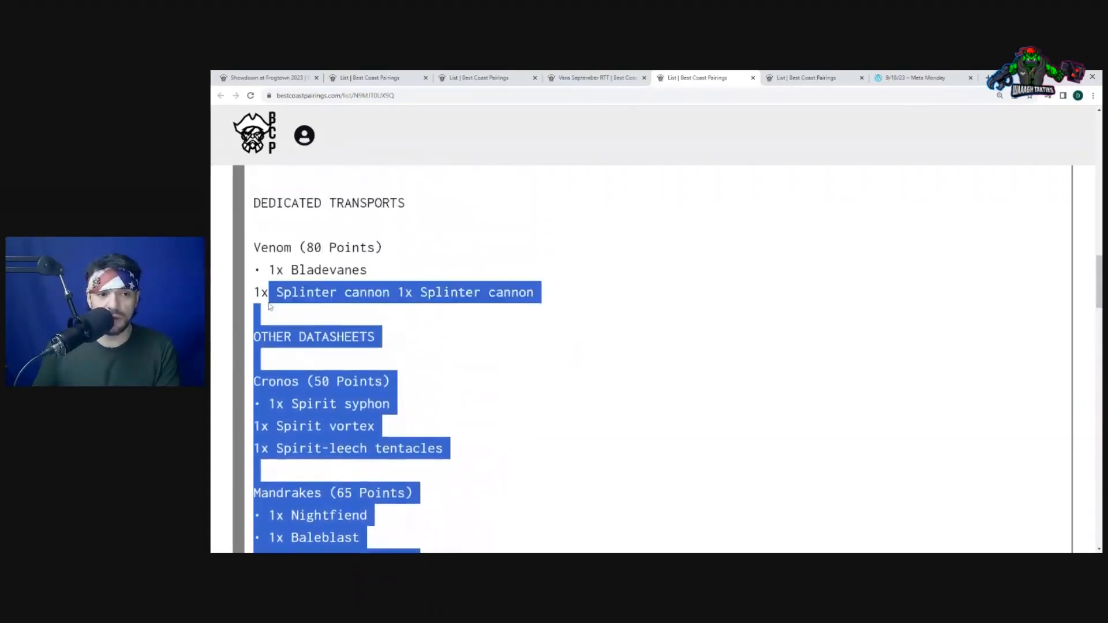
scroll("down", 3)
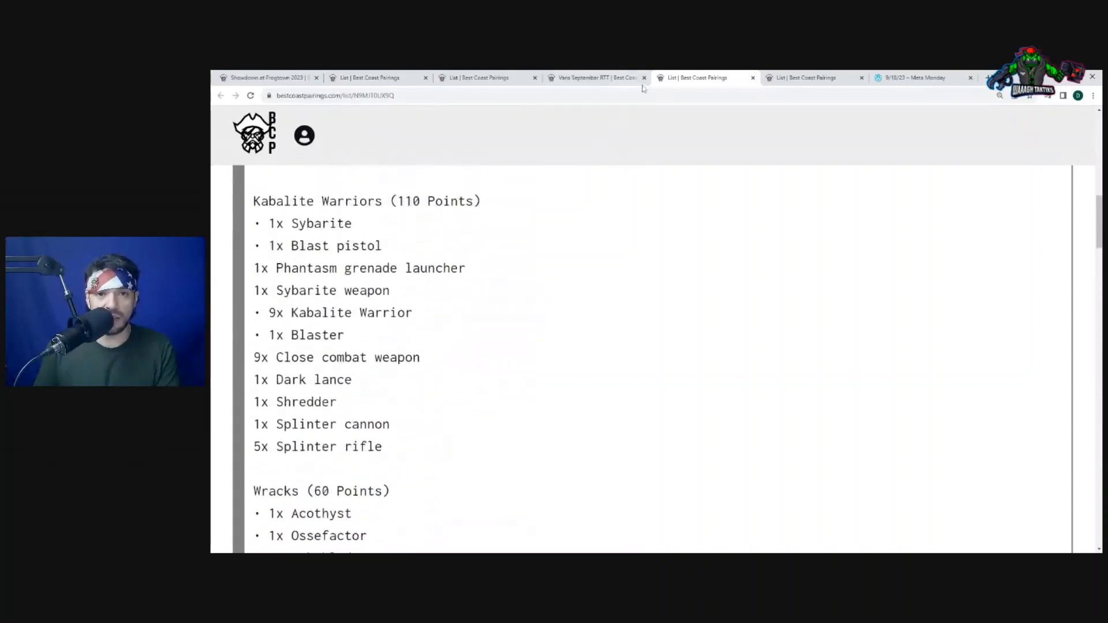
left_click(596, 77)
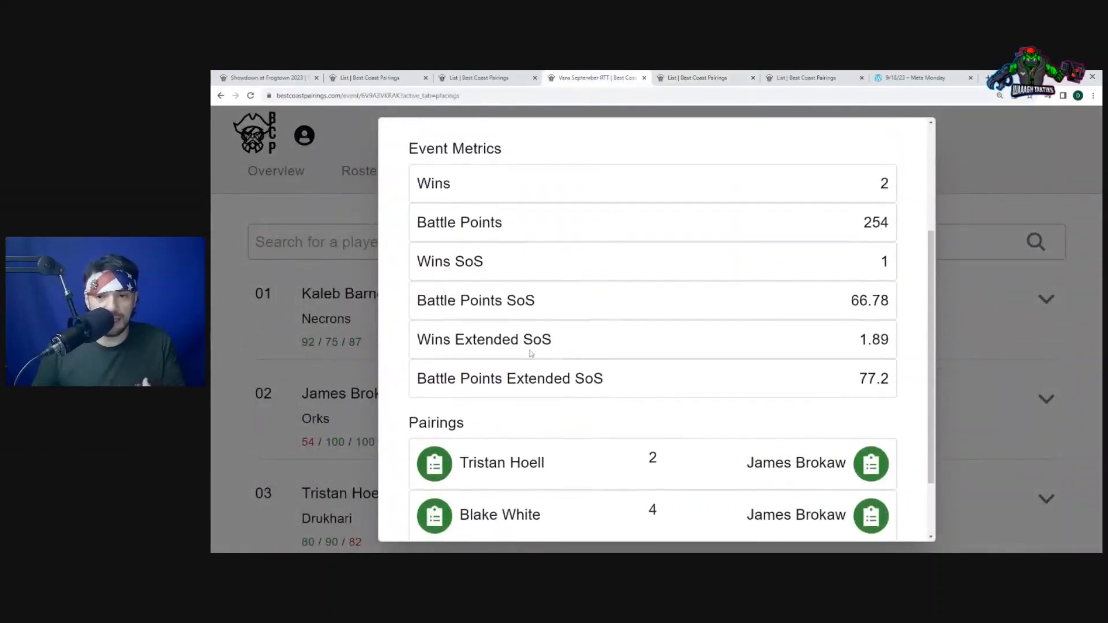
scroll("down", 3)
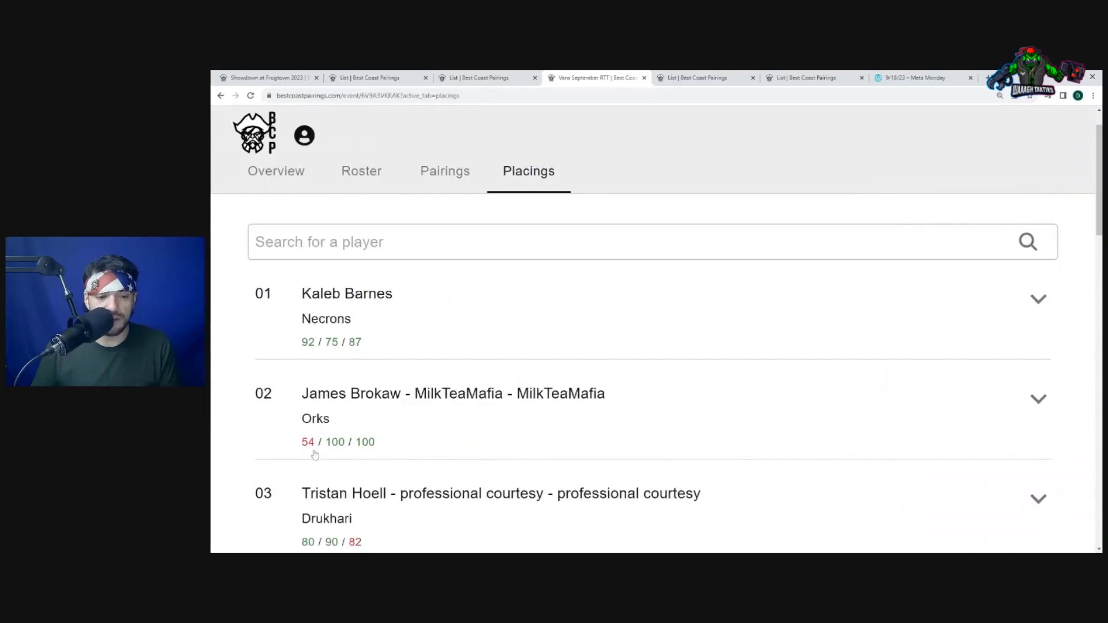
scroll("down", 3)
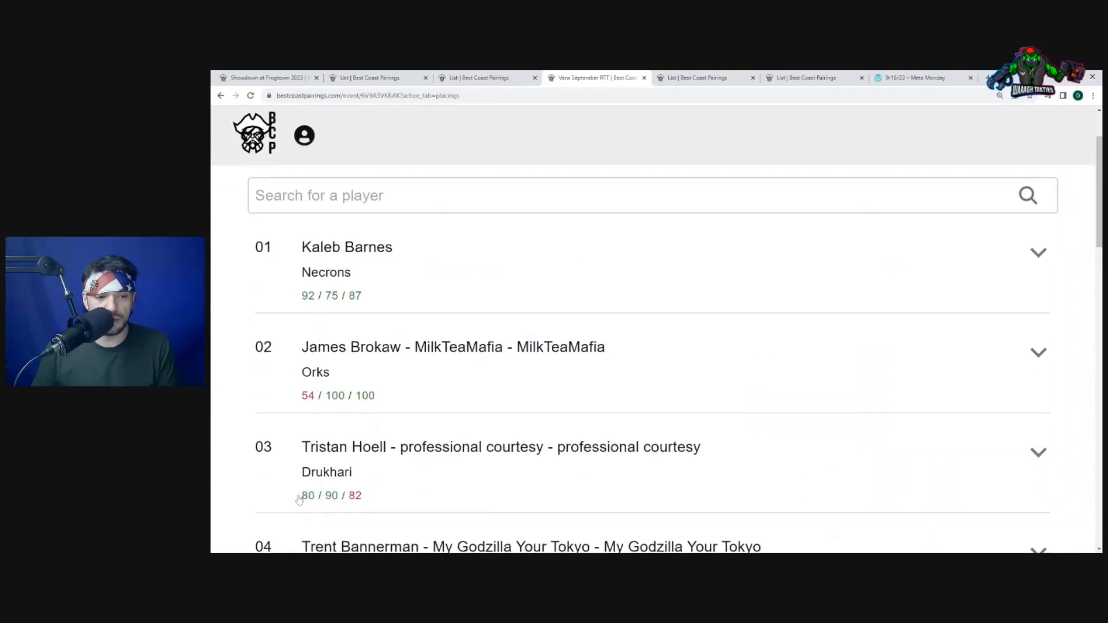
left_click(452, 347)
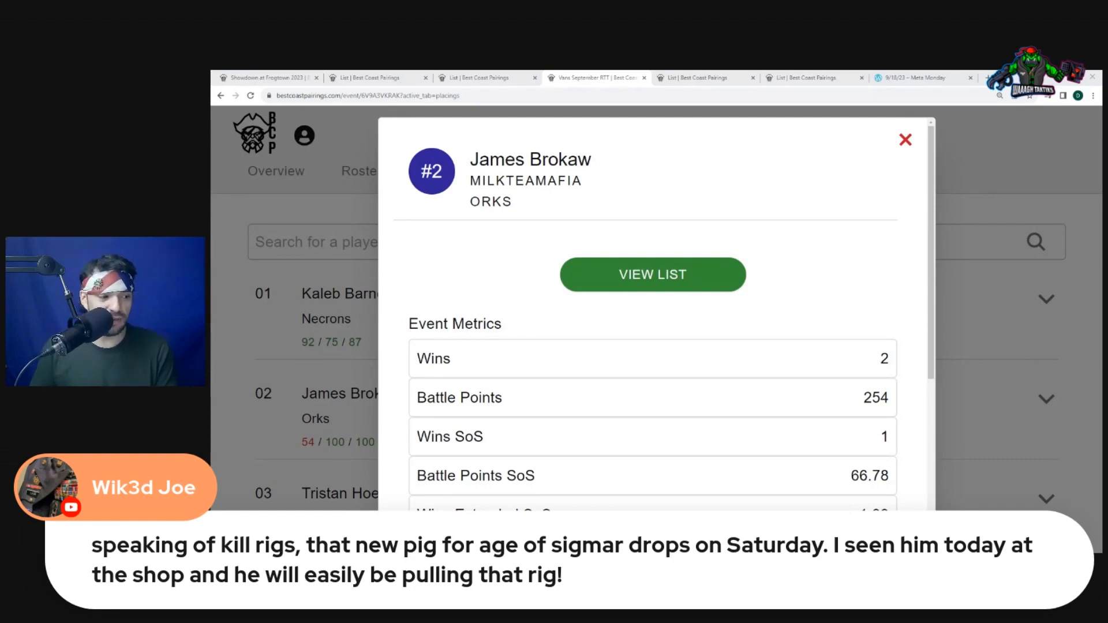
mouse_move(789, 365)
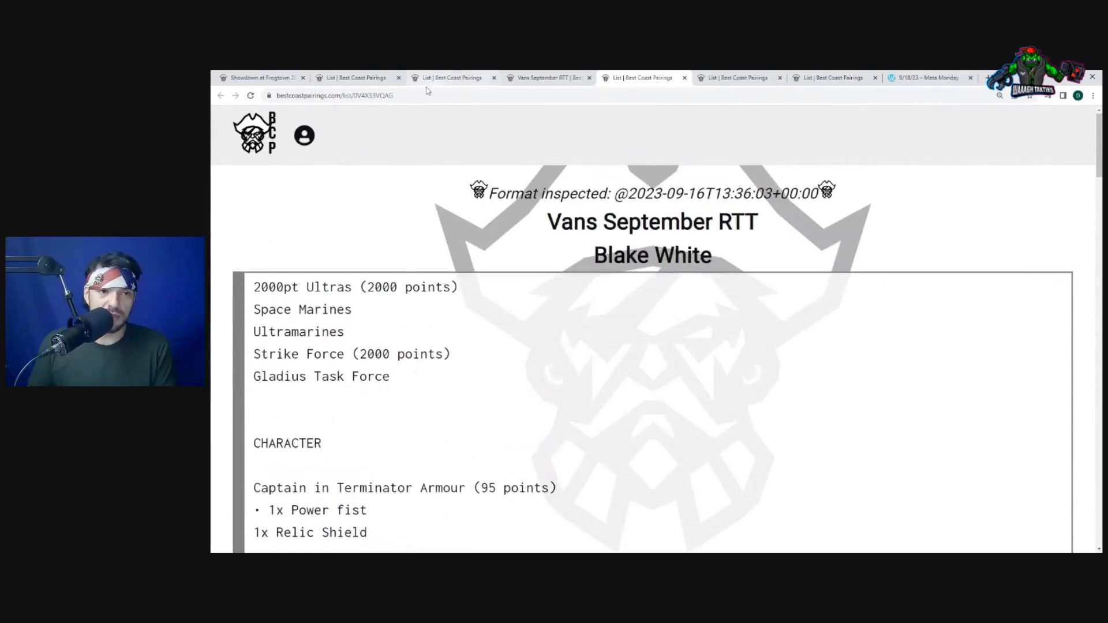
mouse_move(533, 322)
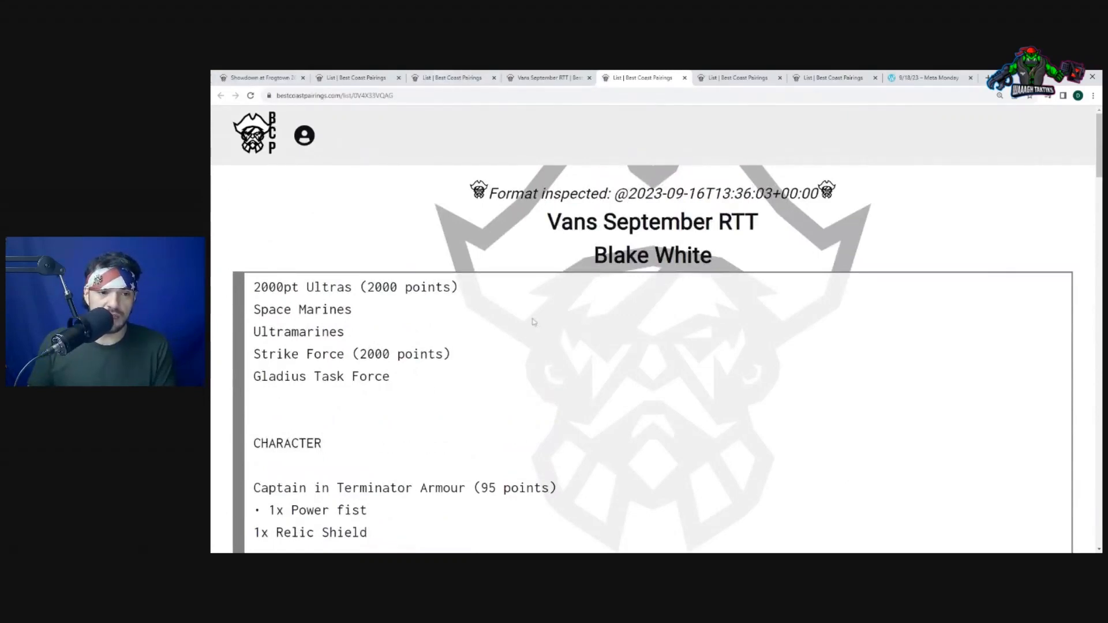
mouse_move(489, 357)
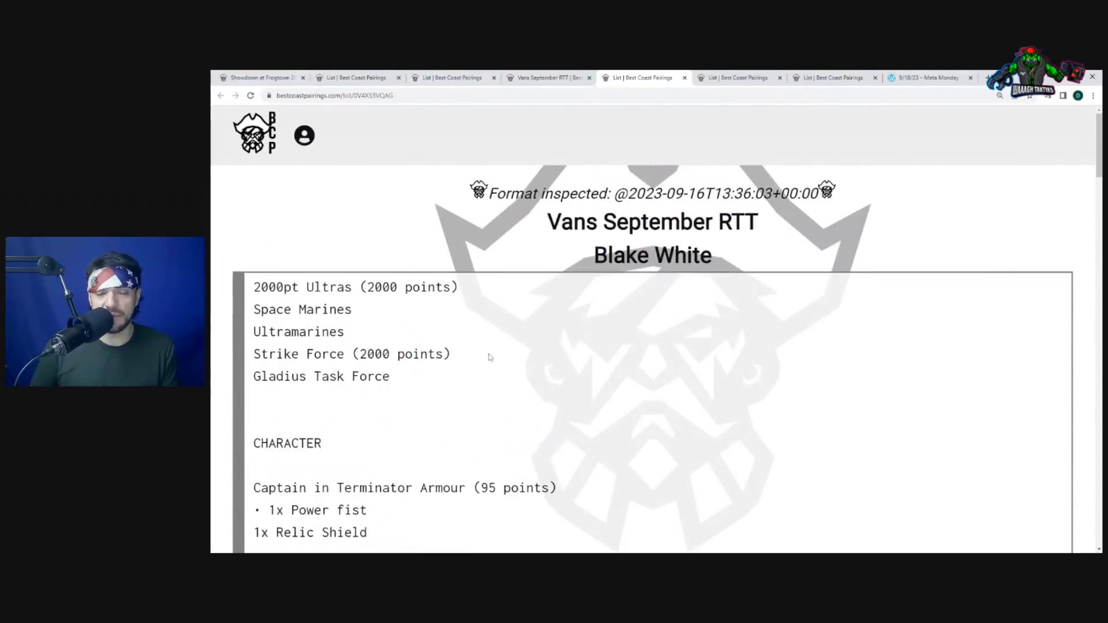
scroll("down", 3)
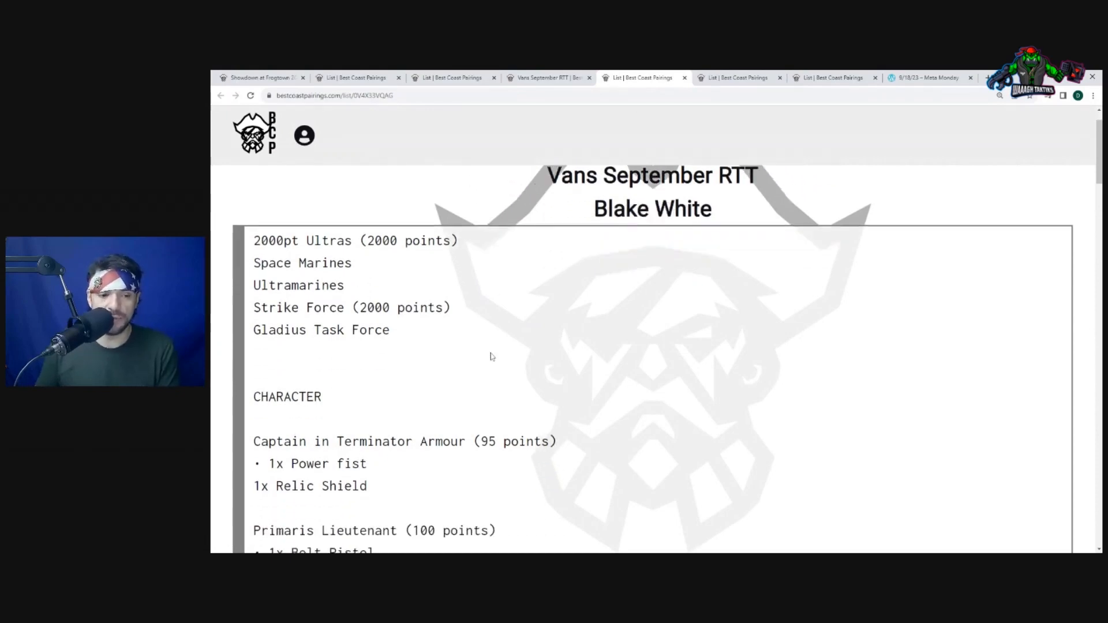
scroll("down", 3)
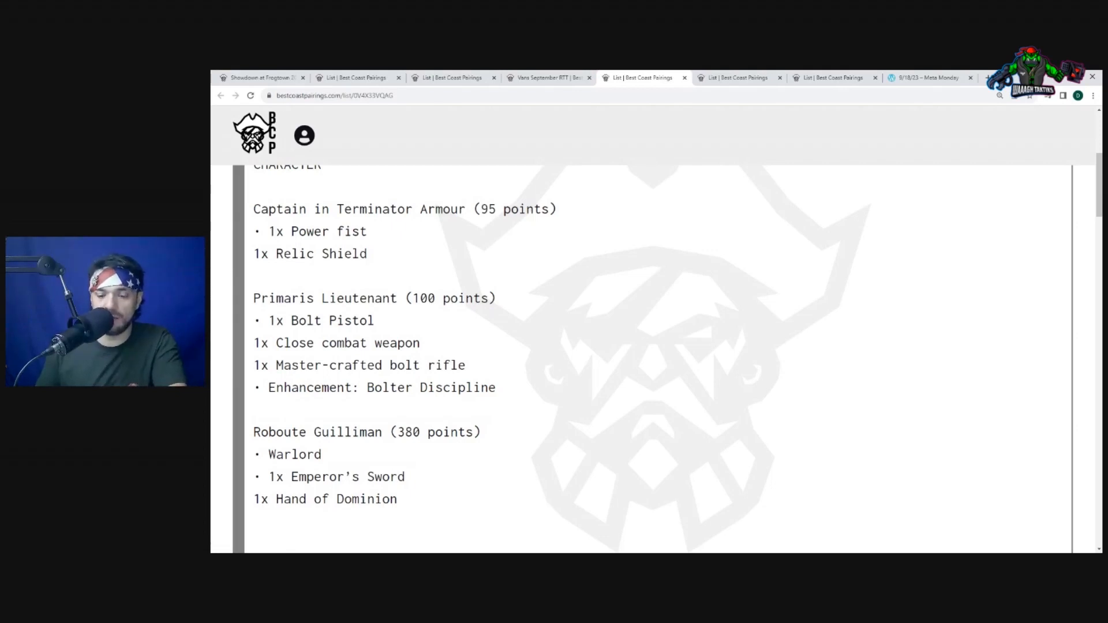
scroll("up", 3)
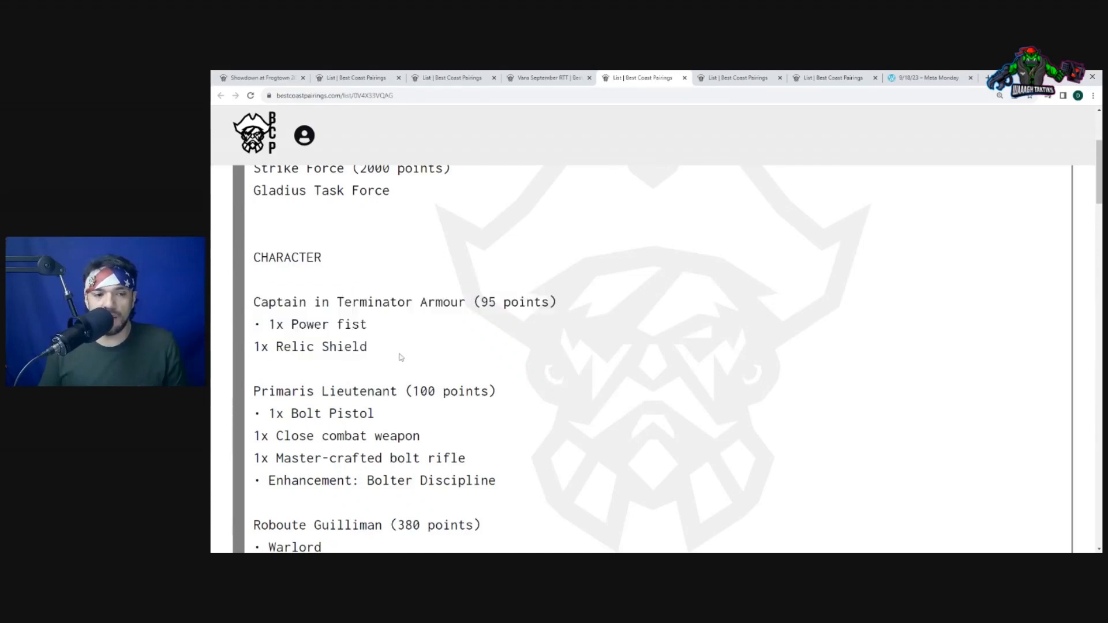
left_click_drag(254, 301, 367, 346)
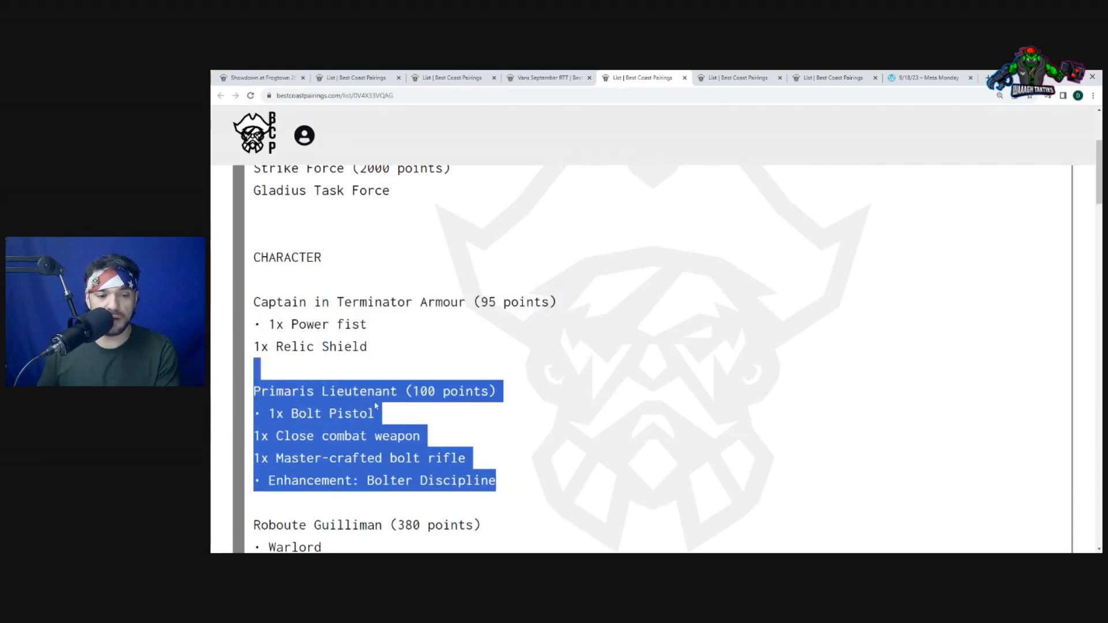
scroll("down", 3)
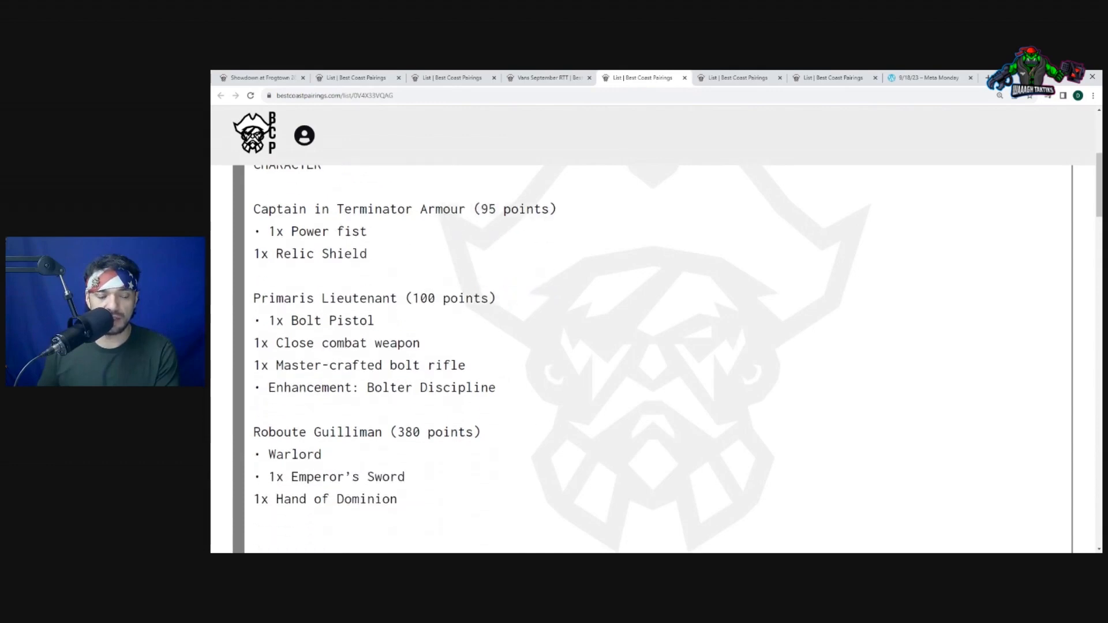
scroll("down", 3)
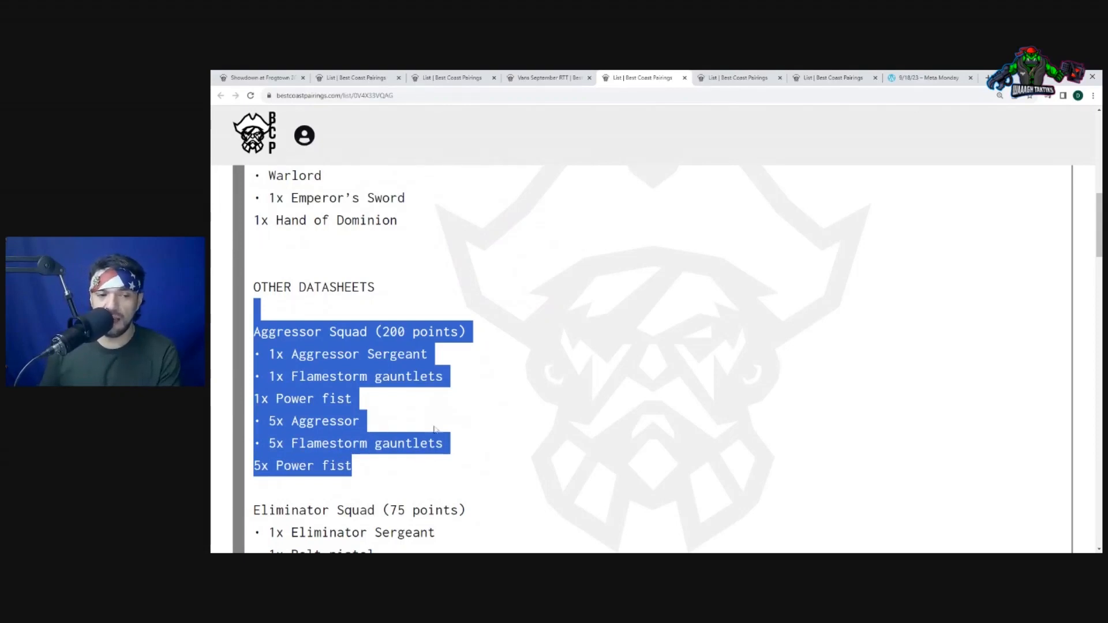
left_click(503, 449)
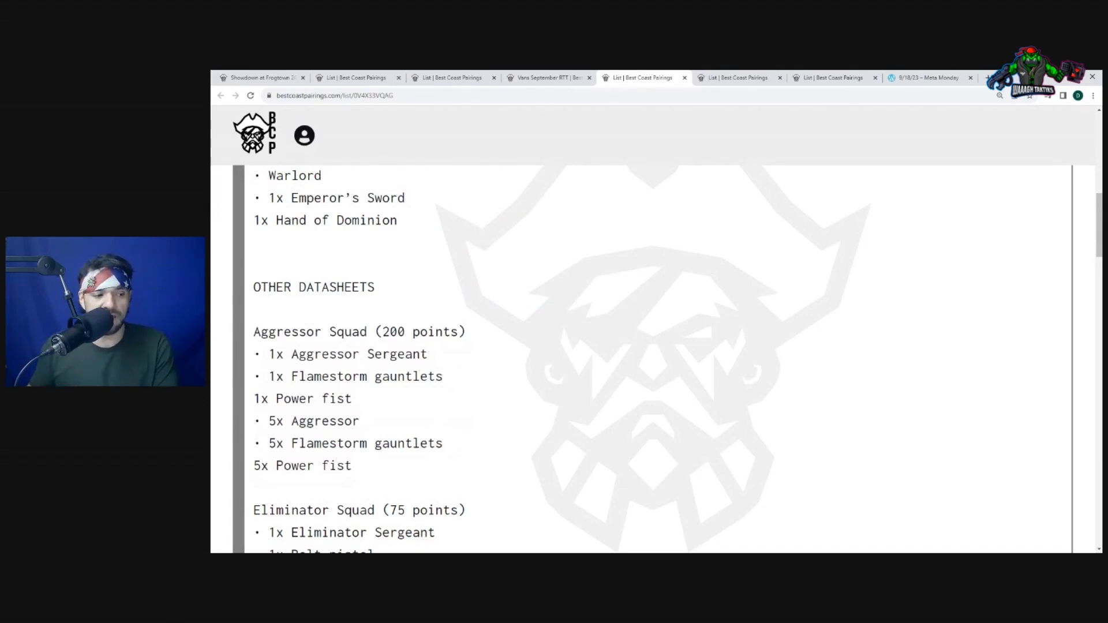
scroll("down", 3)
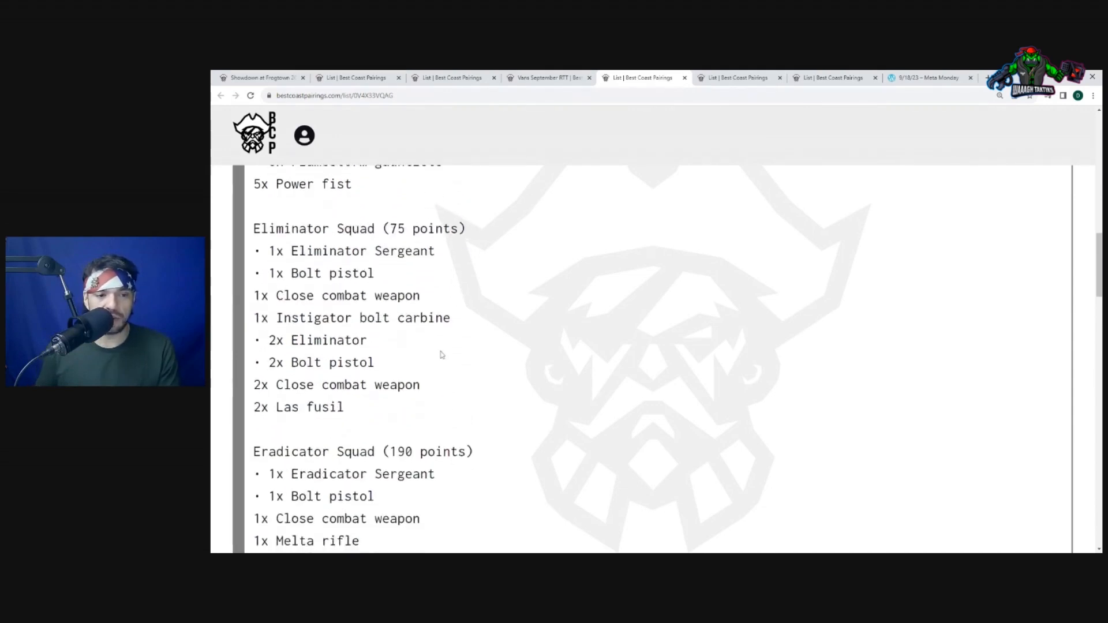
scroll("down", 3)
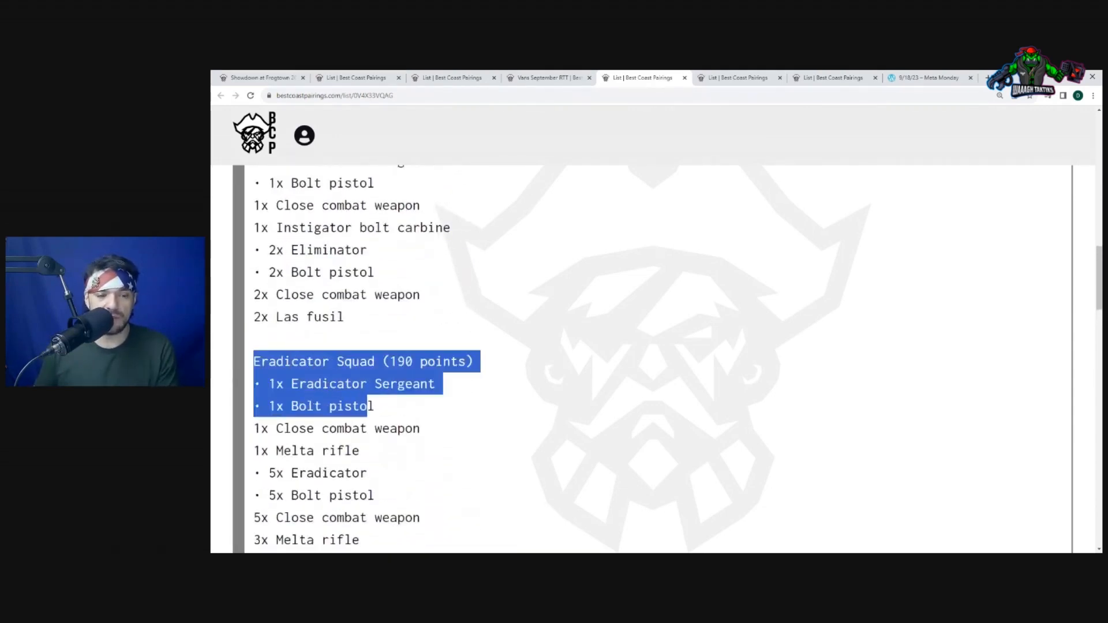
scroll("down", 3)
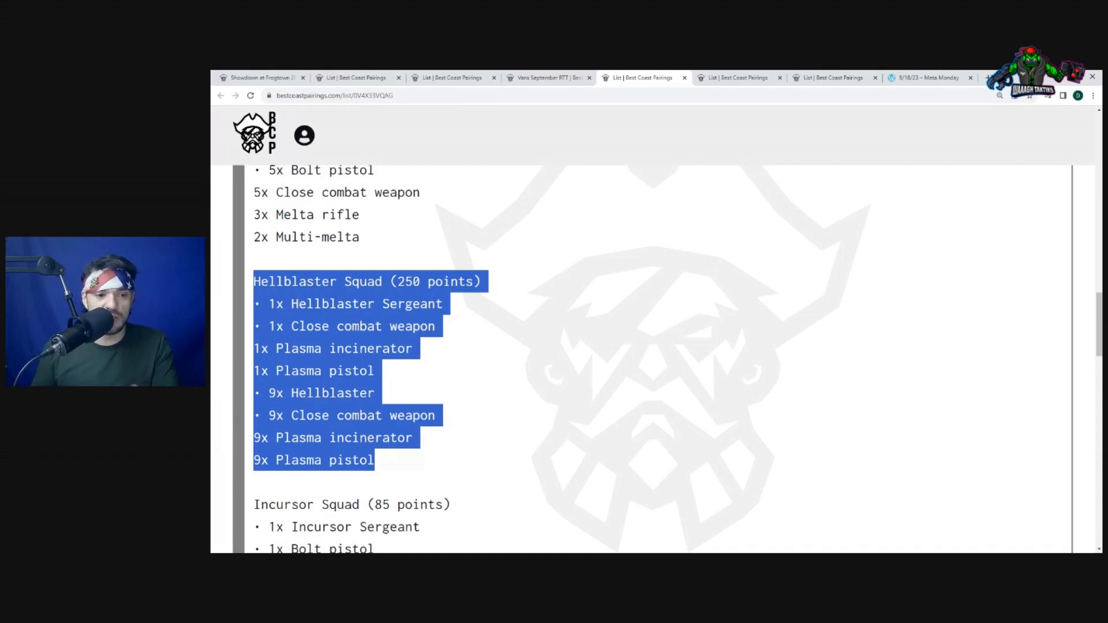
left_click(387, 466)
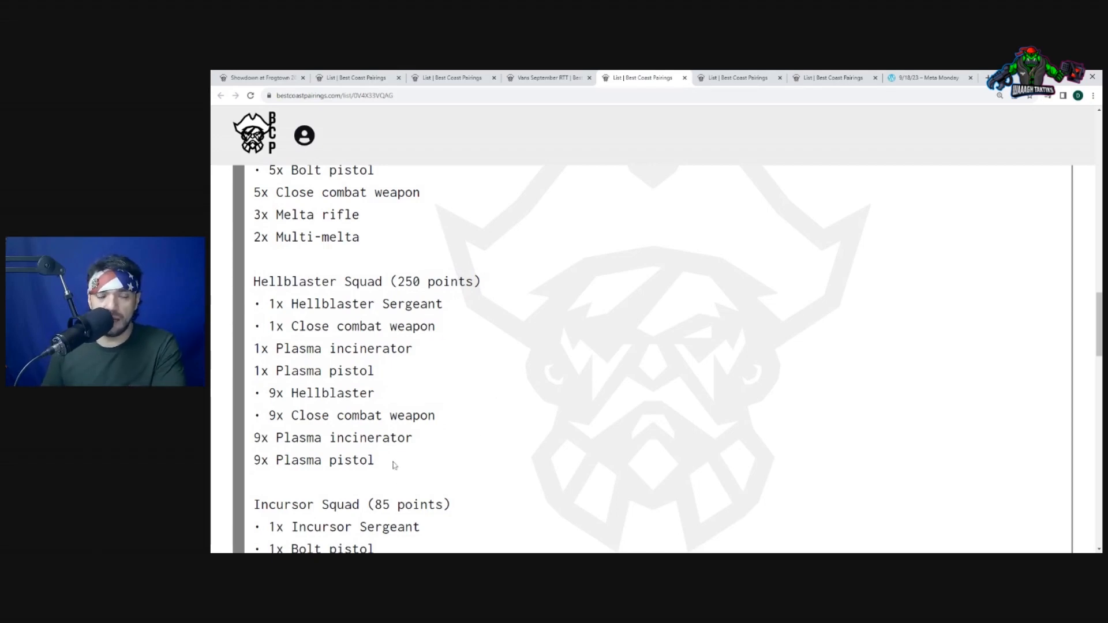
scroll("down", 3)
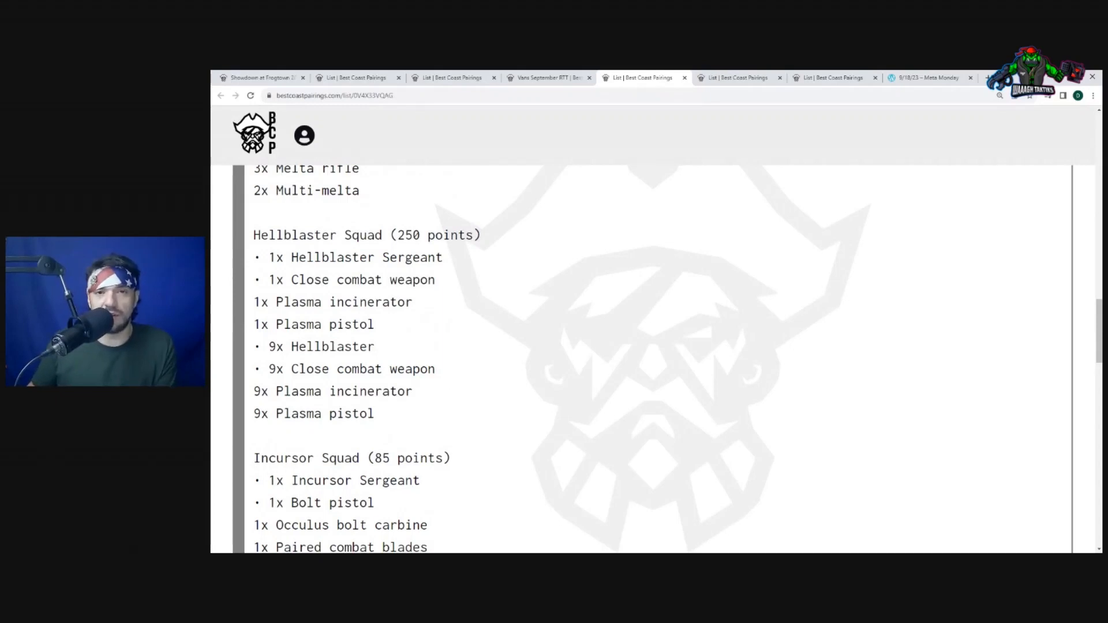
left_click_drag(254, 234, 375, 413)
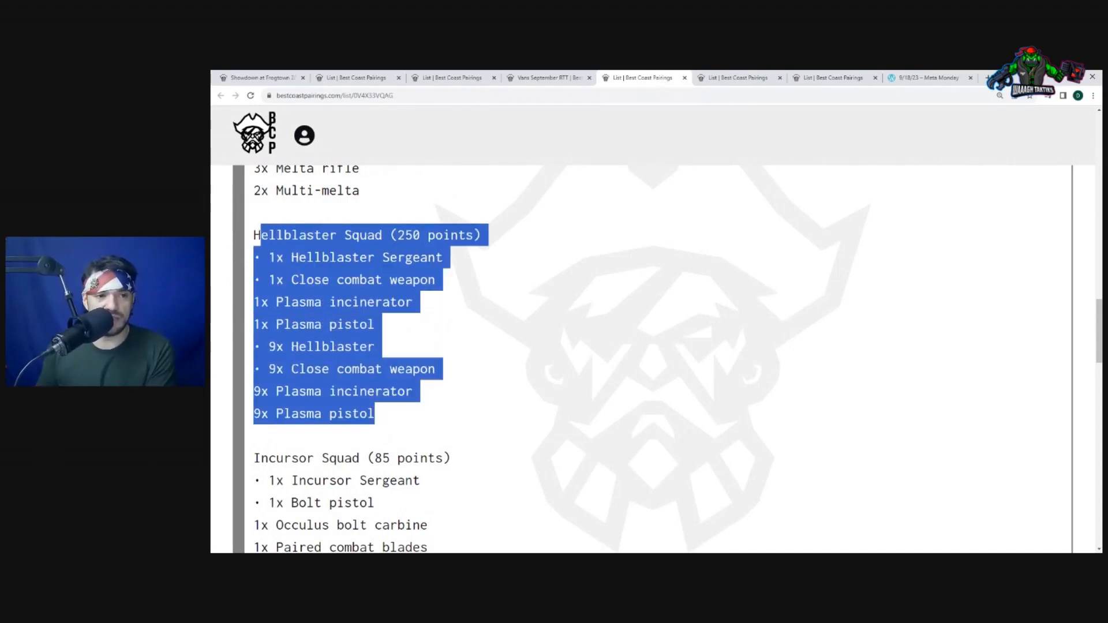
left_click(395, 420)
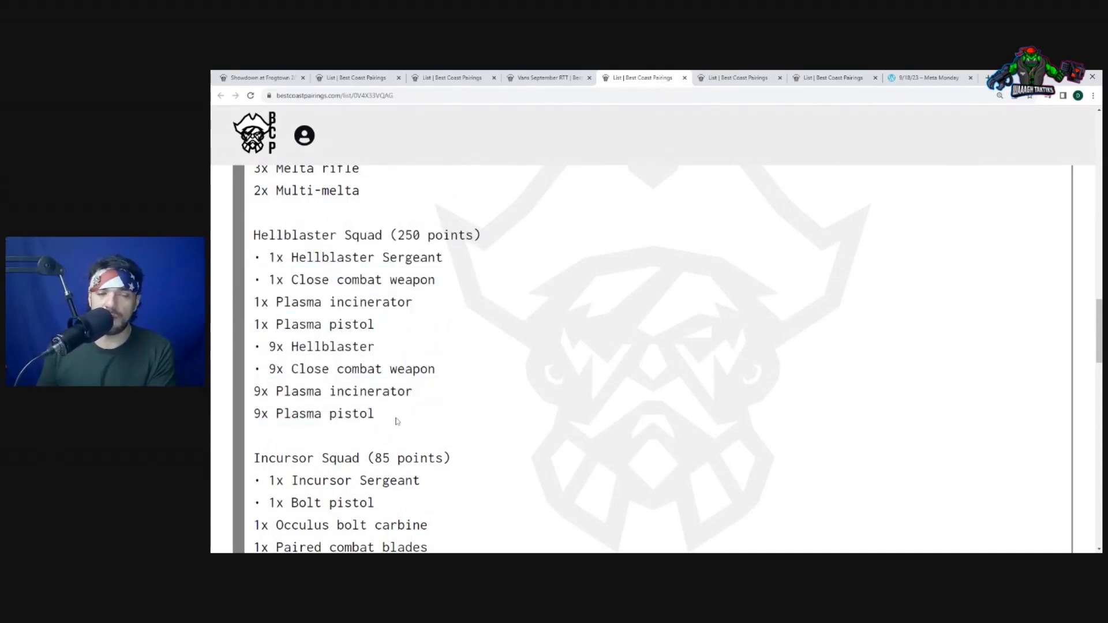
scroll("down", 3)
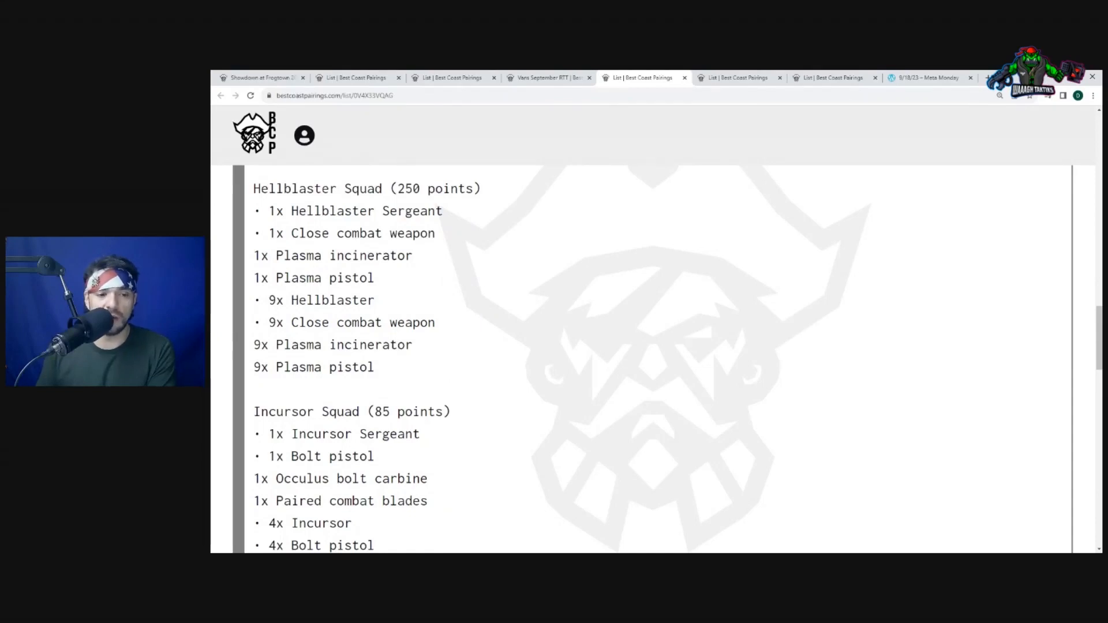
scroll("down", 3)
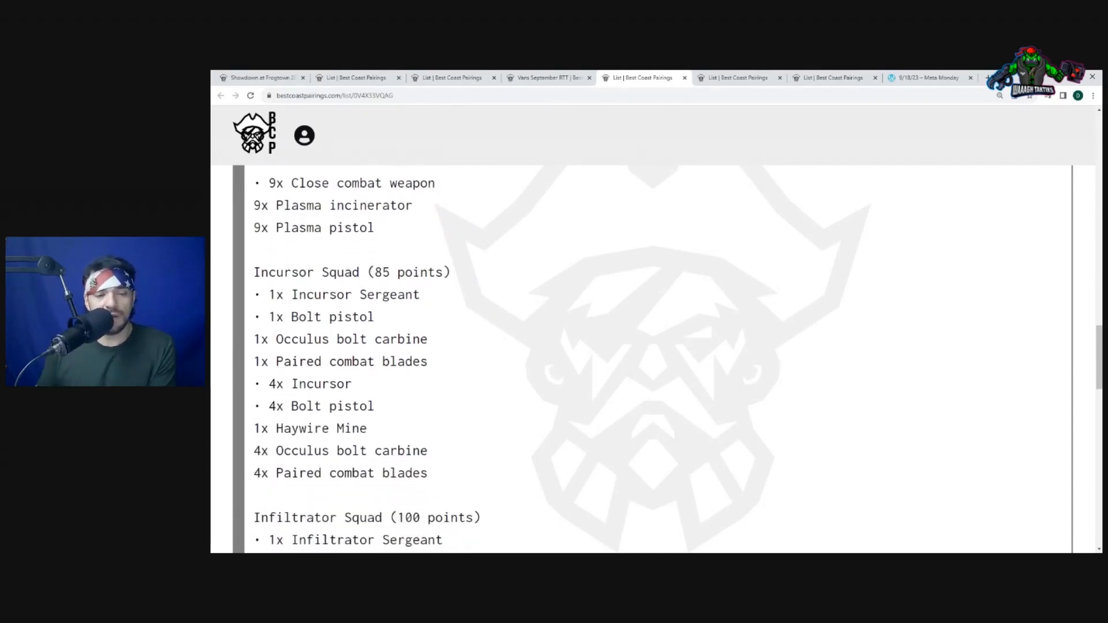
scroll("down", 3)
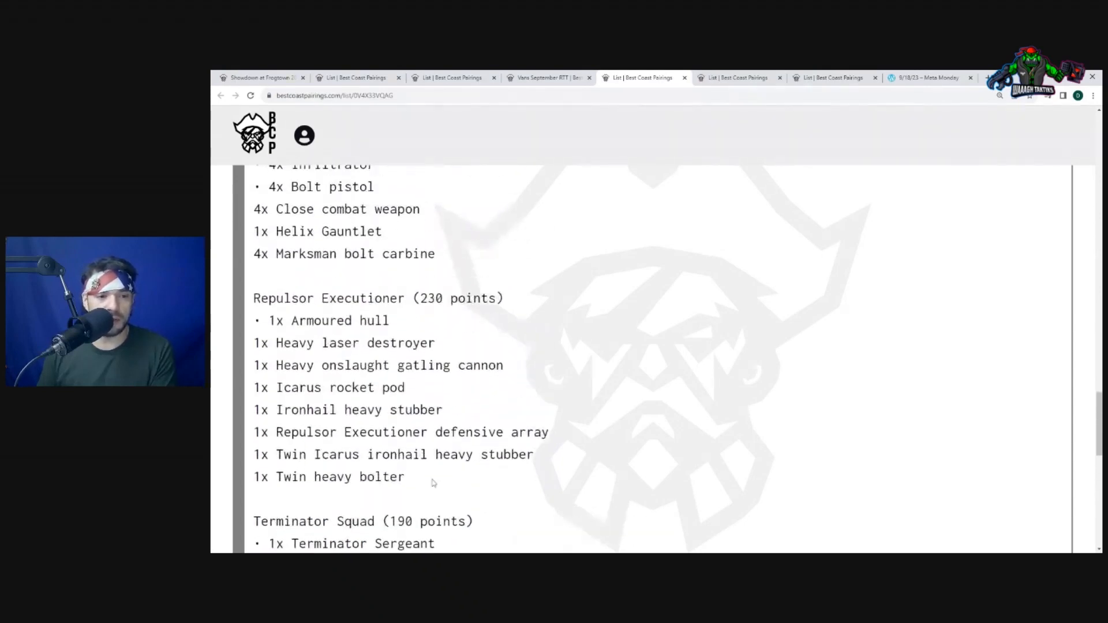
left_click_drag(276, 387, 405, 476)
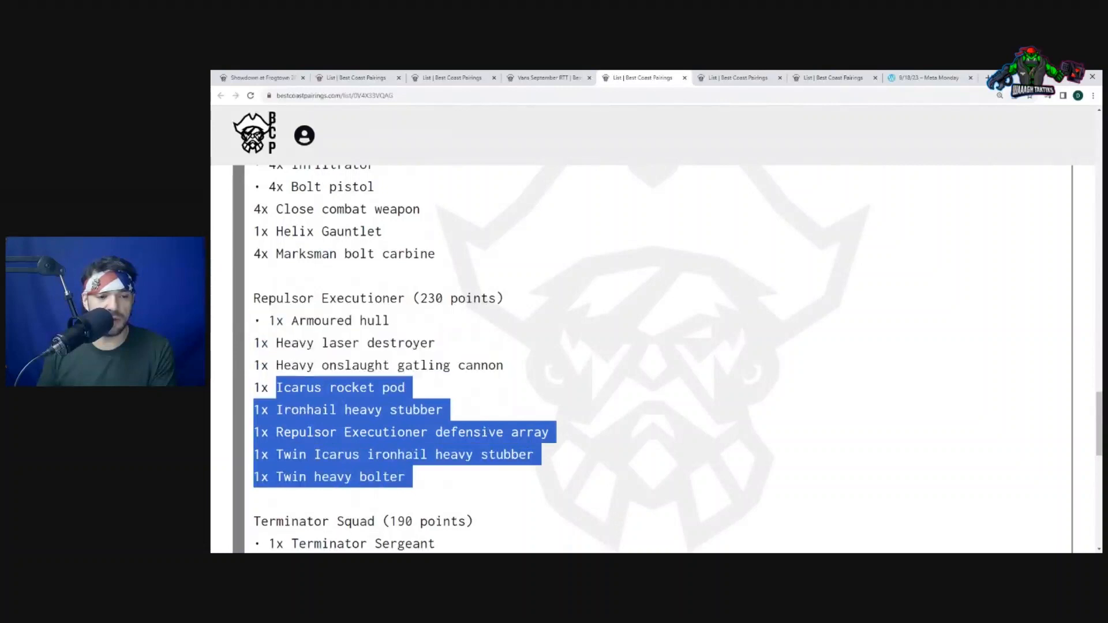
left_click(402, 410)
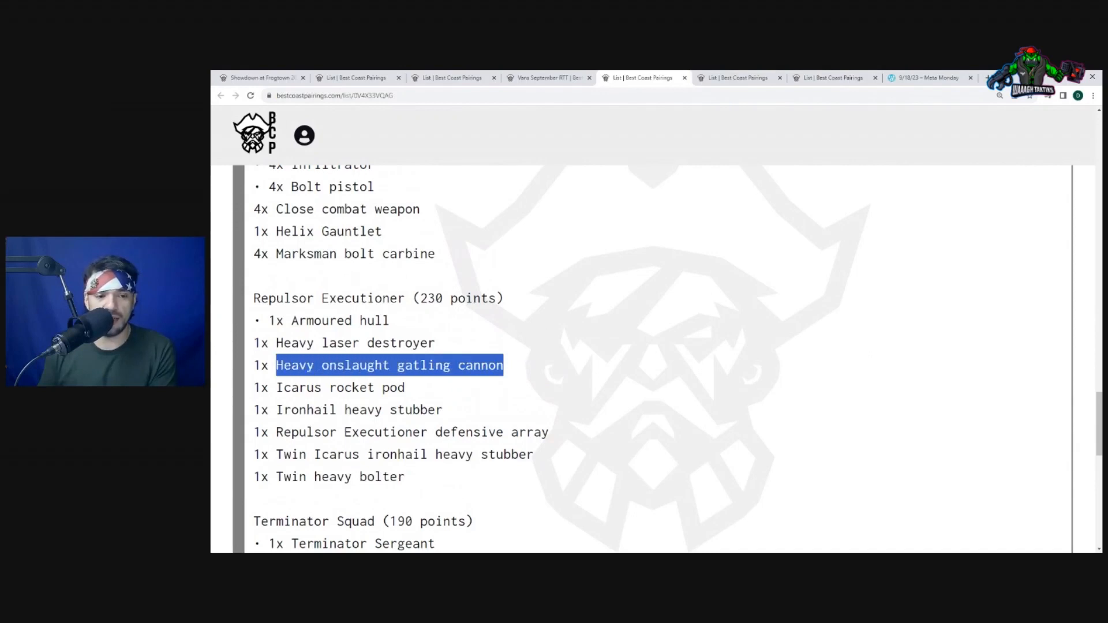
left_click(498, 366)
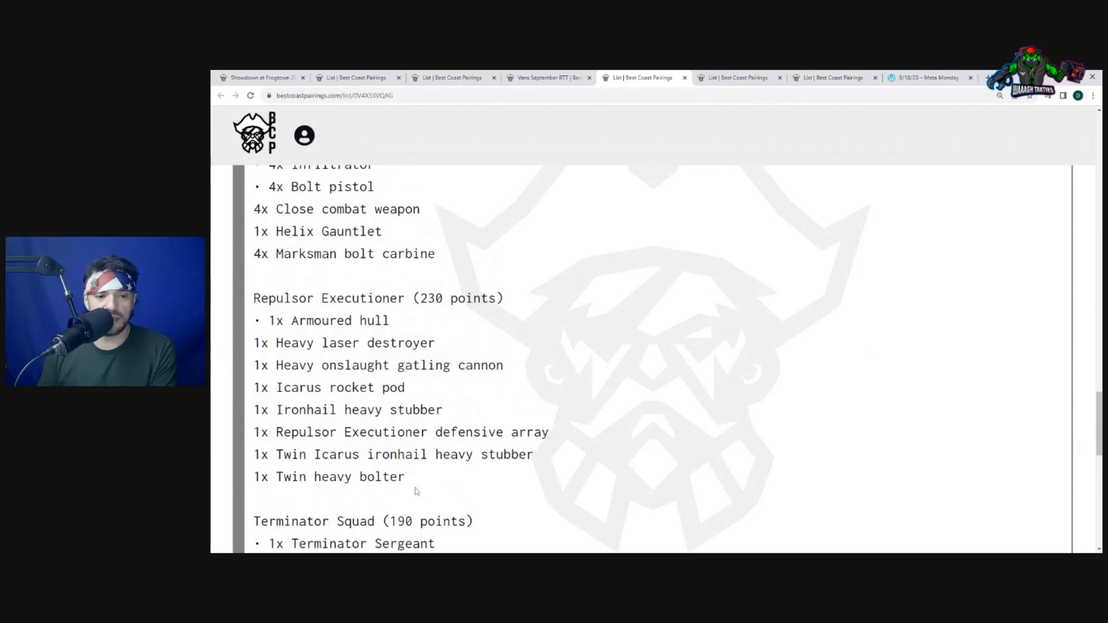
scroll("down", 3)
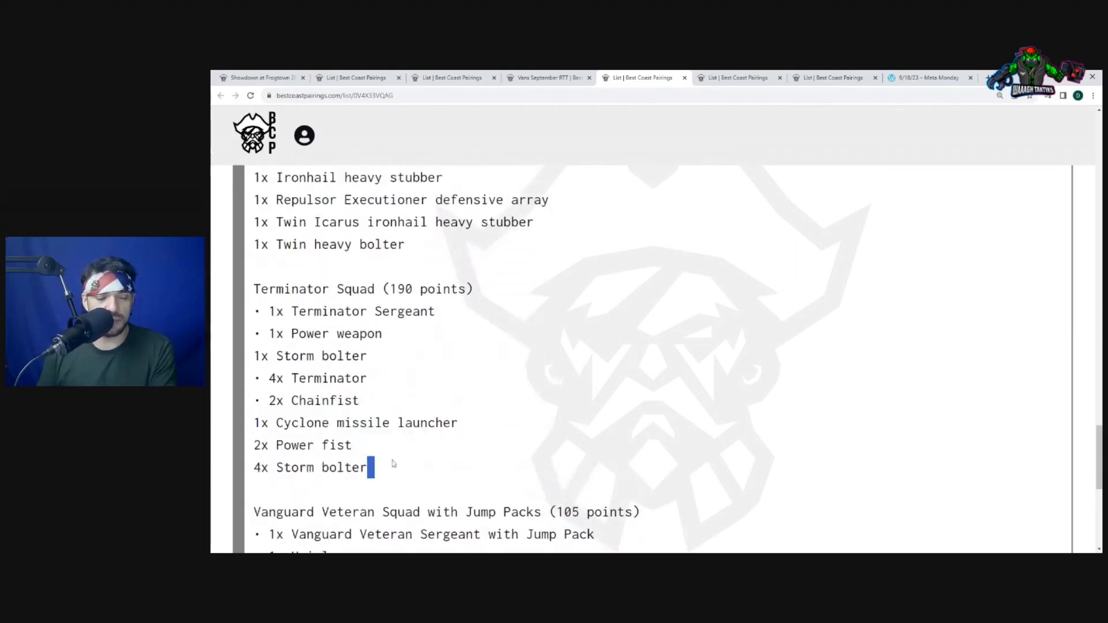
scroll("down", 3)
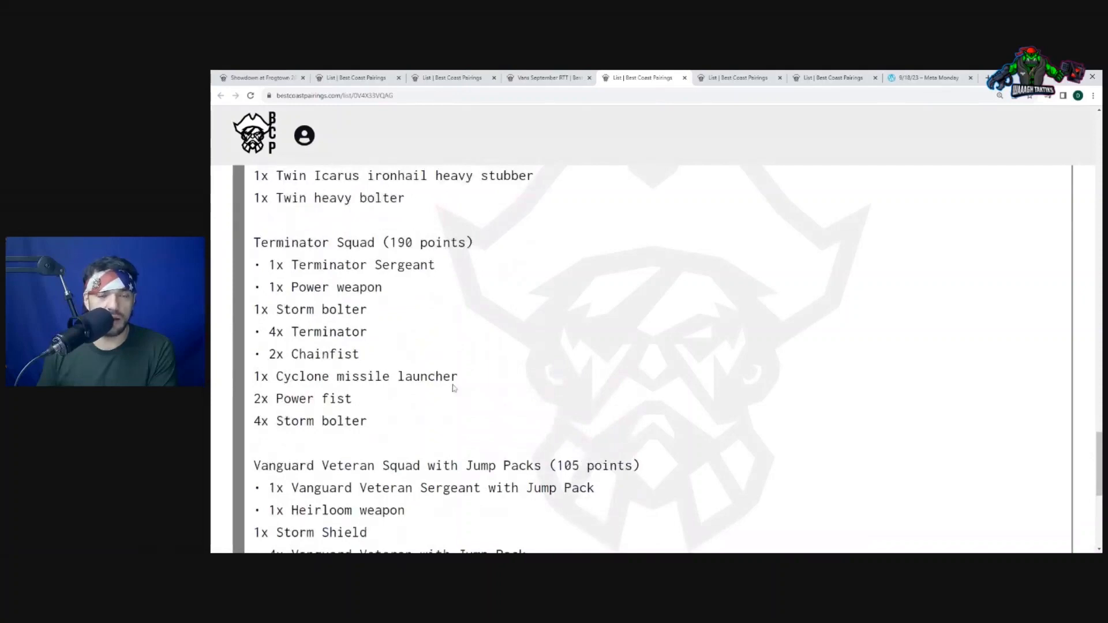
mouse_move(437, 431)
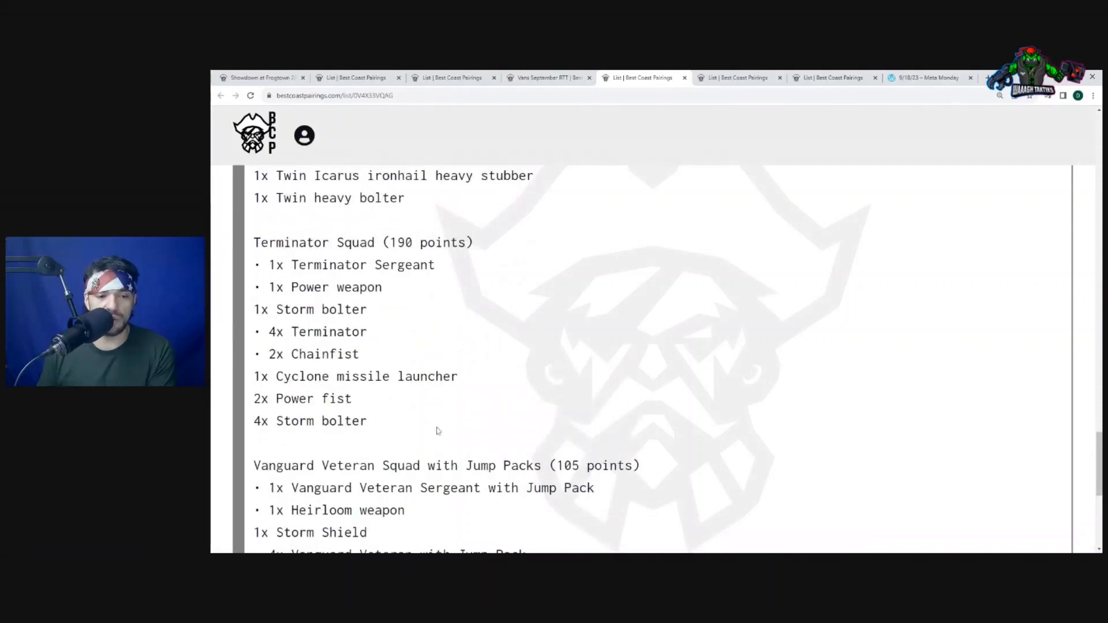
scroll("down", 3)
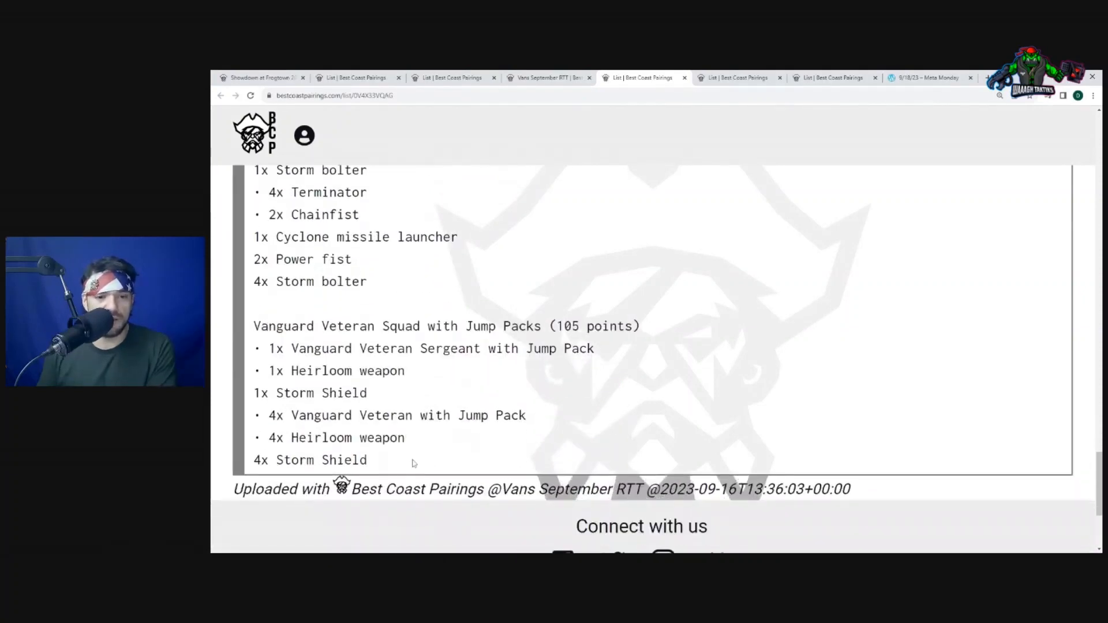
left_click_drag(254, 325, 367, 461)
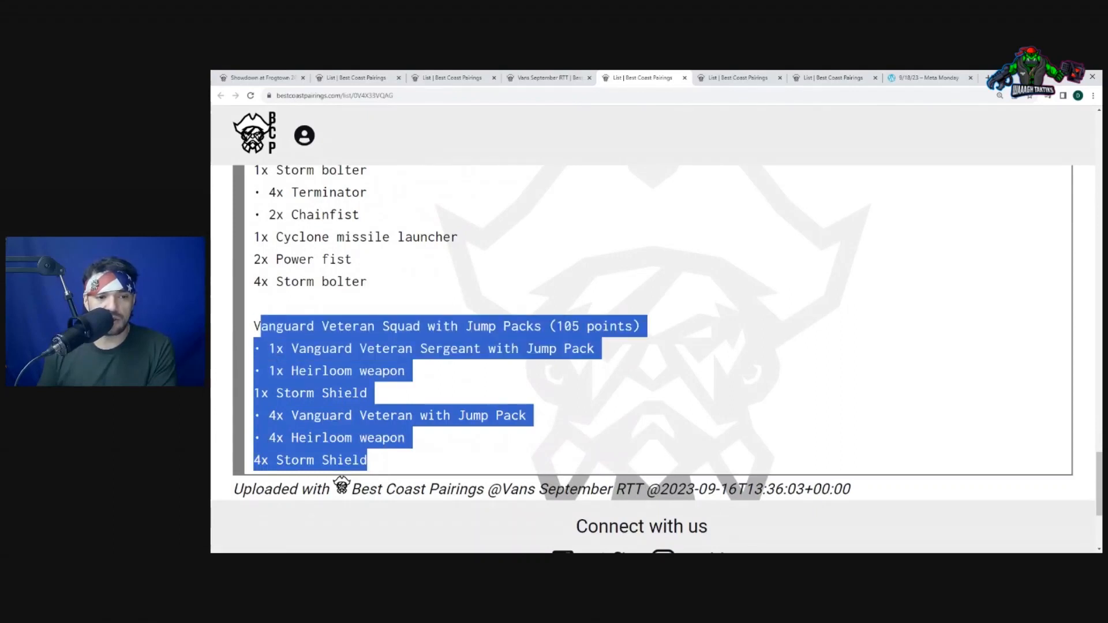
left_click(344, 307)
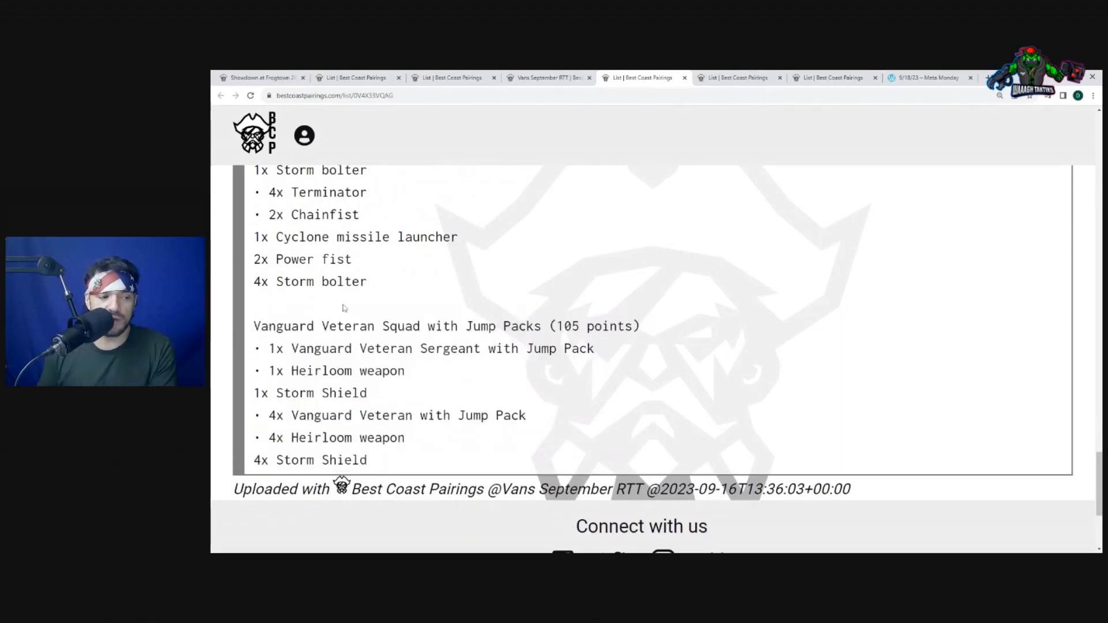
mouse_move(401, 470)
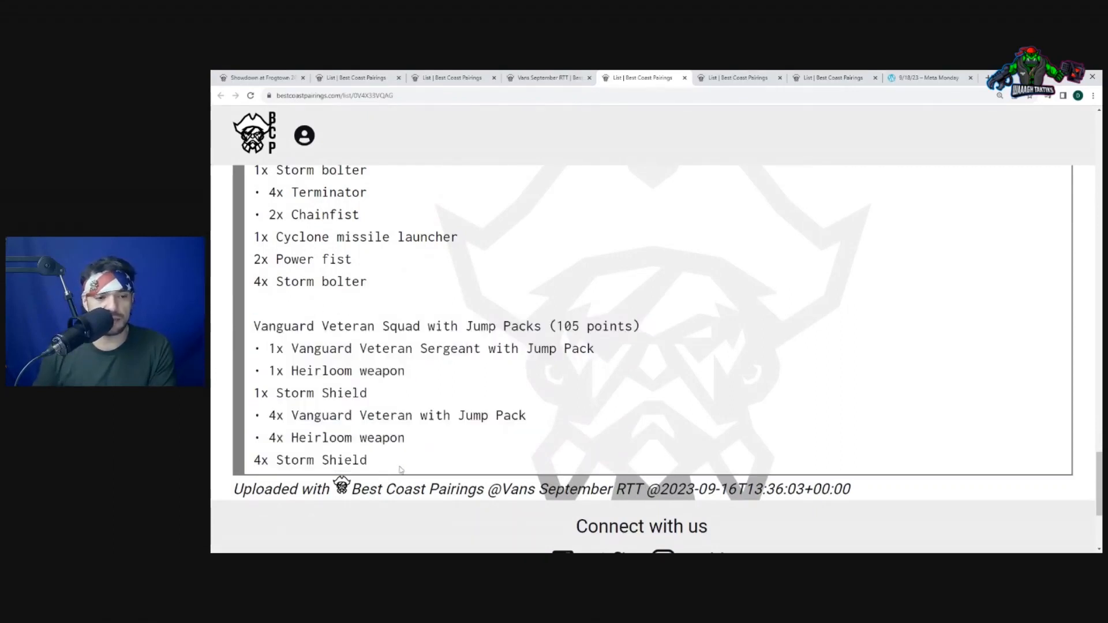
Step: From the #2 Orks player's pairings, view the opposing World Eaters army list
scroll("down", 3)
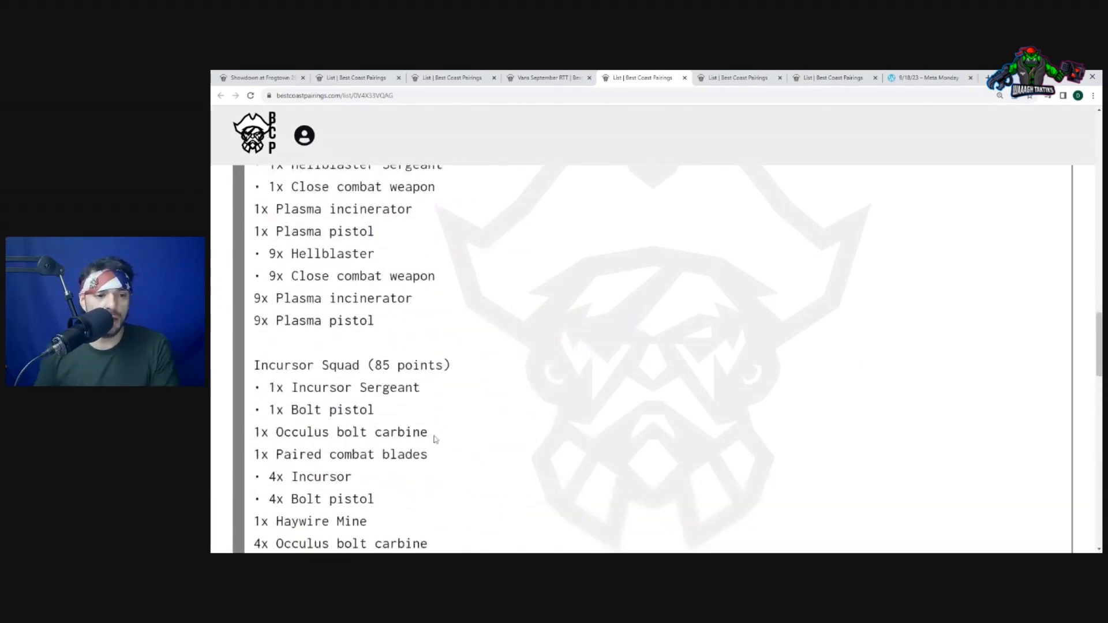
scroll("down", 3)
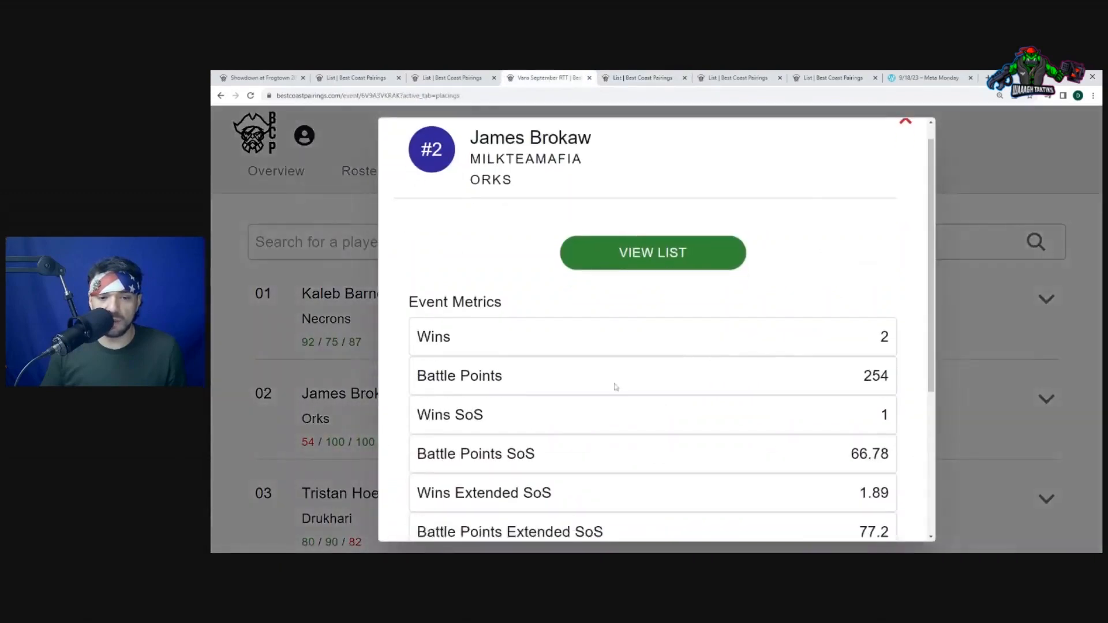
left_click(650, 253)
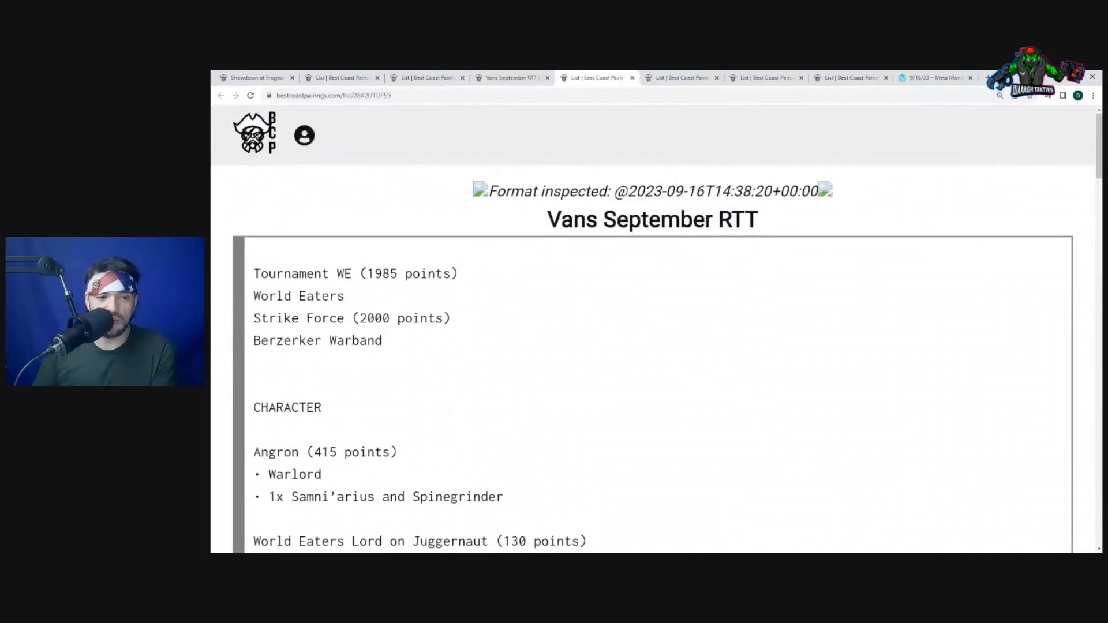
Step: Read down the World Eaters list and highlight the Master of Executions entry
scroll("down", 3)
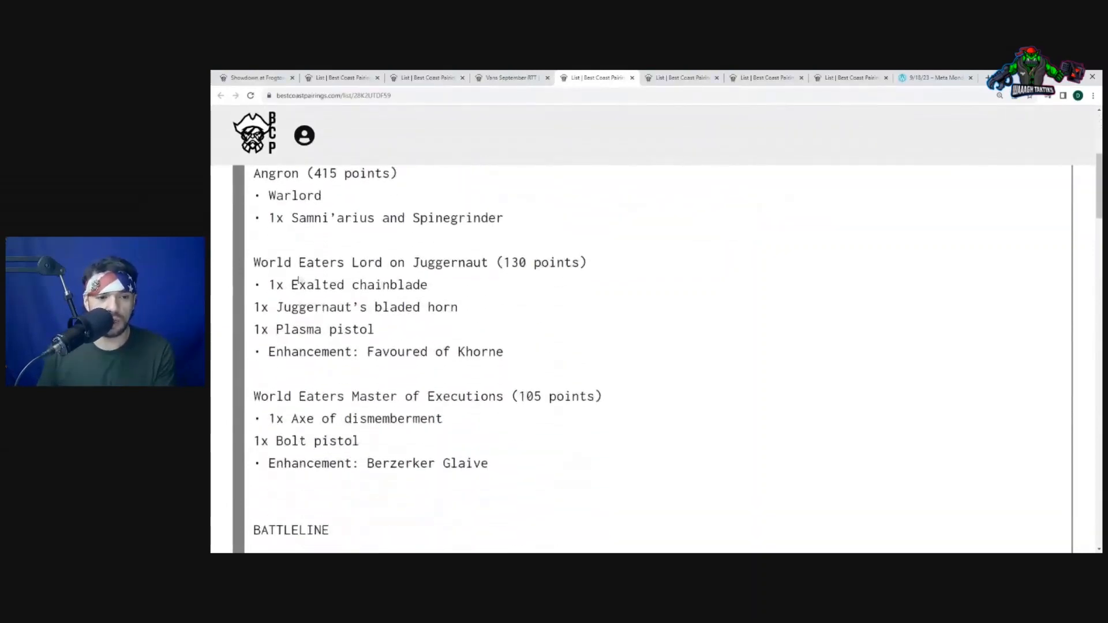
scroll("down", 3)
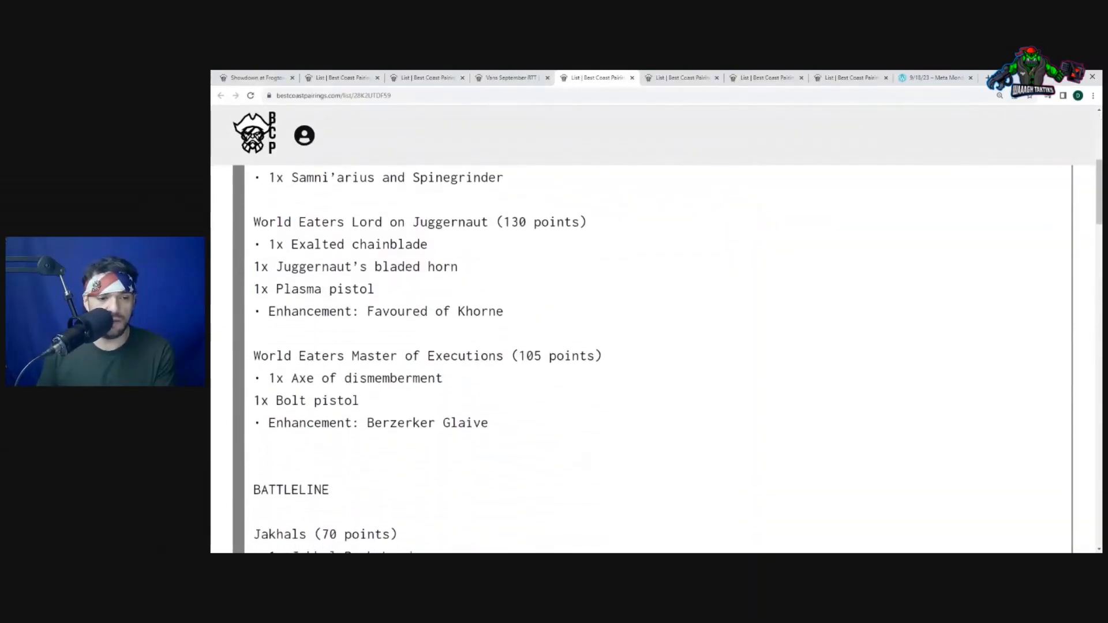
scroll("down", 3)
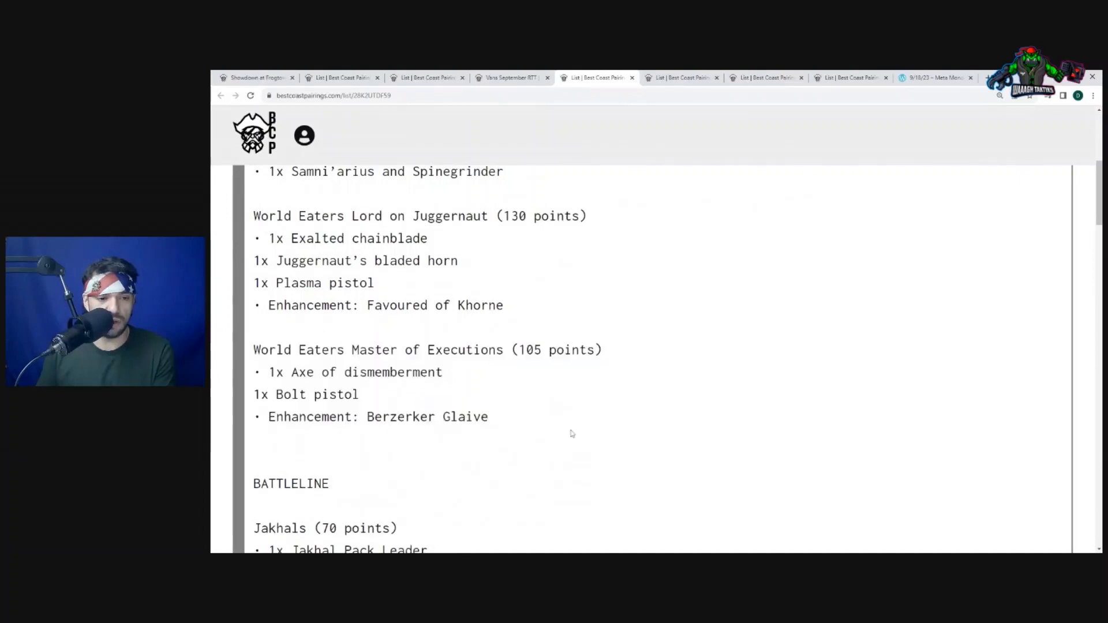
left_click_drag(253, 349, 487, 416)
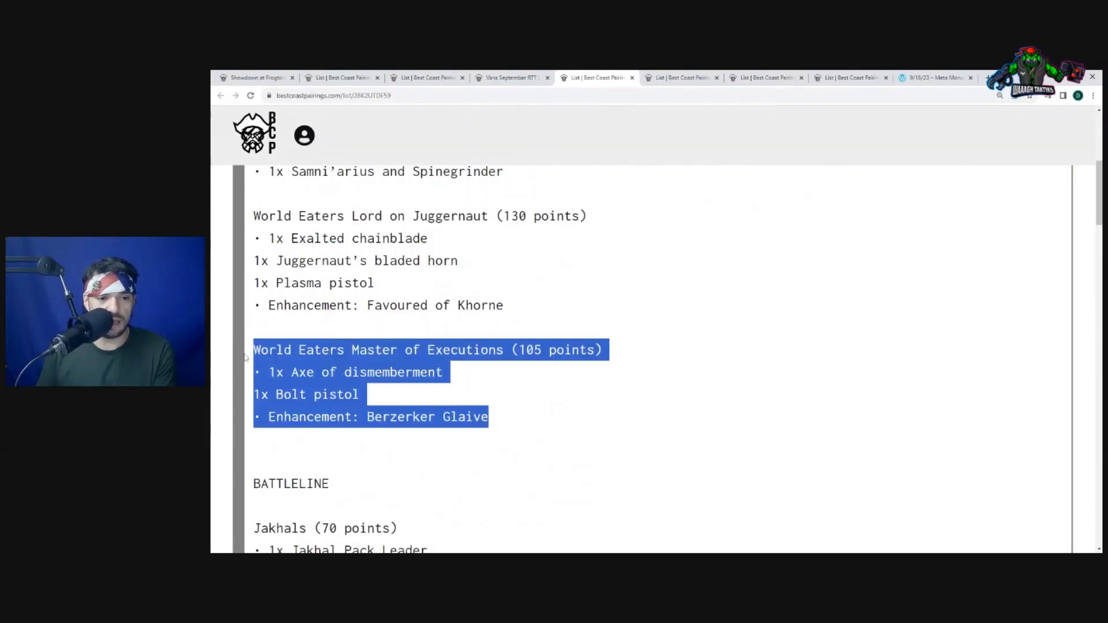
scroll("down", 3)
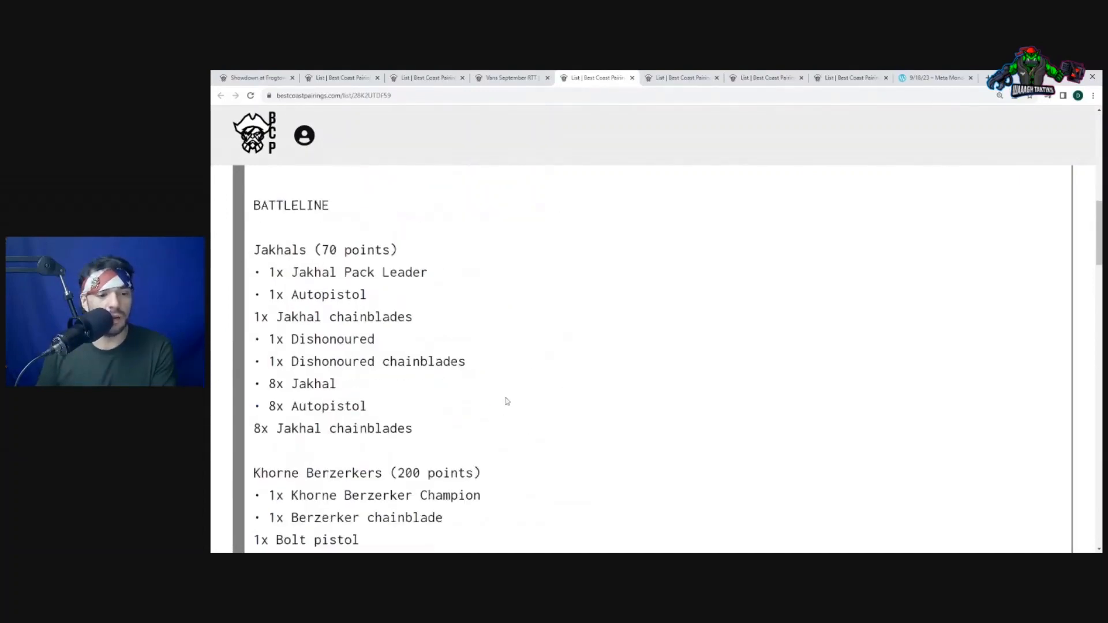
Step: Continue to the Other Datasheets section and highlight the Maulerfiend entry
scroll("down", 3)
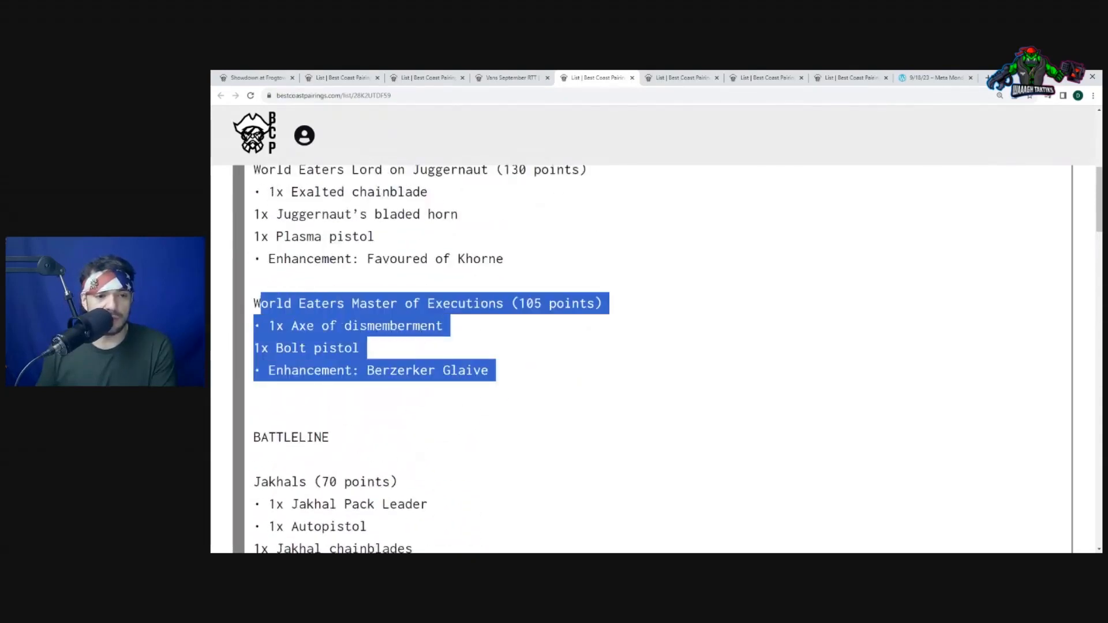
scroll("down", 3)
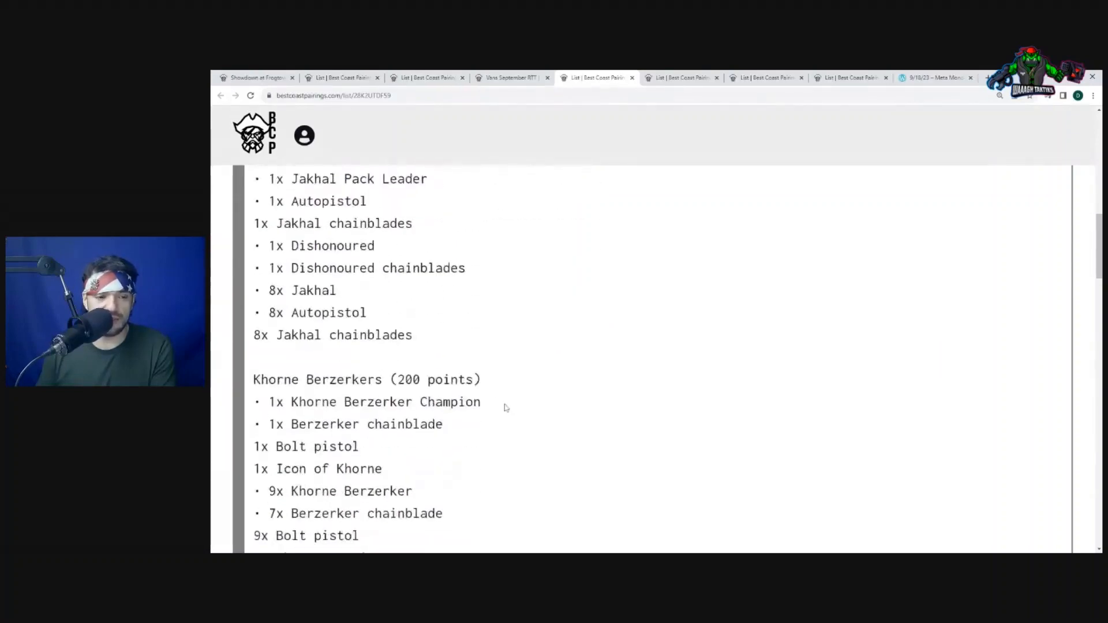
scroll("down", 3)
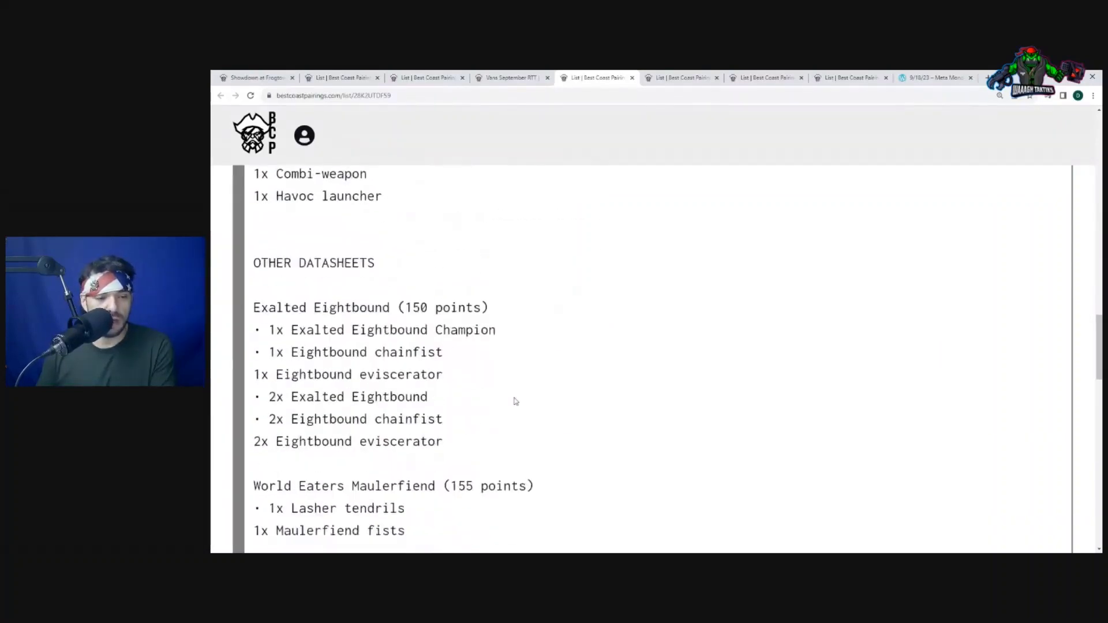
scroll("down", 3)
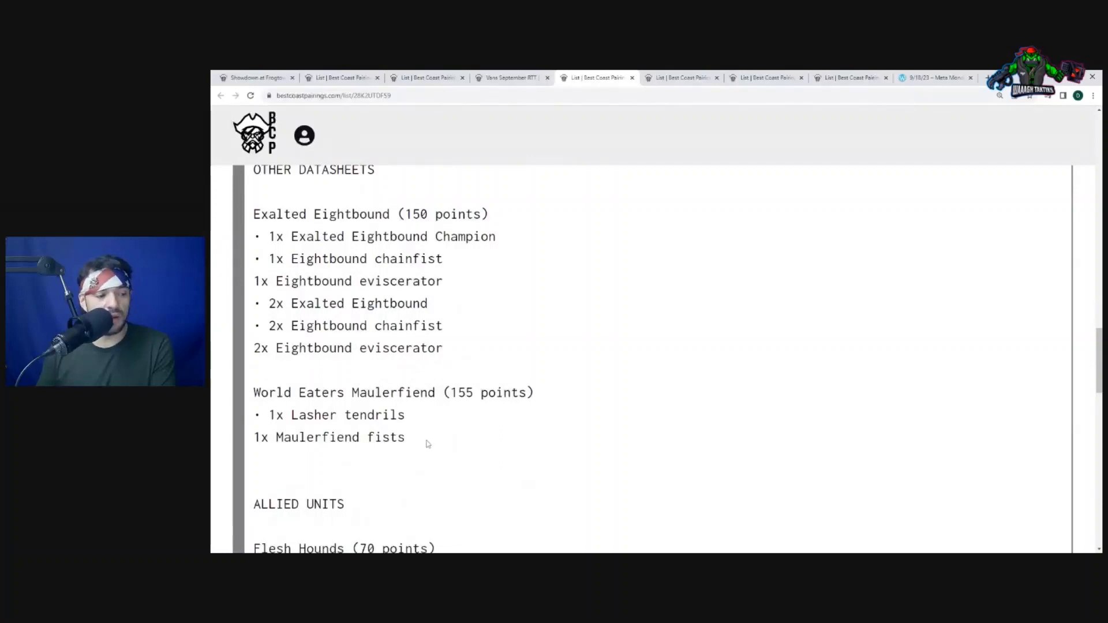
left_click_drag(307, 415, 404, 436)
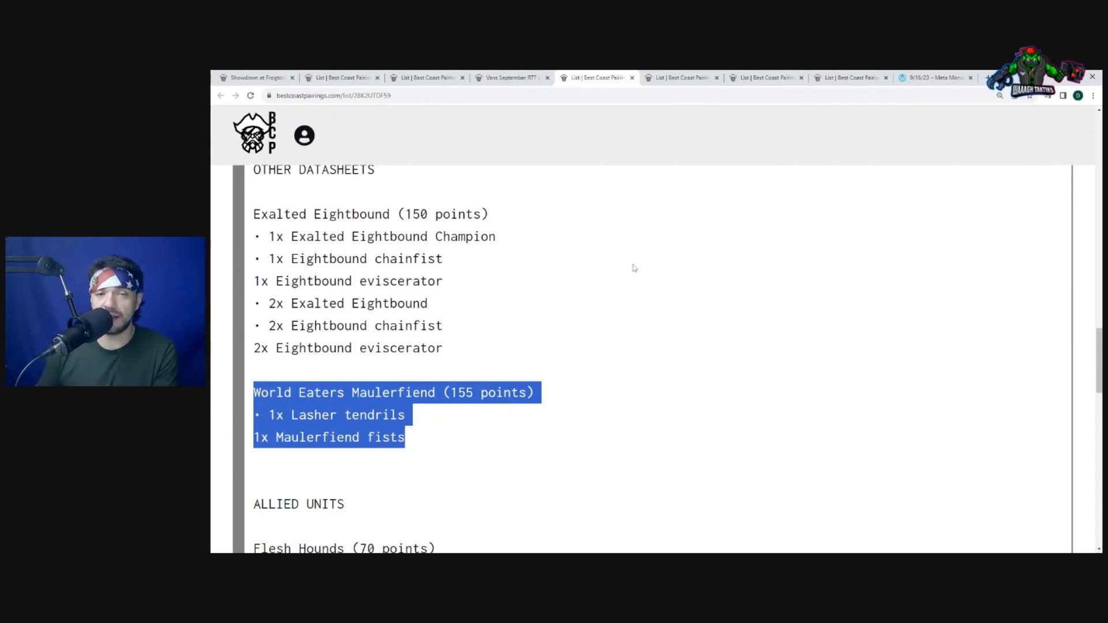
mouse_move(644, 296)
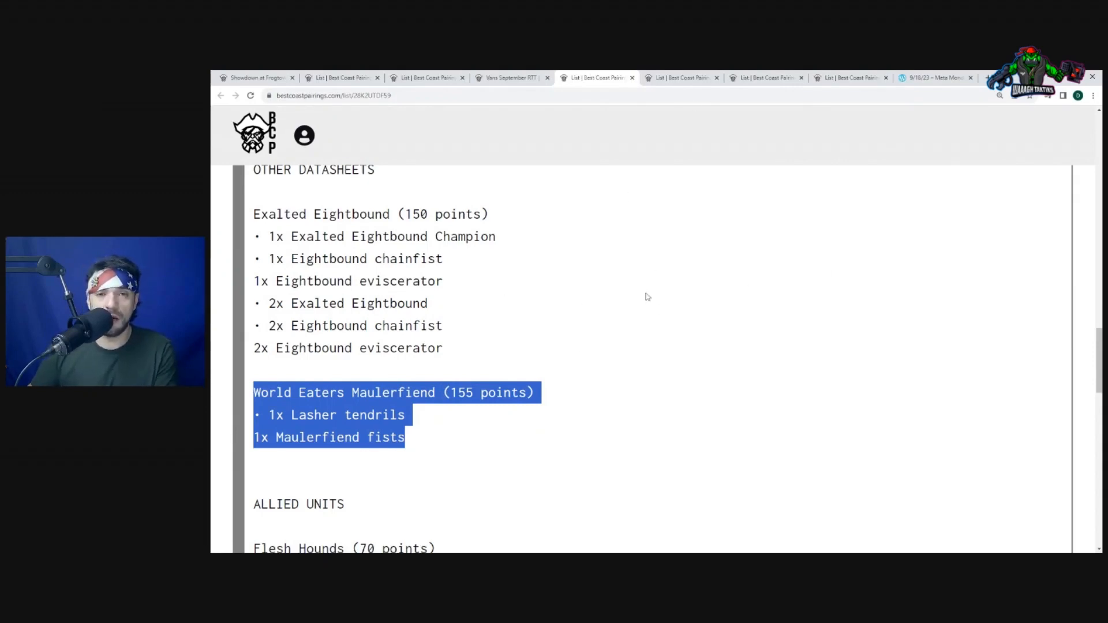
mouse_move(590, 340)
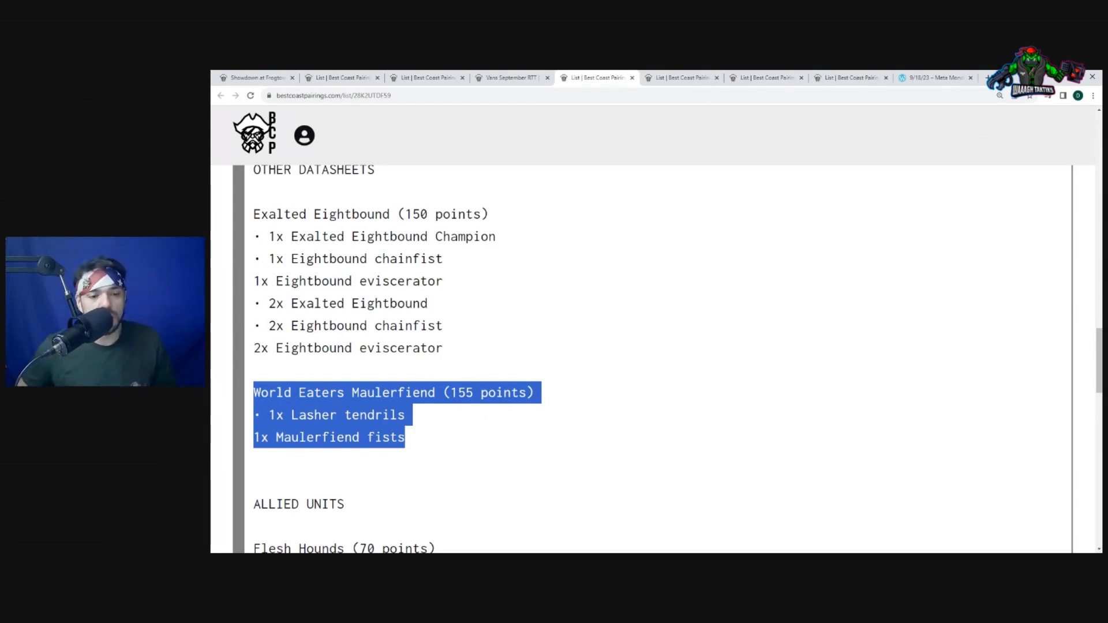
left_click(454, 425)
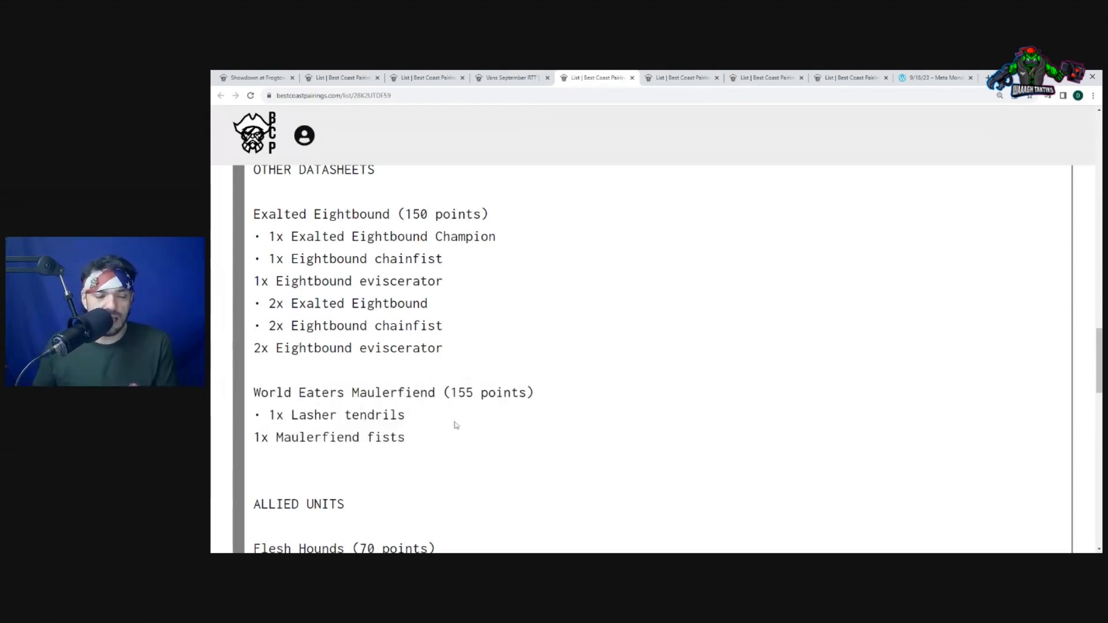
left_click_drag(253, 392, 405, 436)
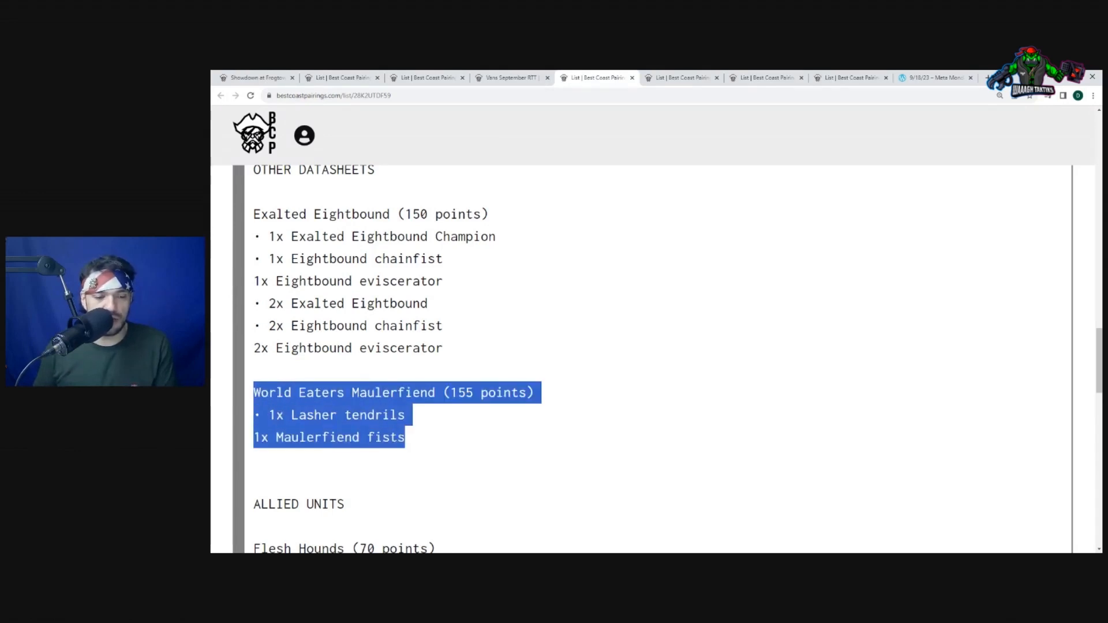
left_click(415, 443)
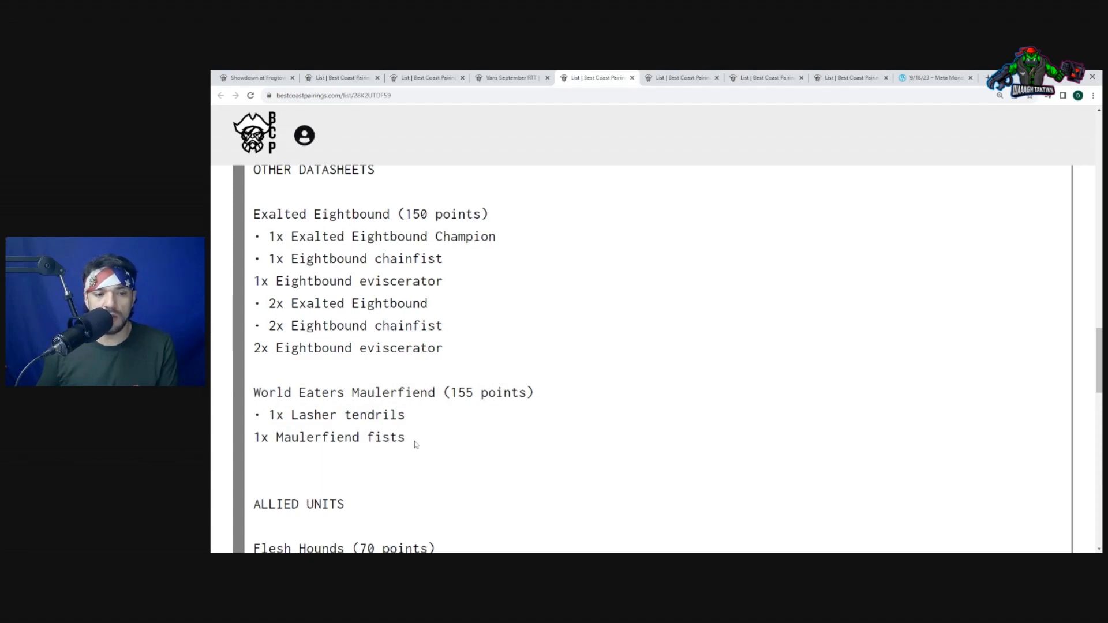
scroll("up", 3)
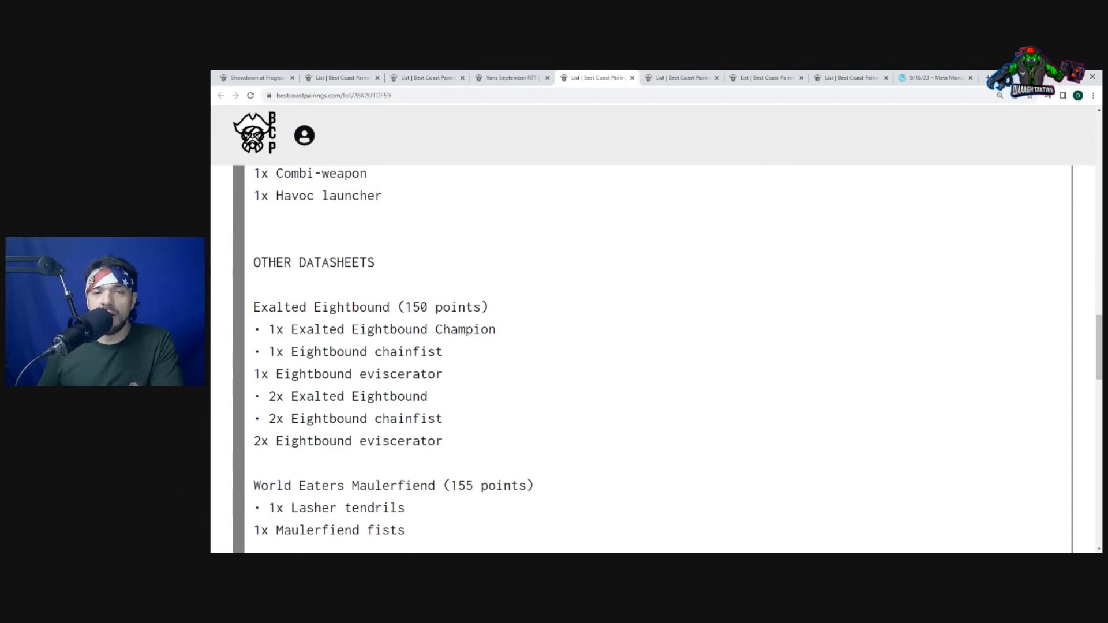
scroll("down", 3)
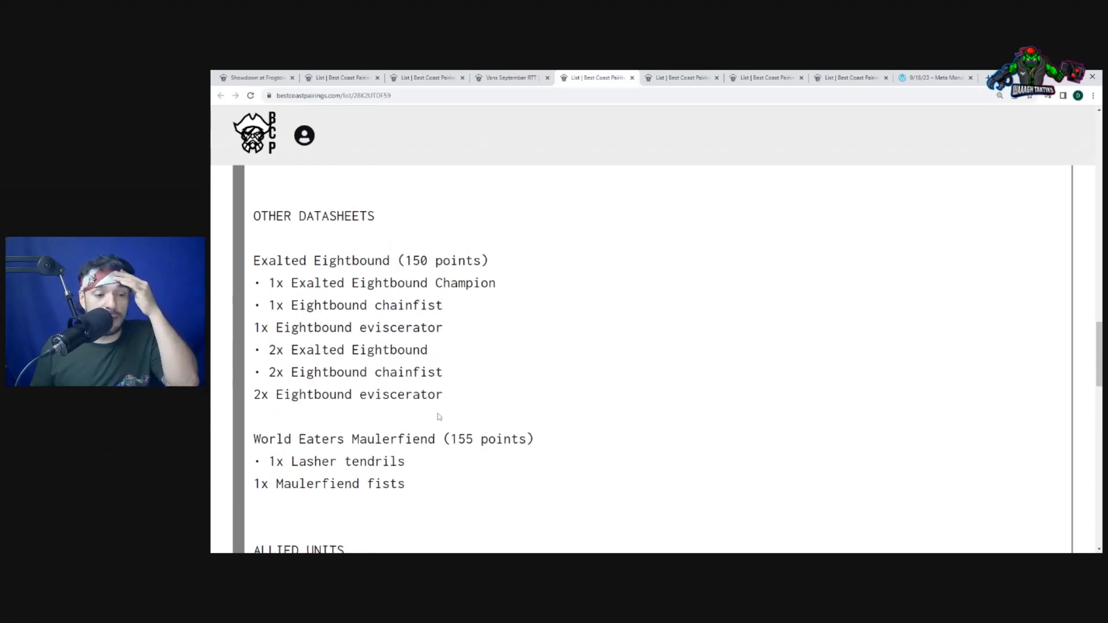
scroll("down", 3)
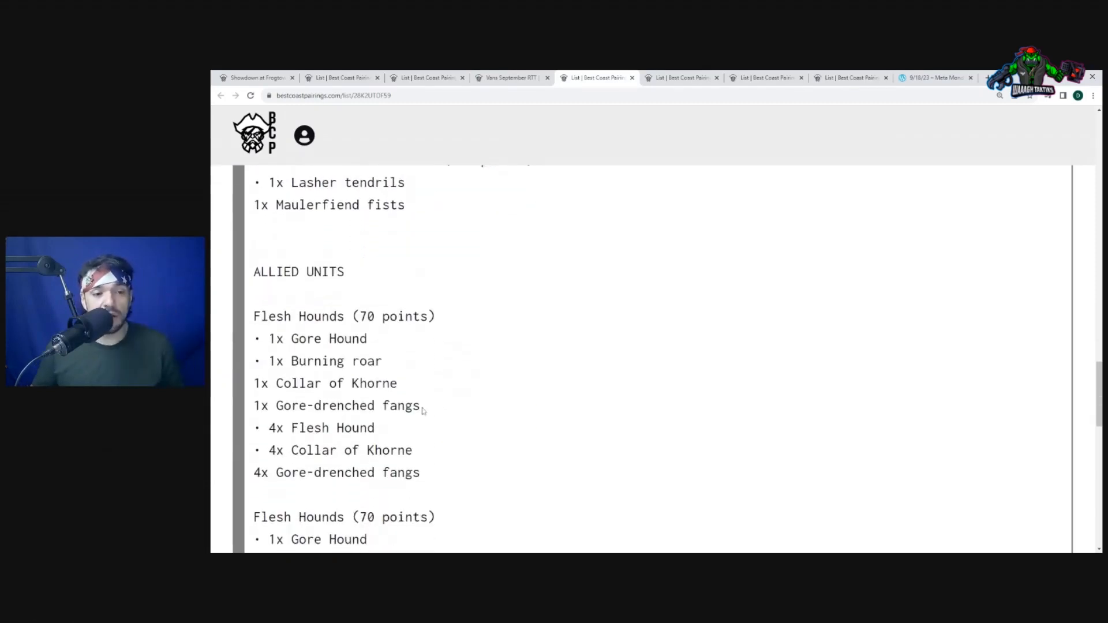
mouse_move(266, 305)
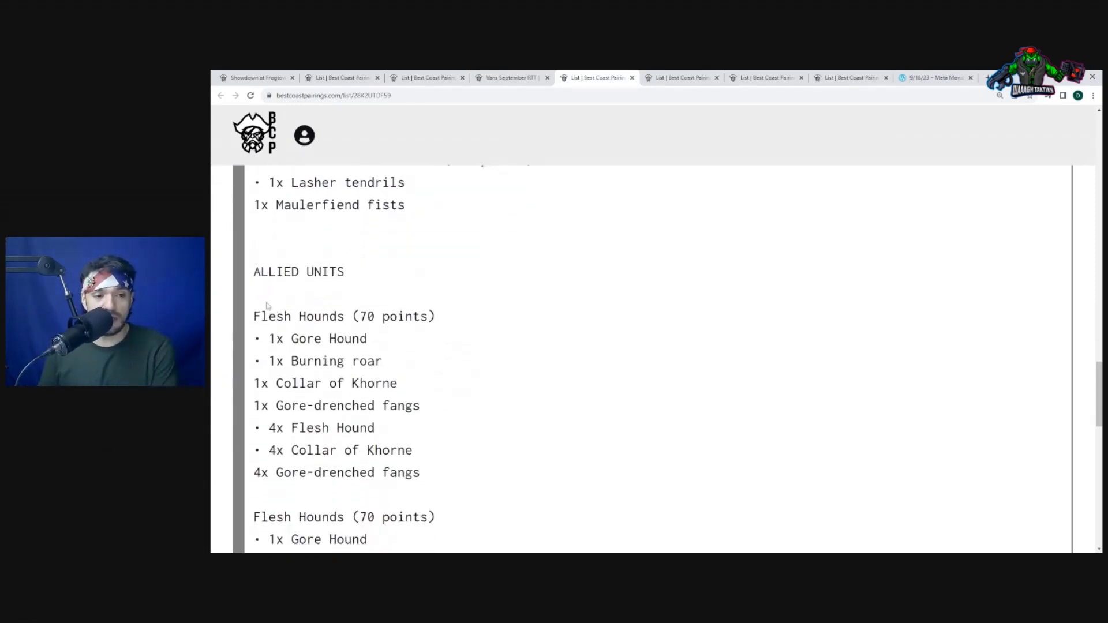
scroll("down", 3)
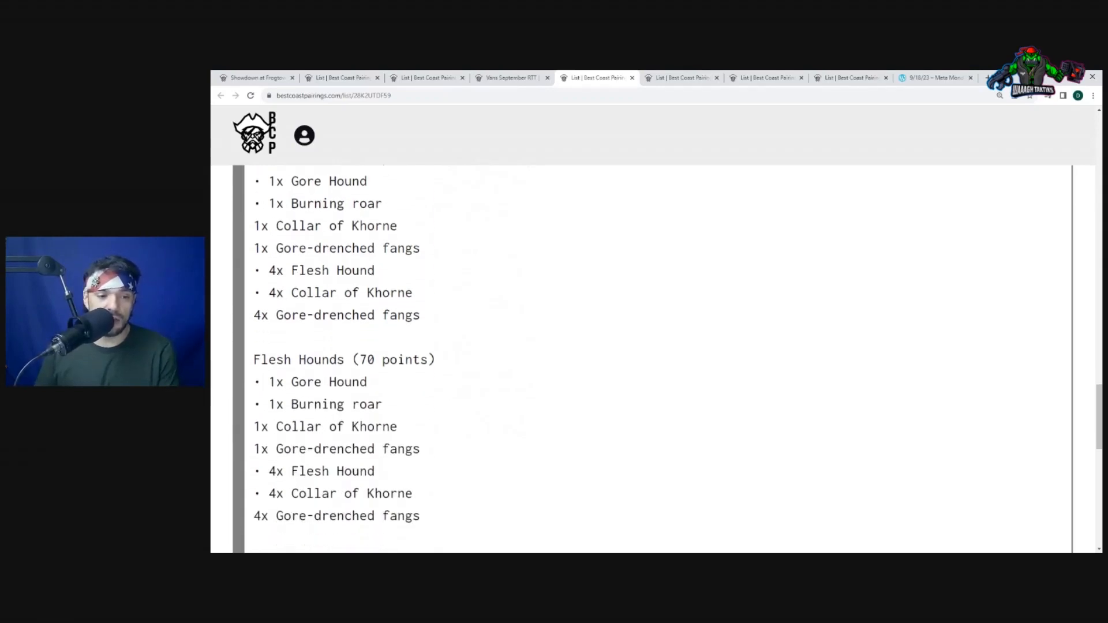
scroll("down", 3)
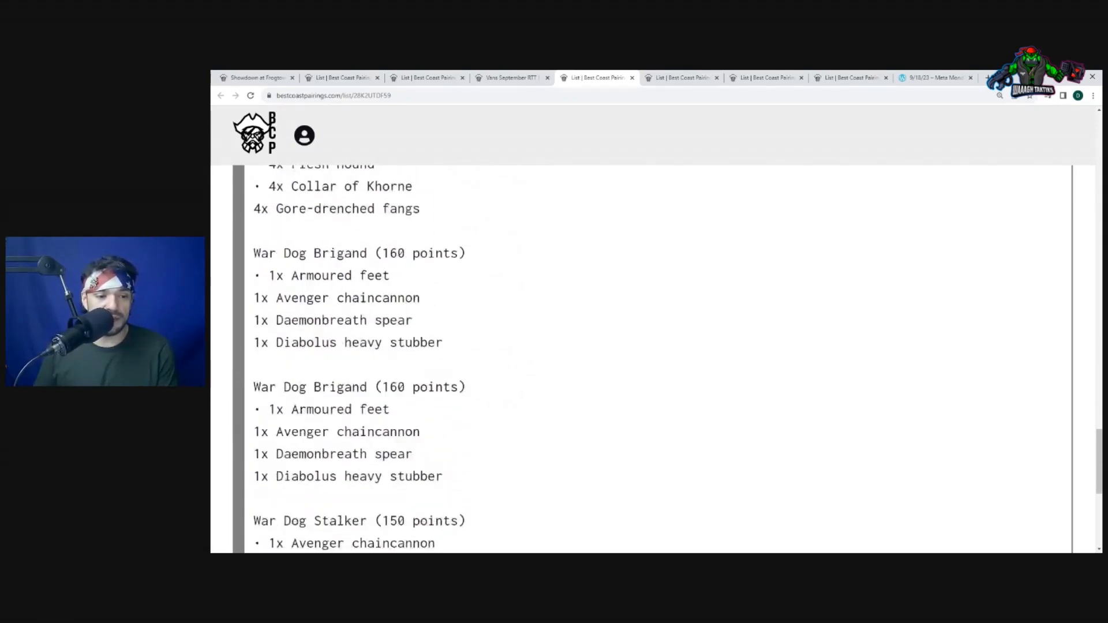
left_click_drag(341, 341, 443, 476)
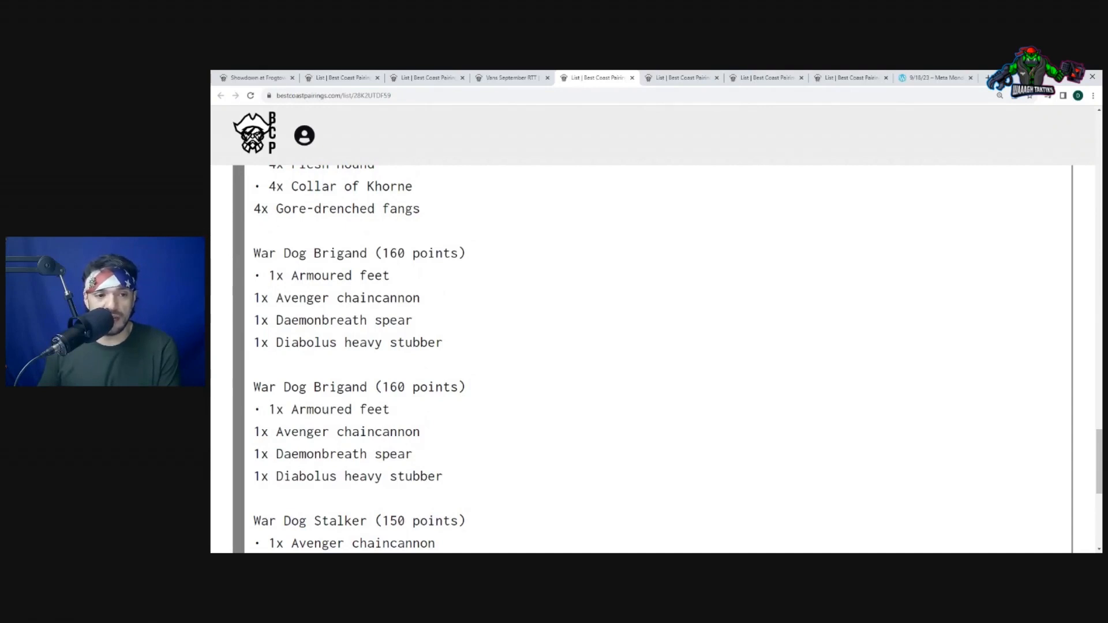
double_click(344, 320)
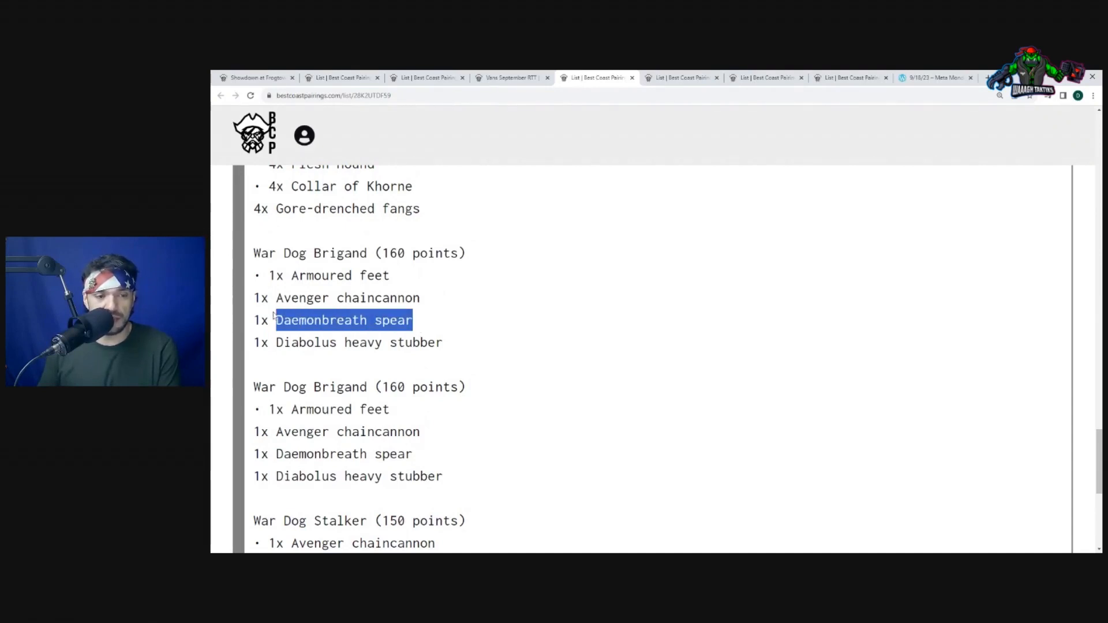
scroll("down", 3)
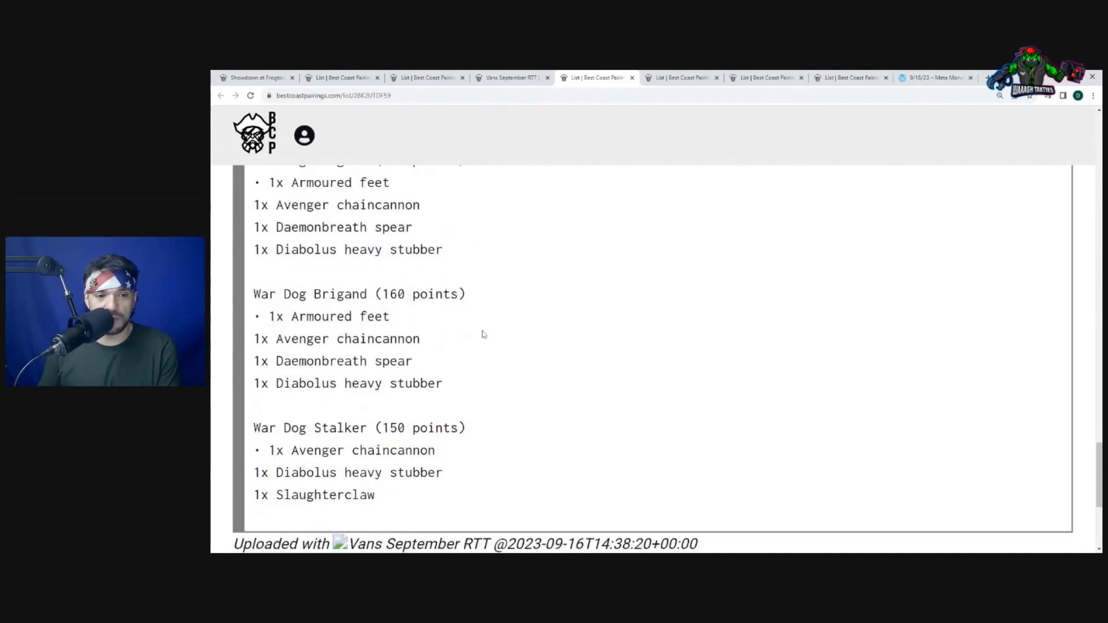
scroll("down", 3)
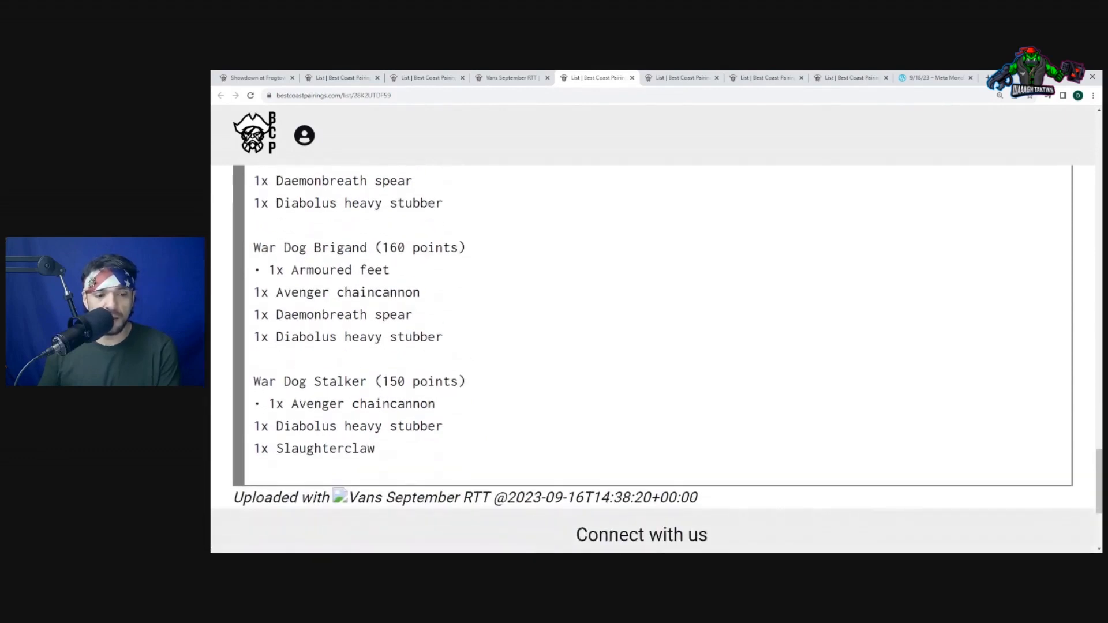
left_click_drag(254, 382, 375, 447)
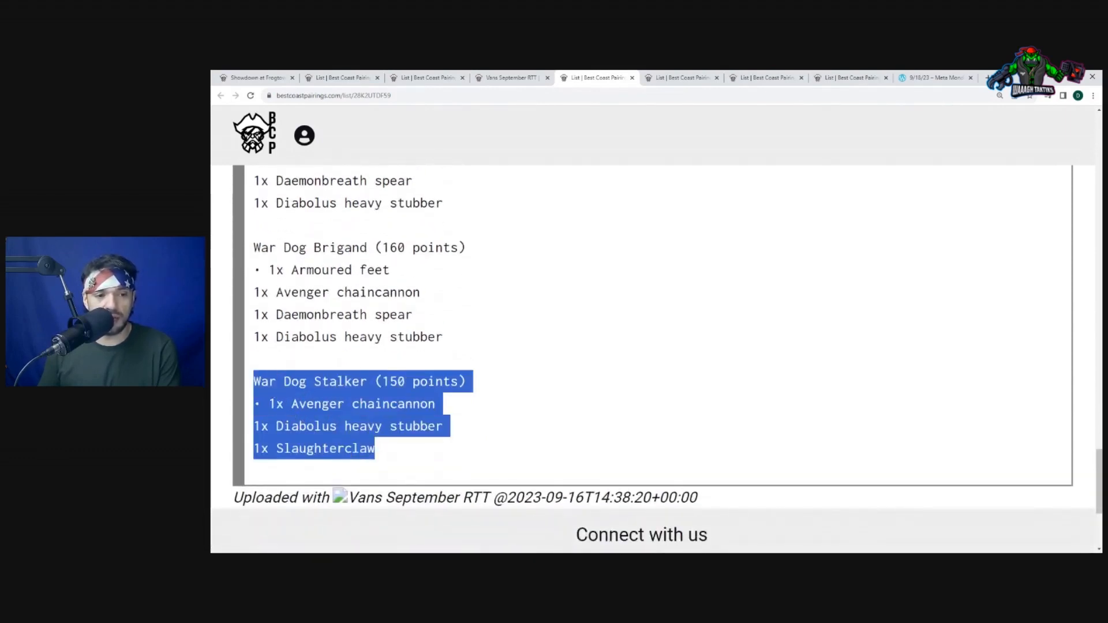
scroll("up", 3)
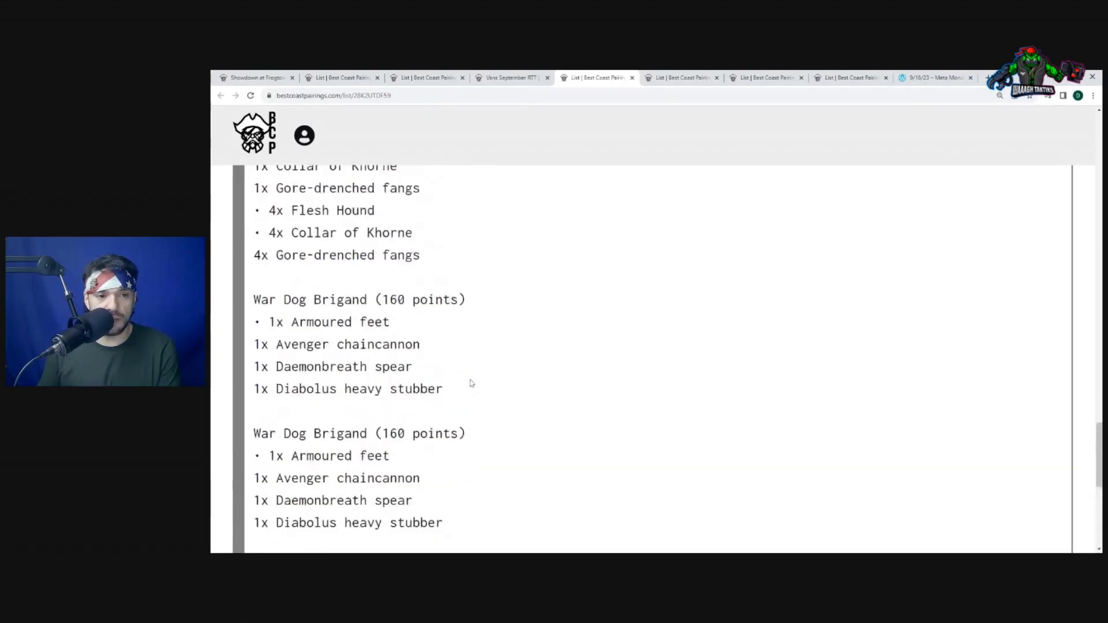
scroll("down", 3)
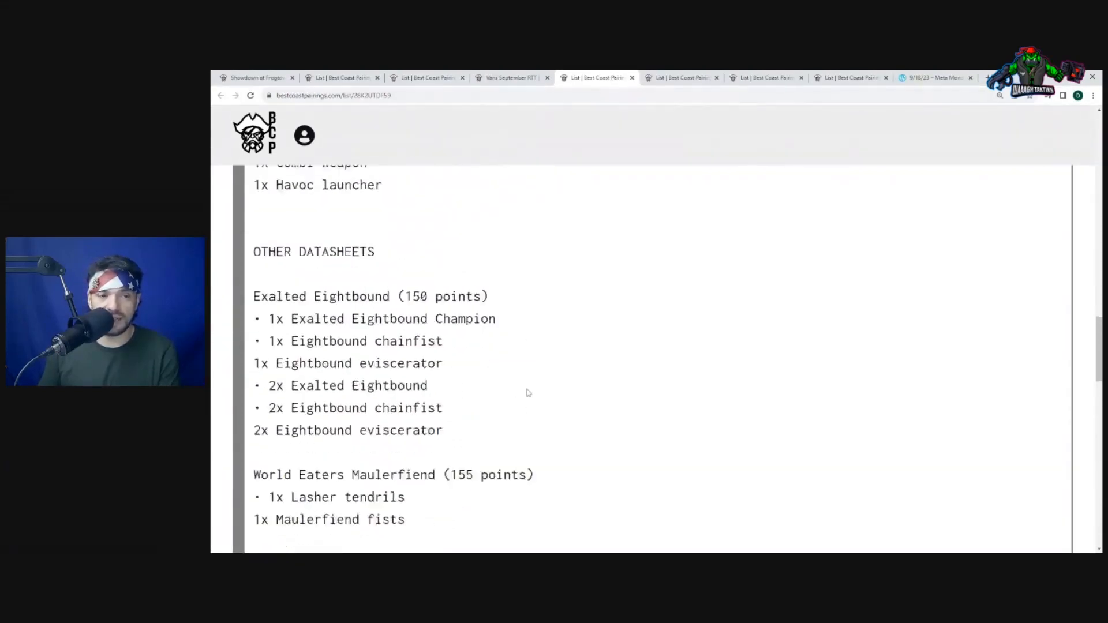
Step: Finish reading the World Eaters list, then return to the Orks Squig Waaagh list tab
scroll("down", 3)
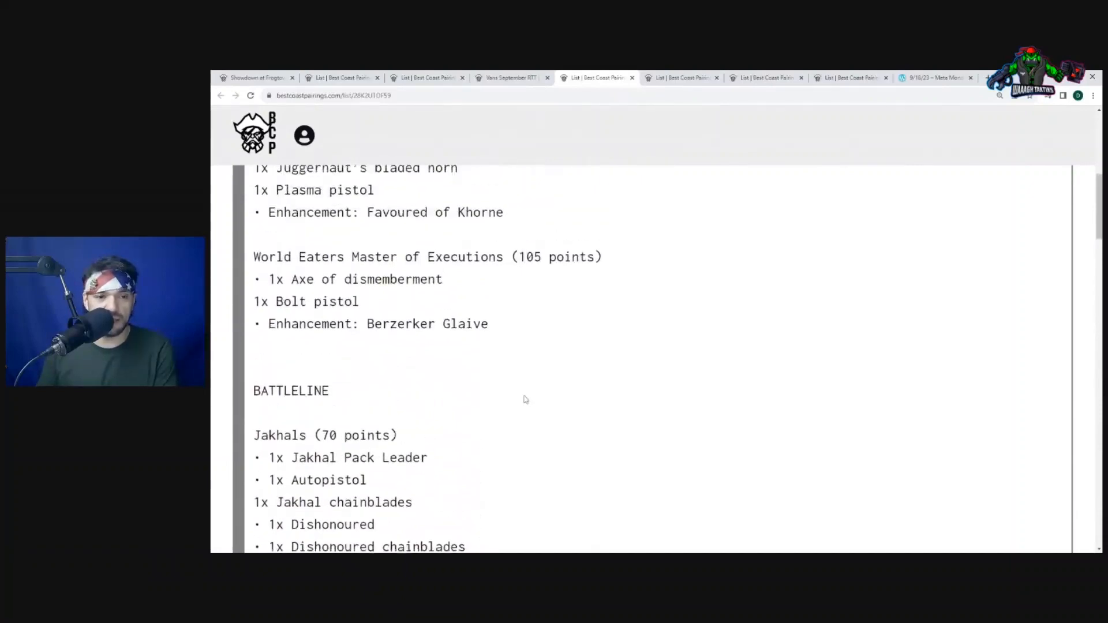
scroll("down", 3)
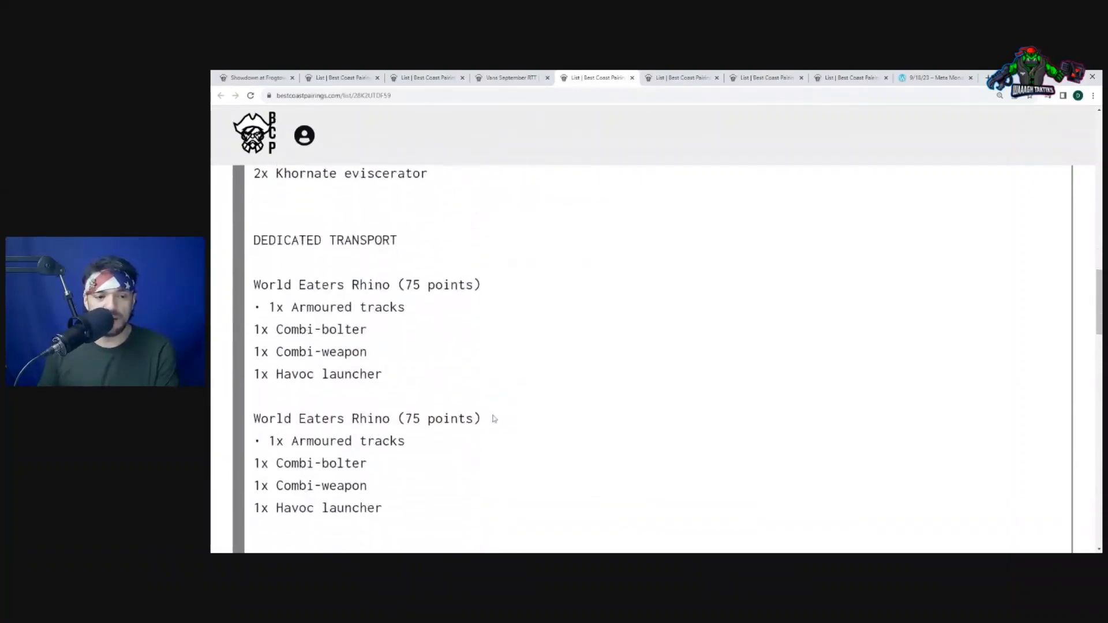
scroll("up", 3)
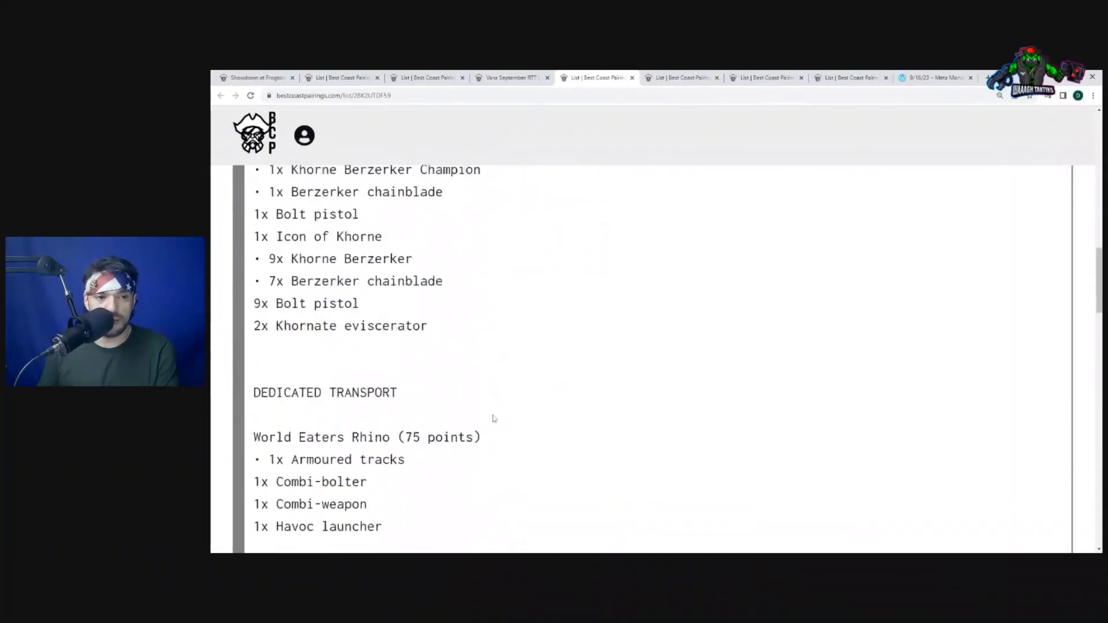
scroll("up", 3)
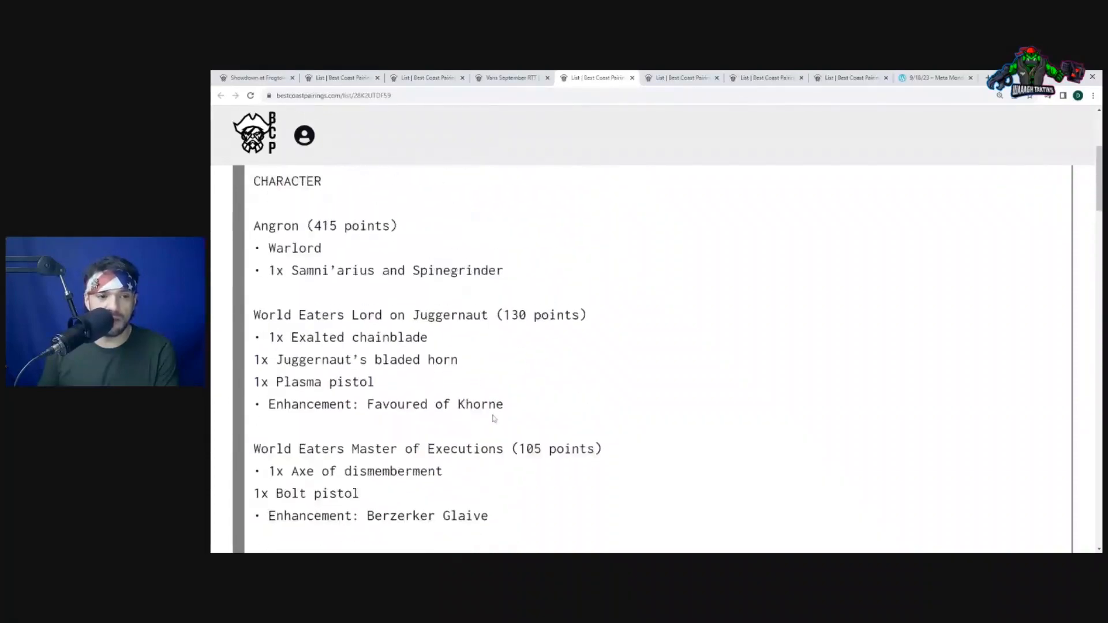
scroll("down", 3)
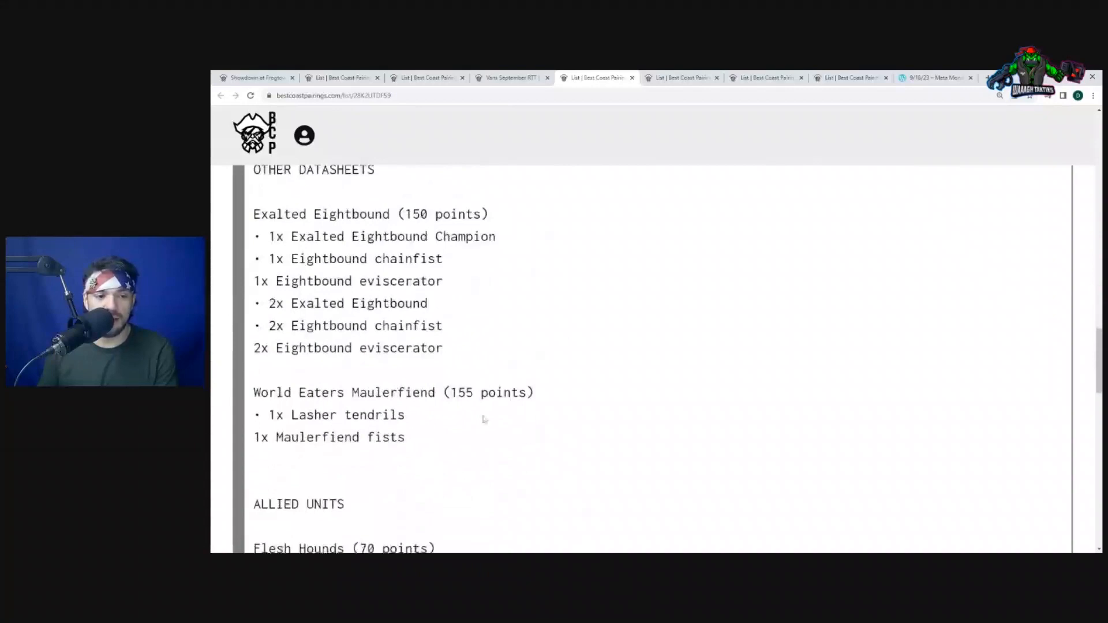
scroll("down", 3)
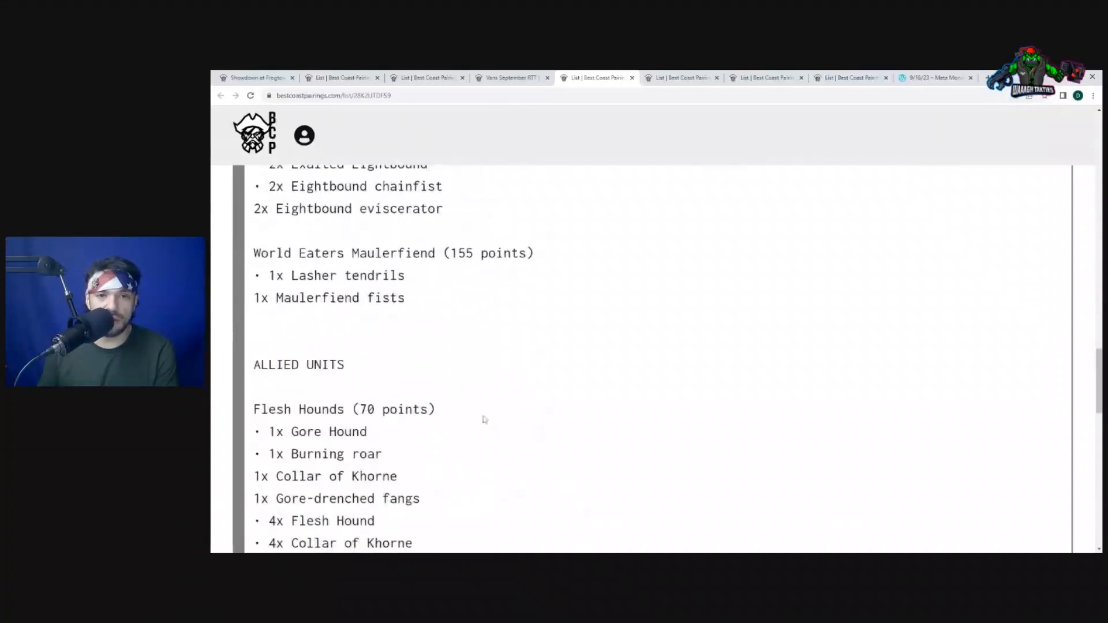
scroll("down", 3)
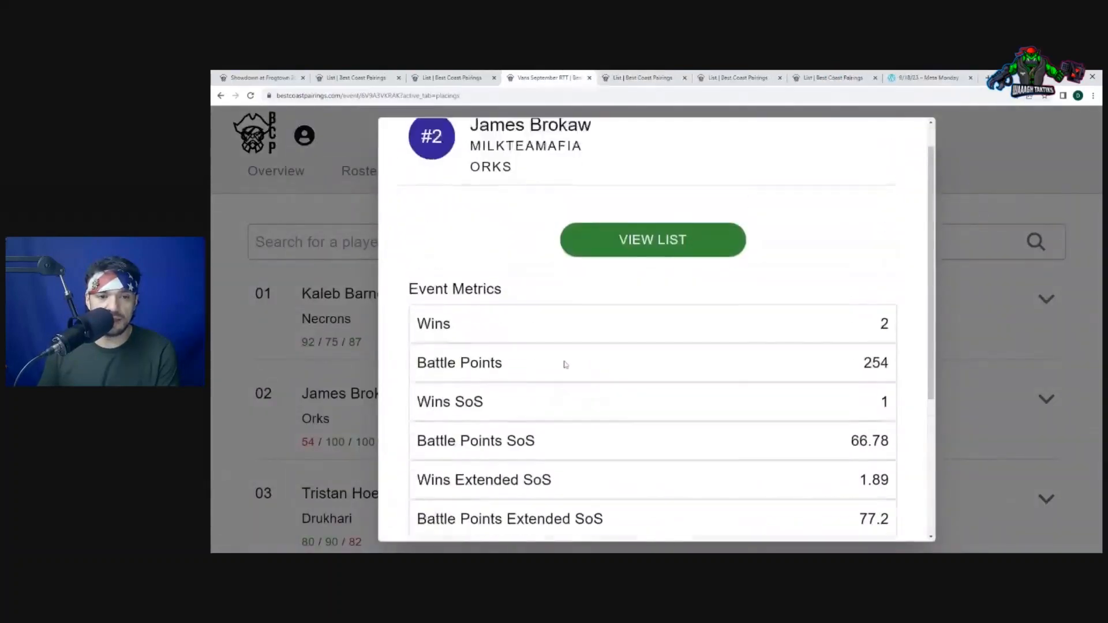
left_click(651, 239)
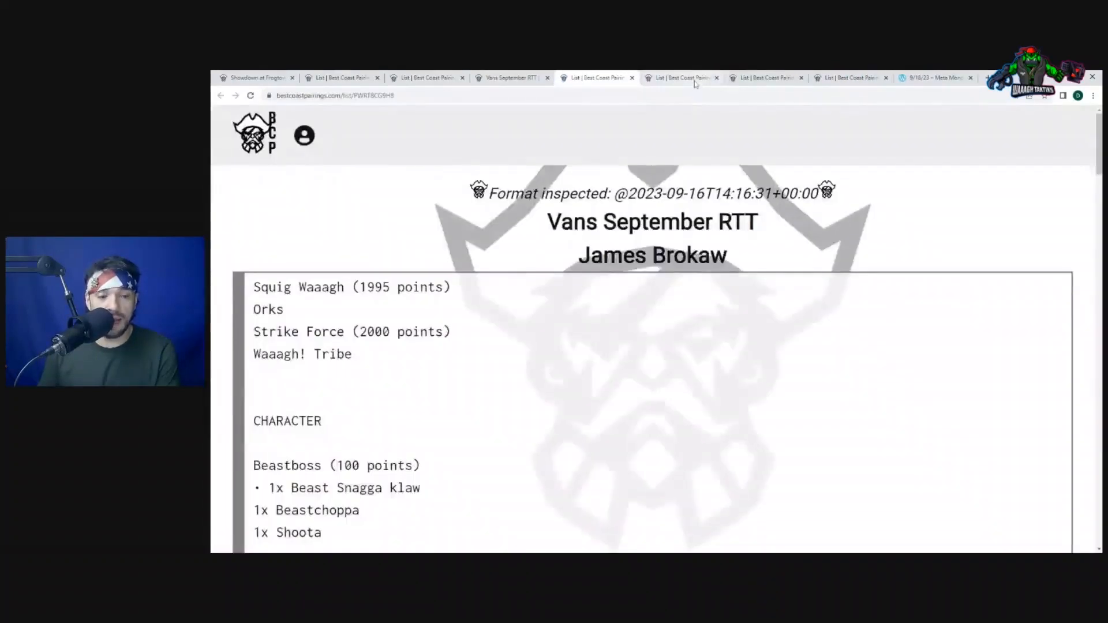